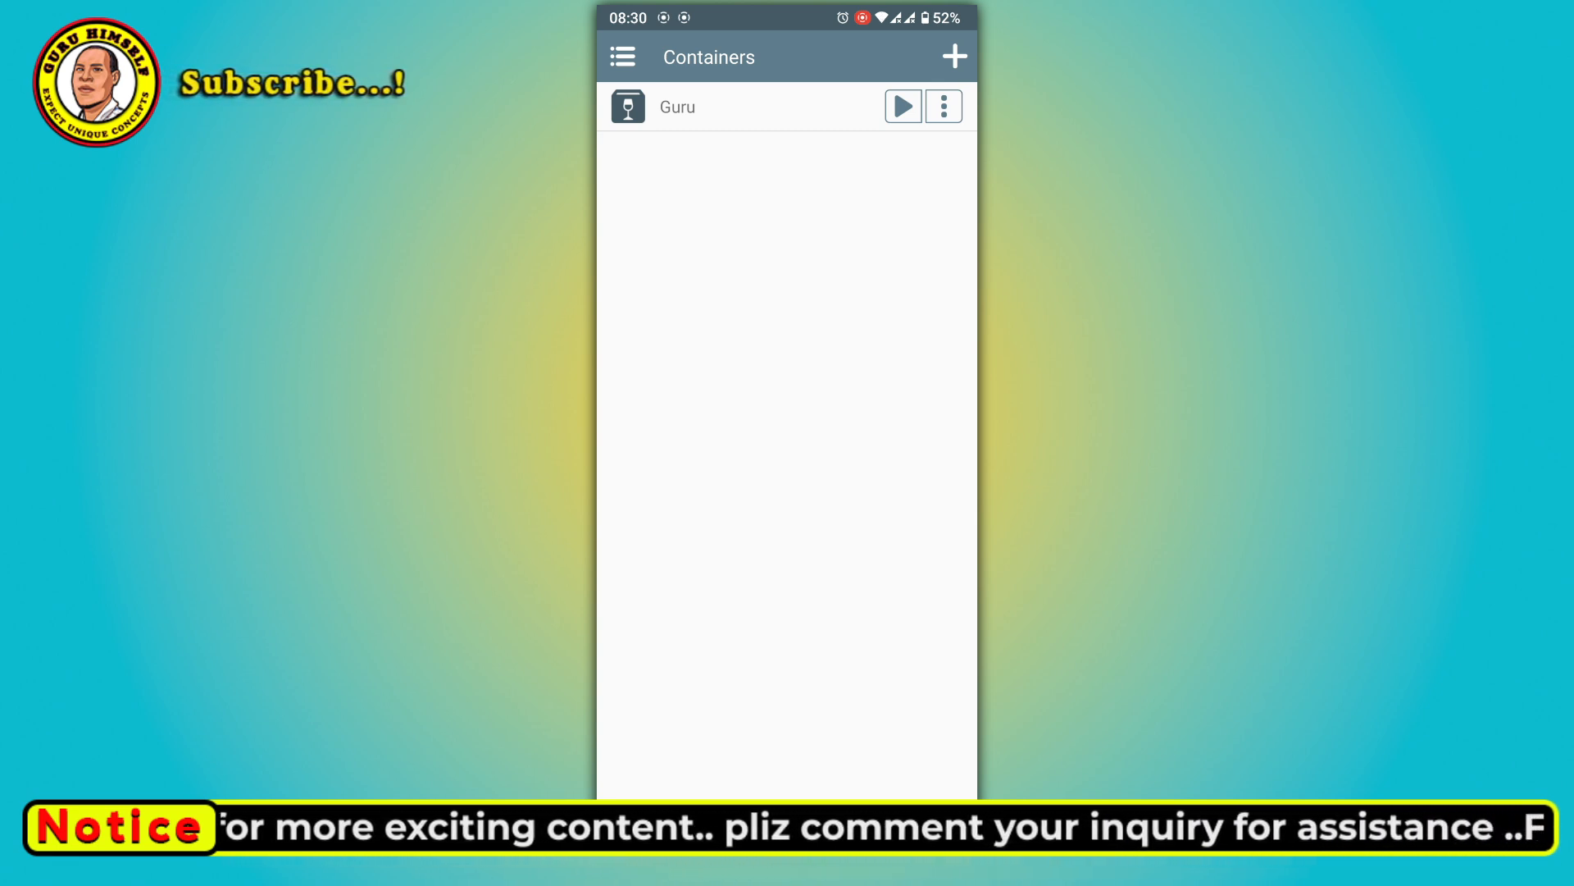
Set Winlator's Box64 version to 0.3.3 in global settings and install that component.
left_click(904, 106)
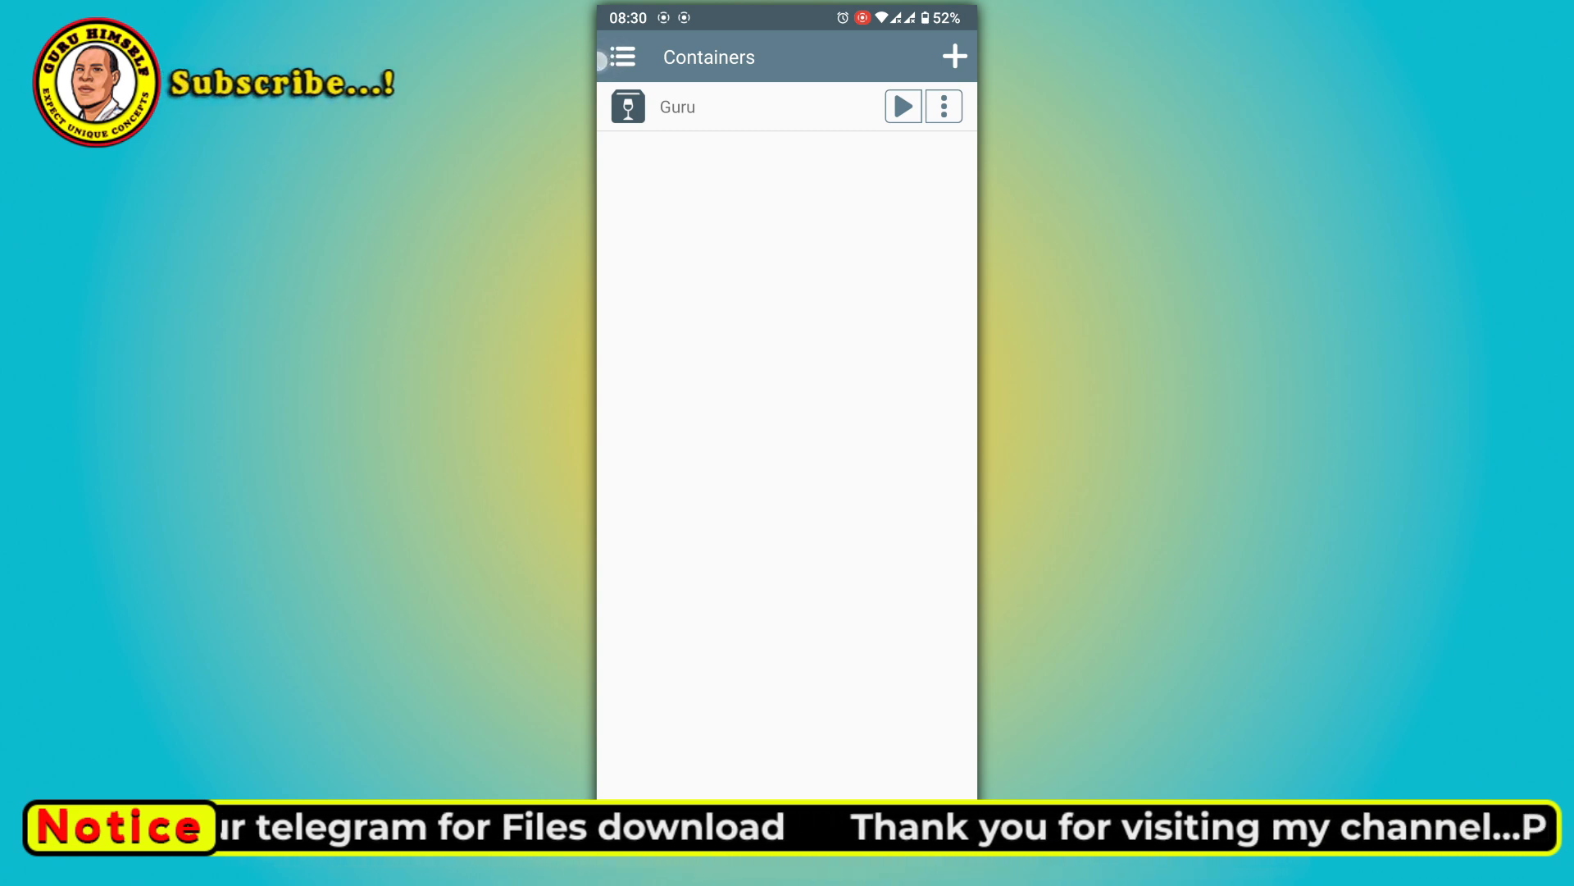
left_click(627, 57)
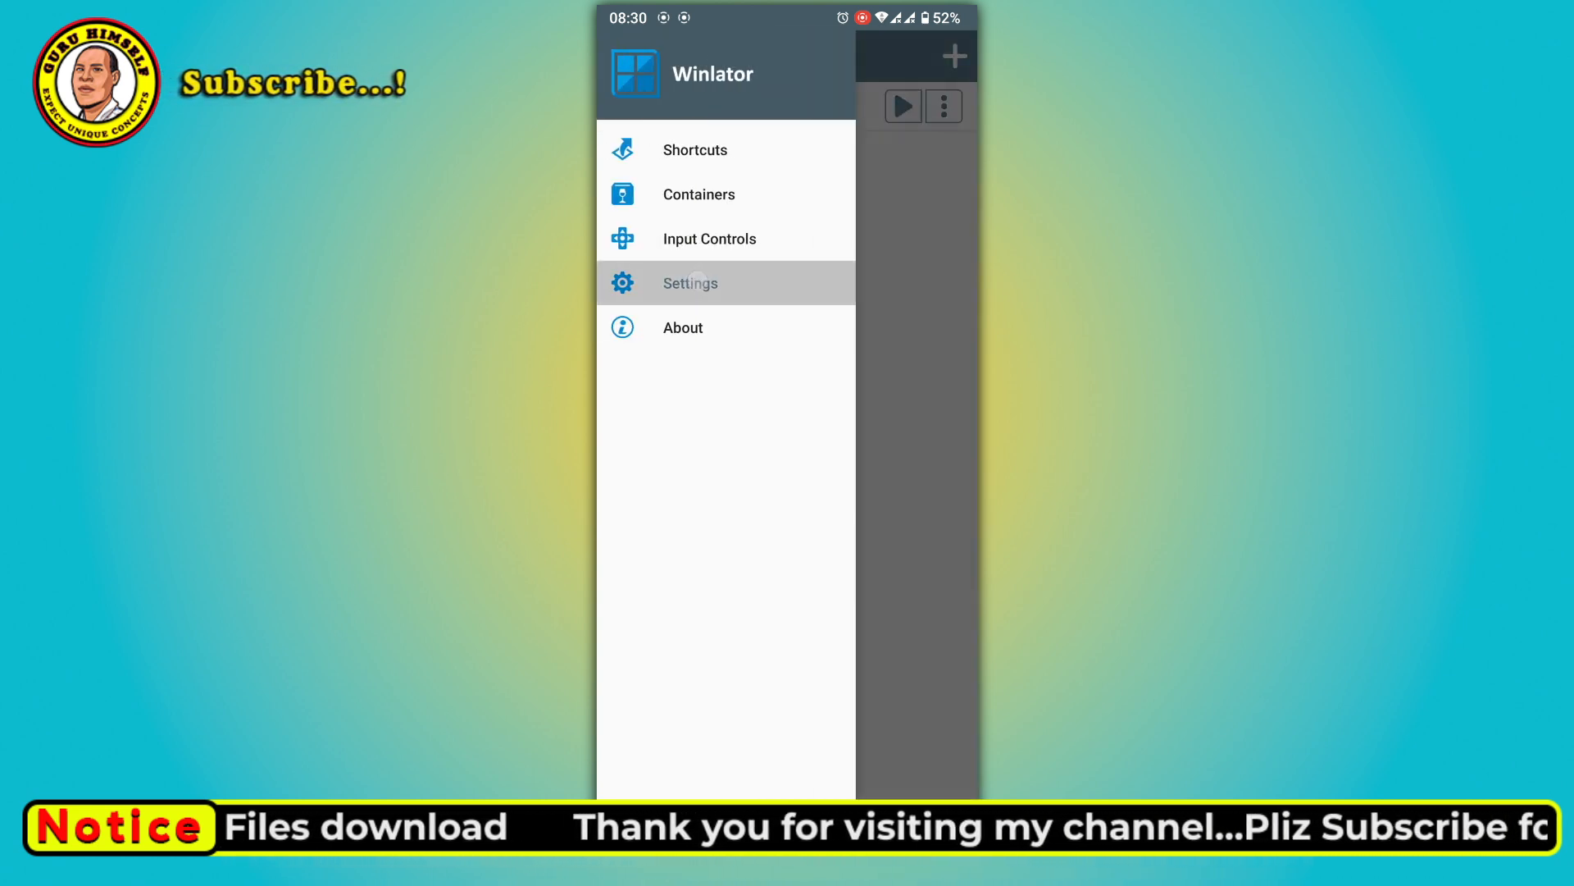
left_click(690, 283)
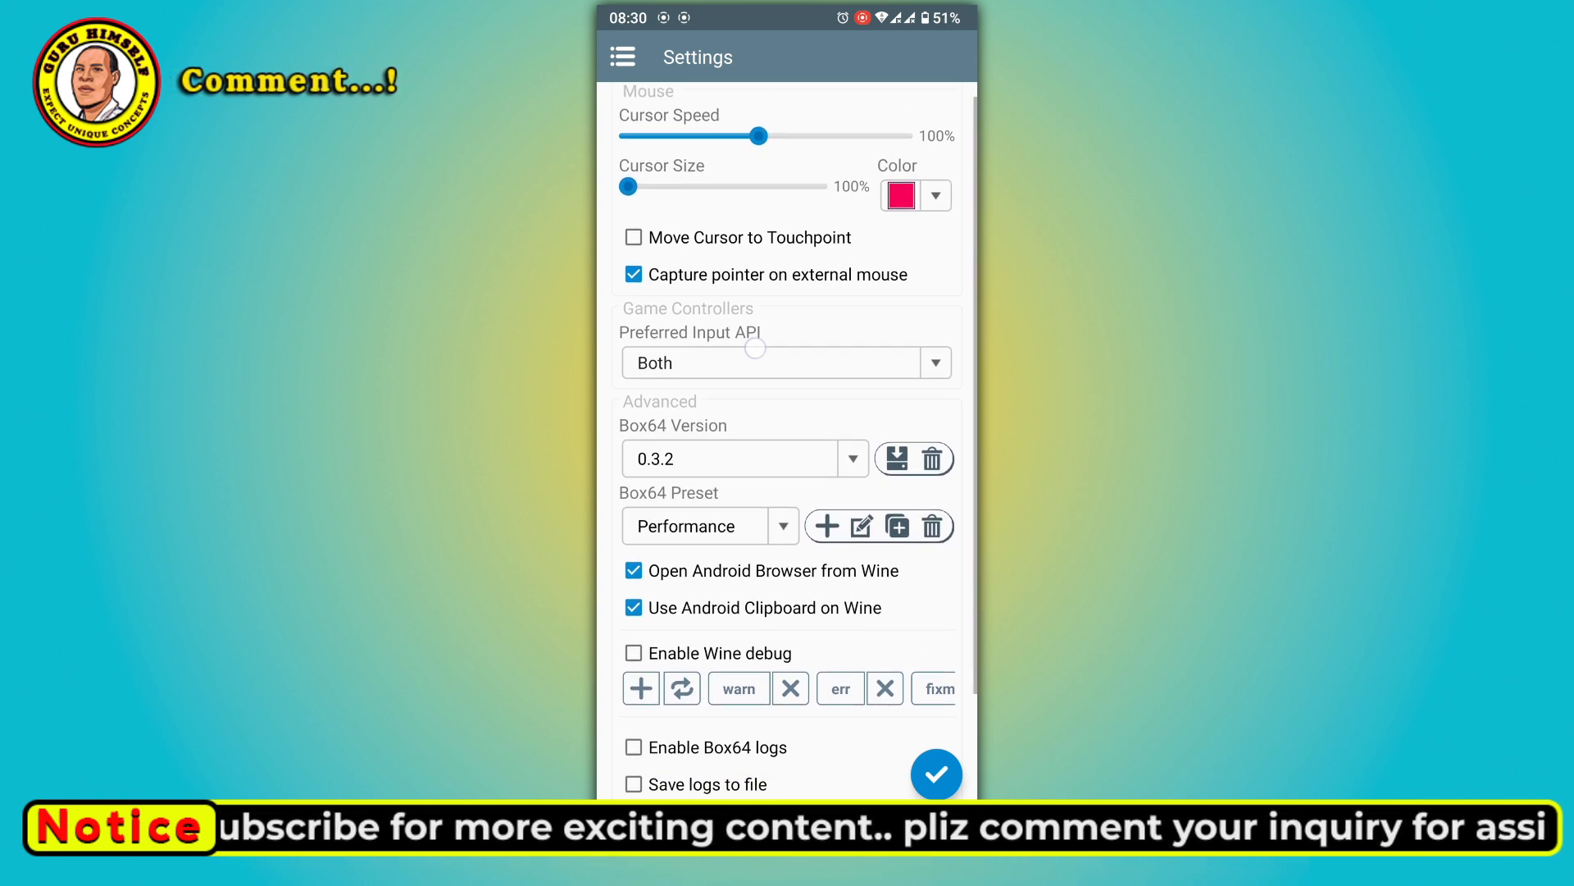
scroll("down", 3)
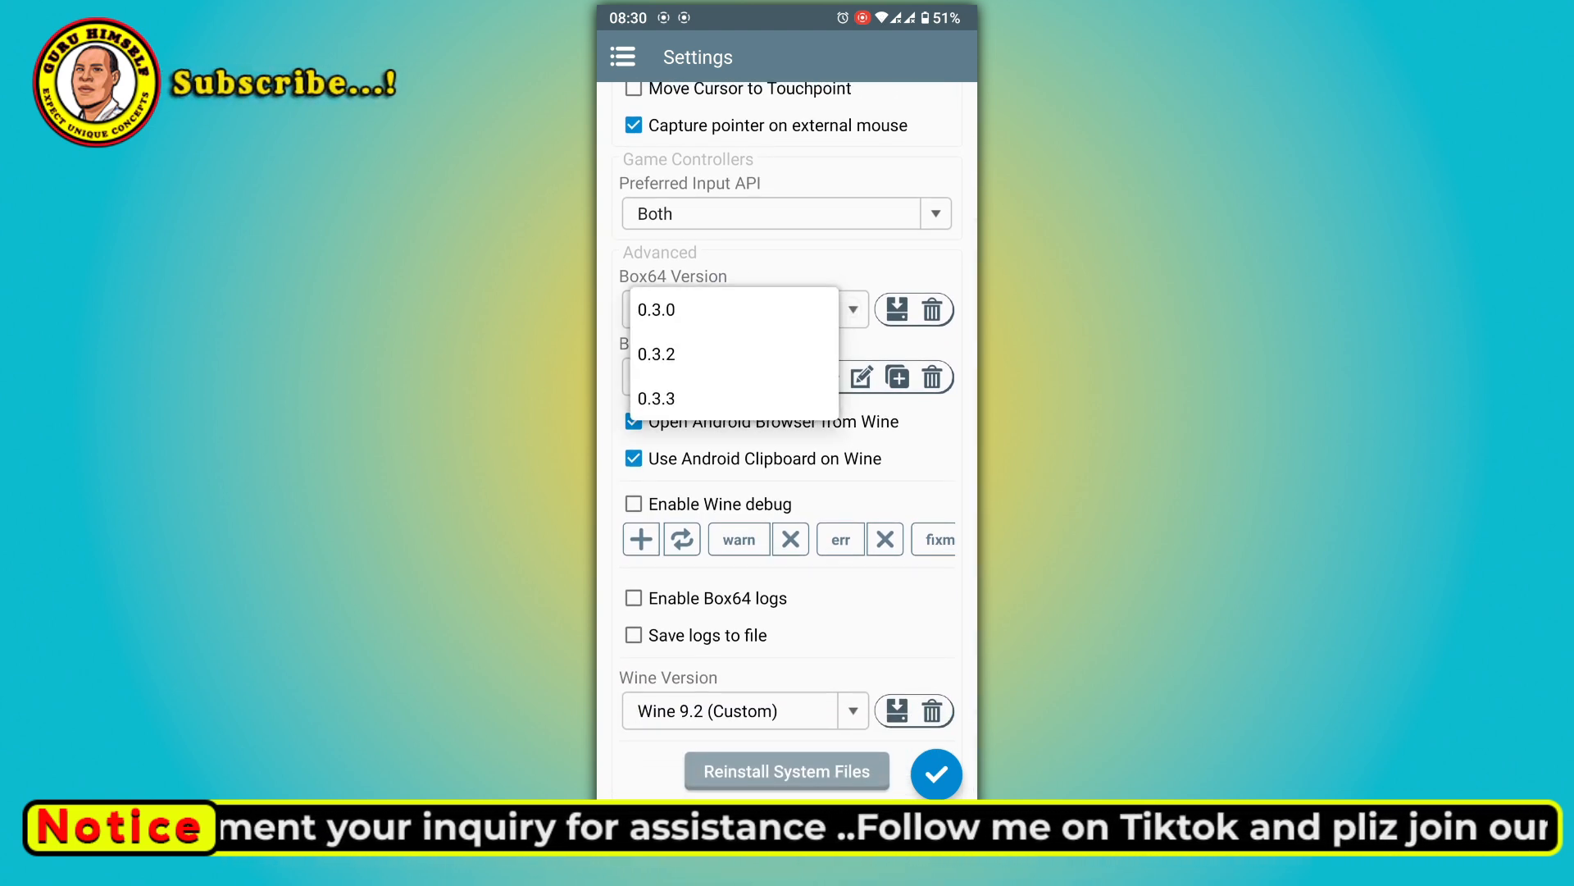
left_click(656, 399)
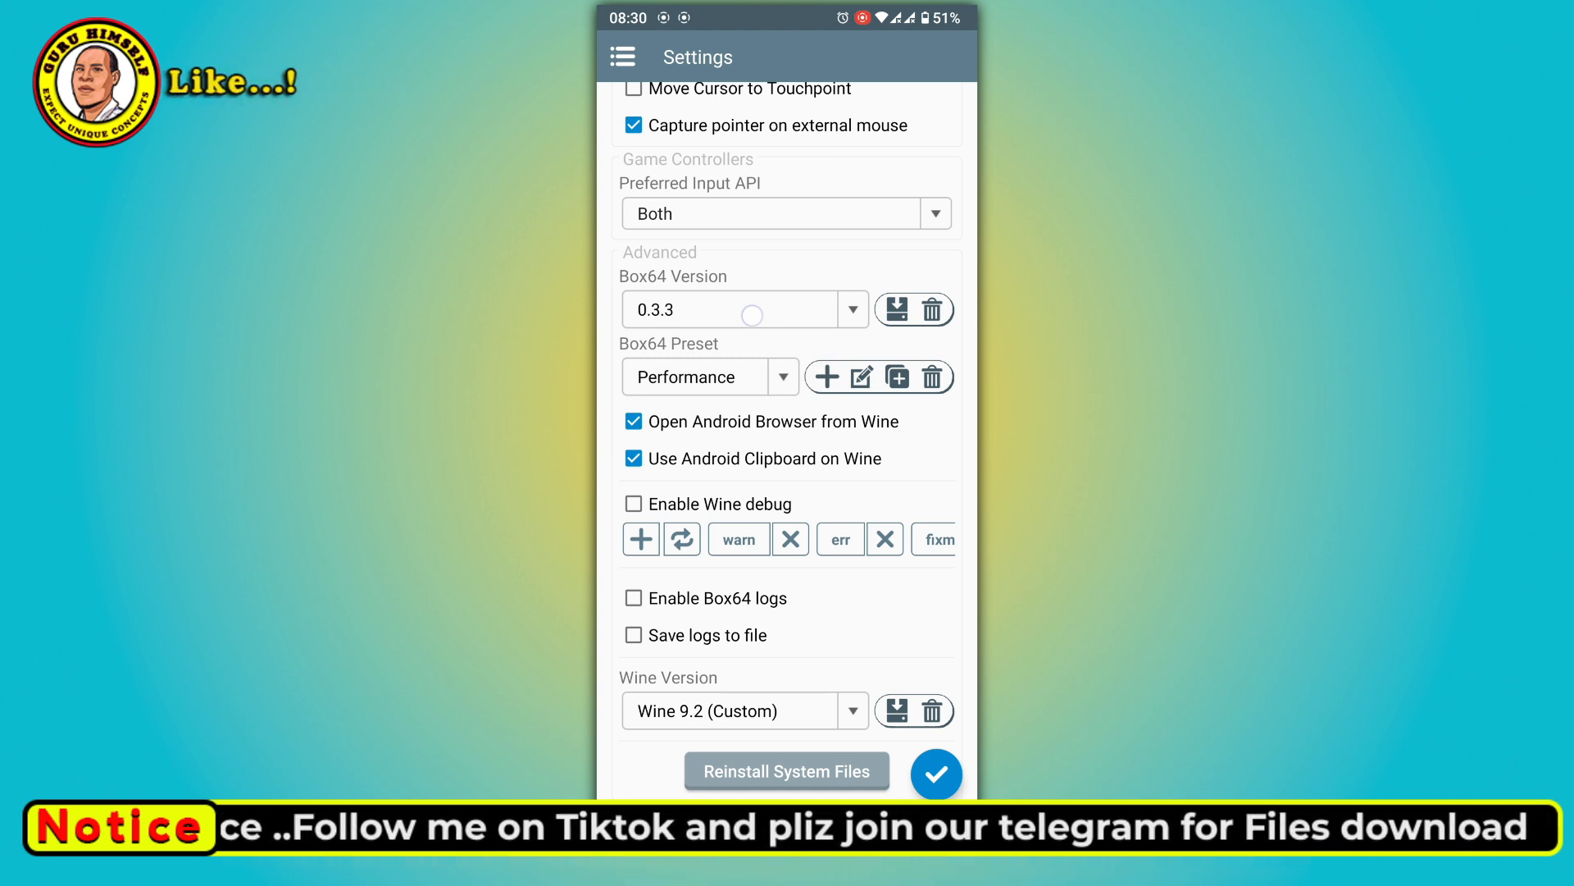
scroll("down", 3)
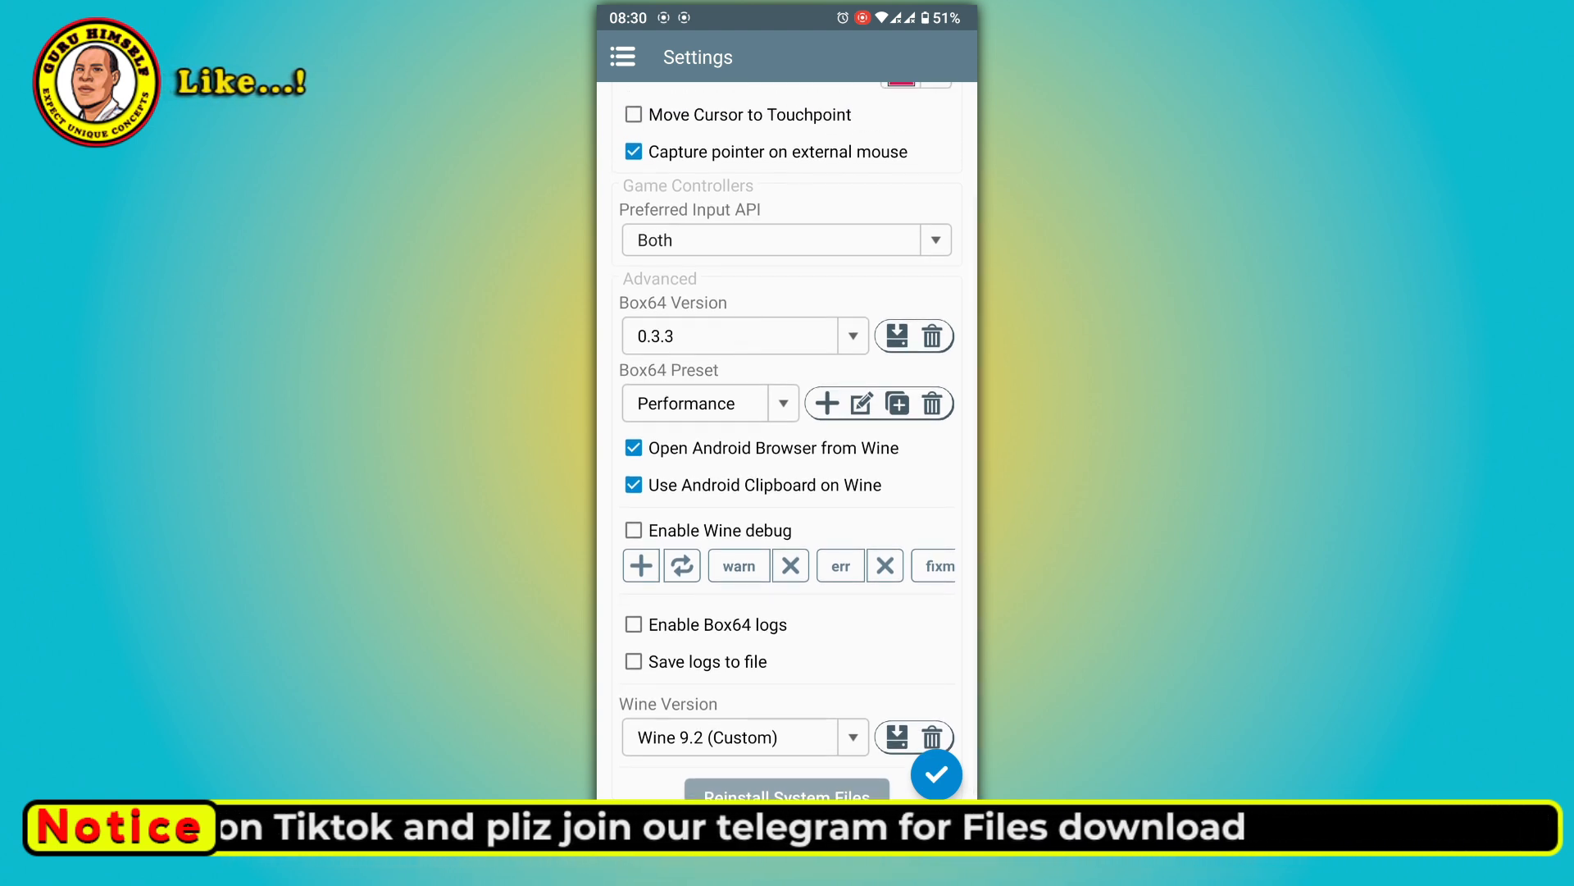
left_click(895, 335)
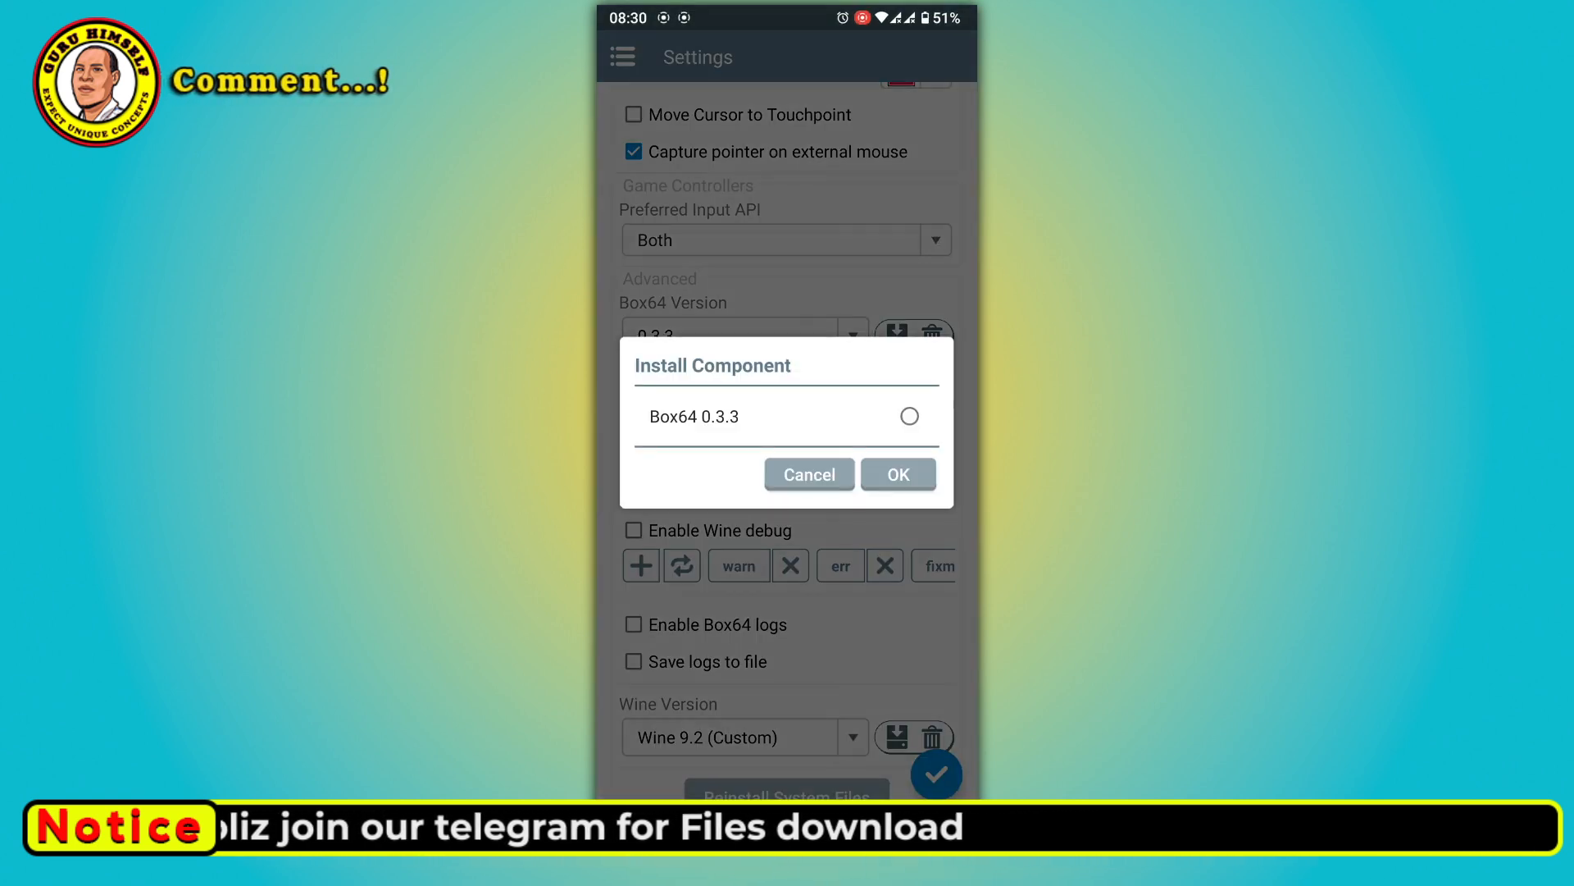
left_click(909, 416)
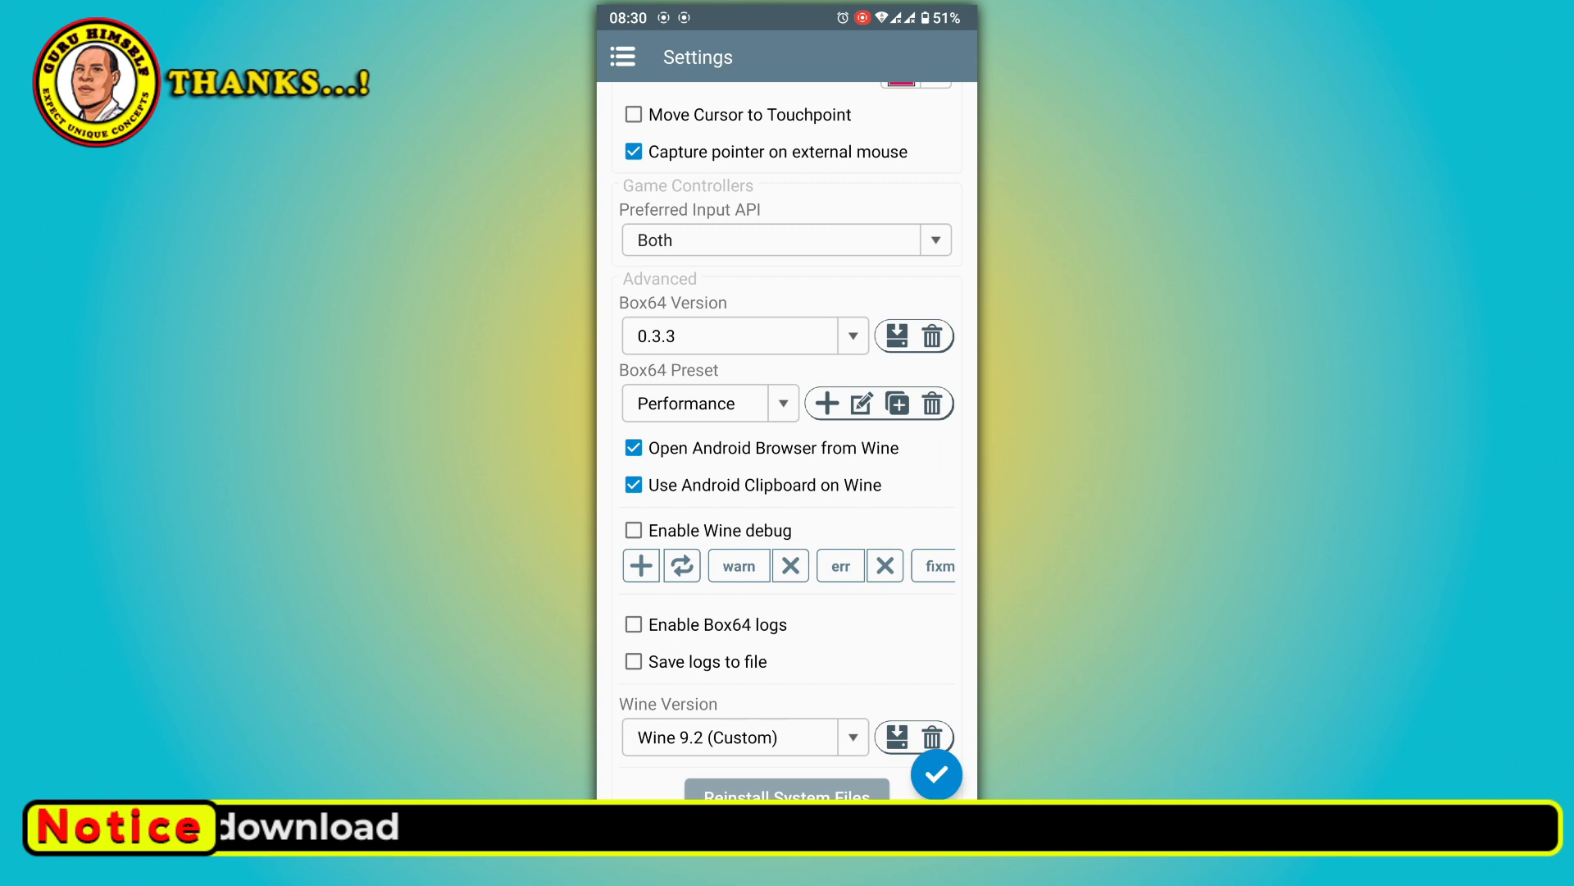
scroll("down", 3)
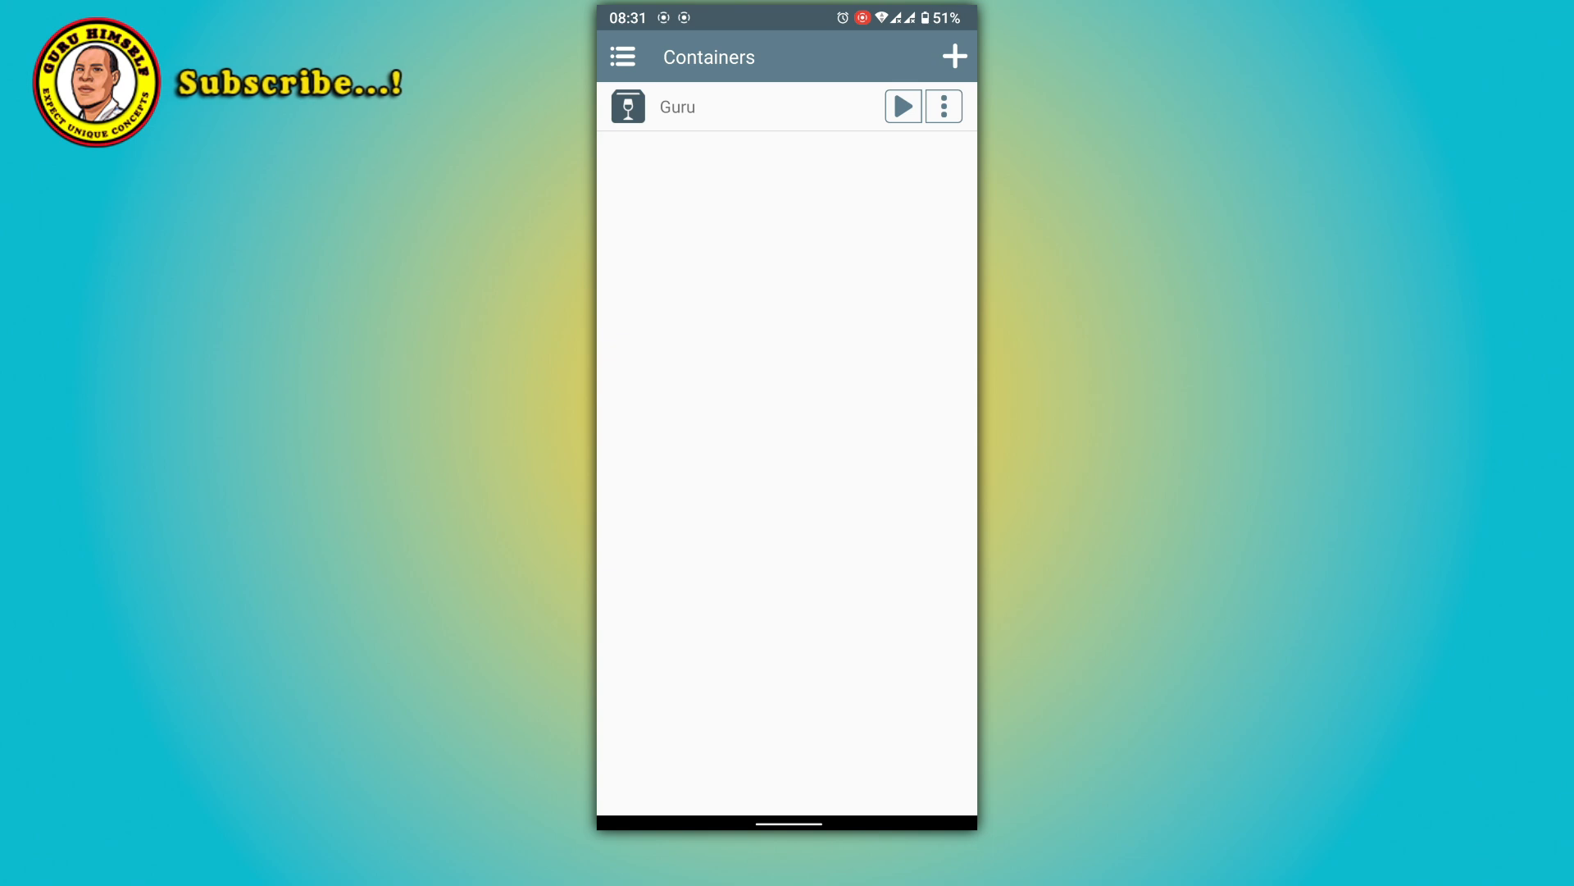
Edit the Guru container with 1280x720 screen size and the VirGL (Universal) graphics driver.
left_click(943, 106)
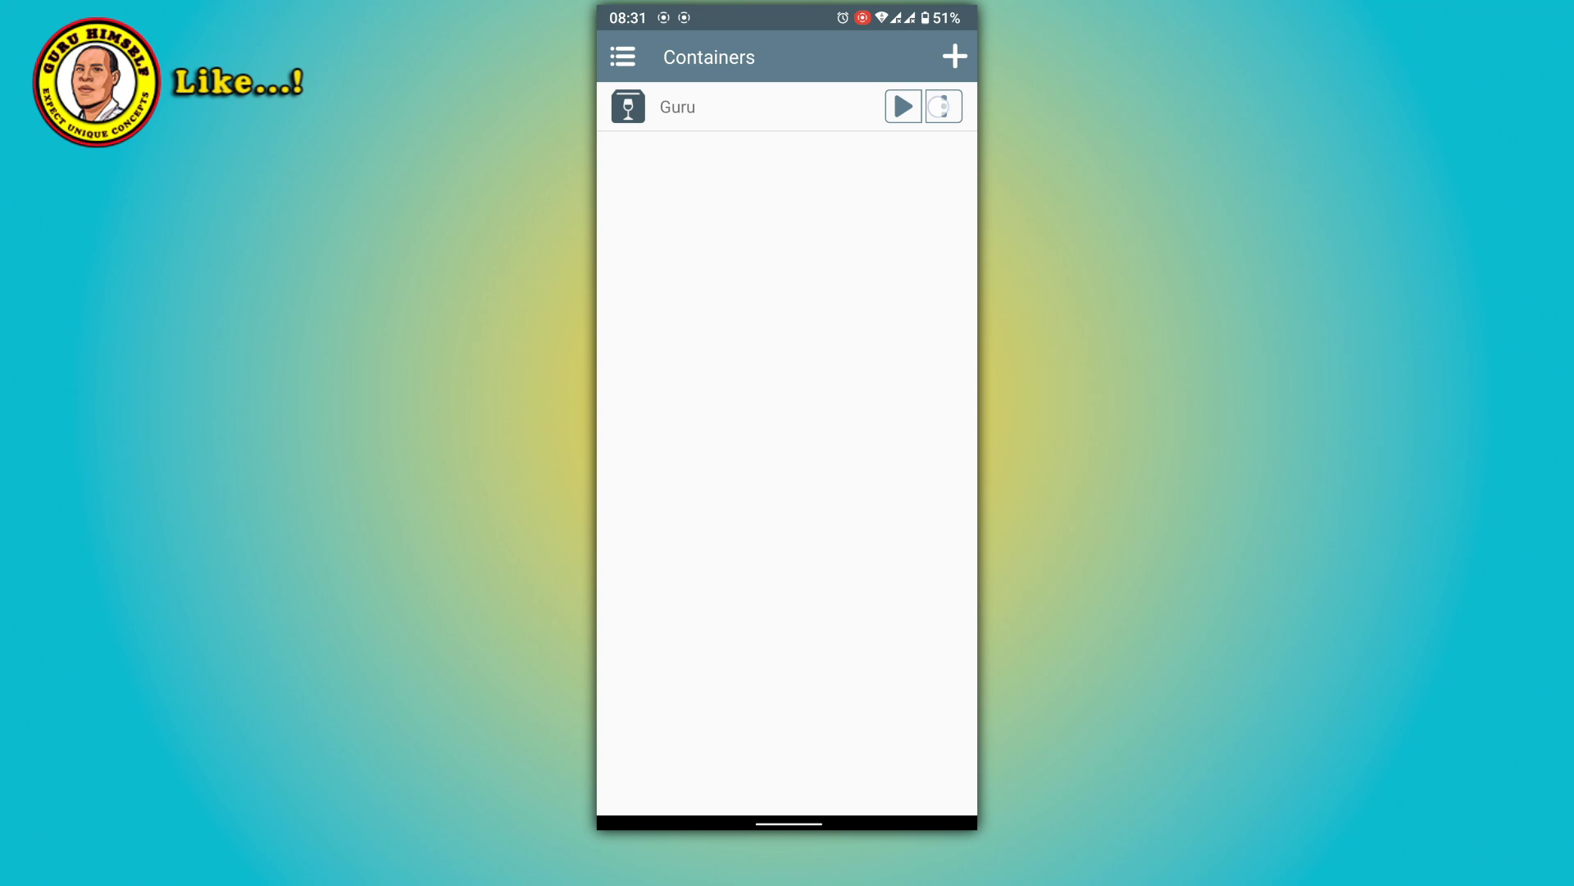
left_click(944, 106)
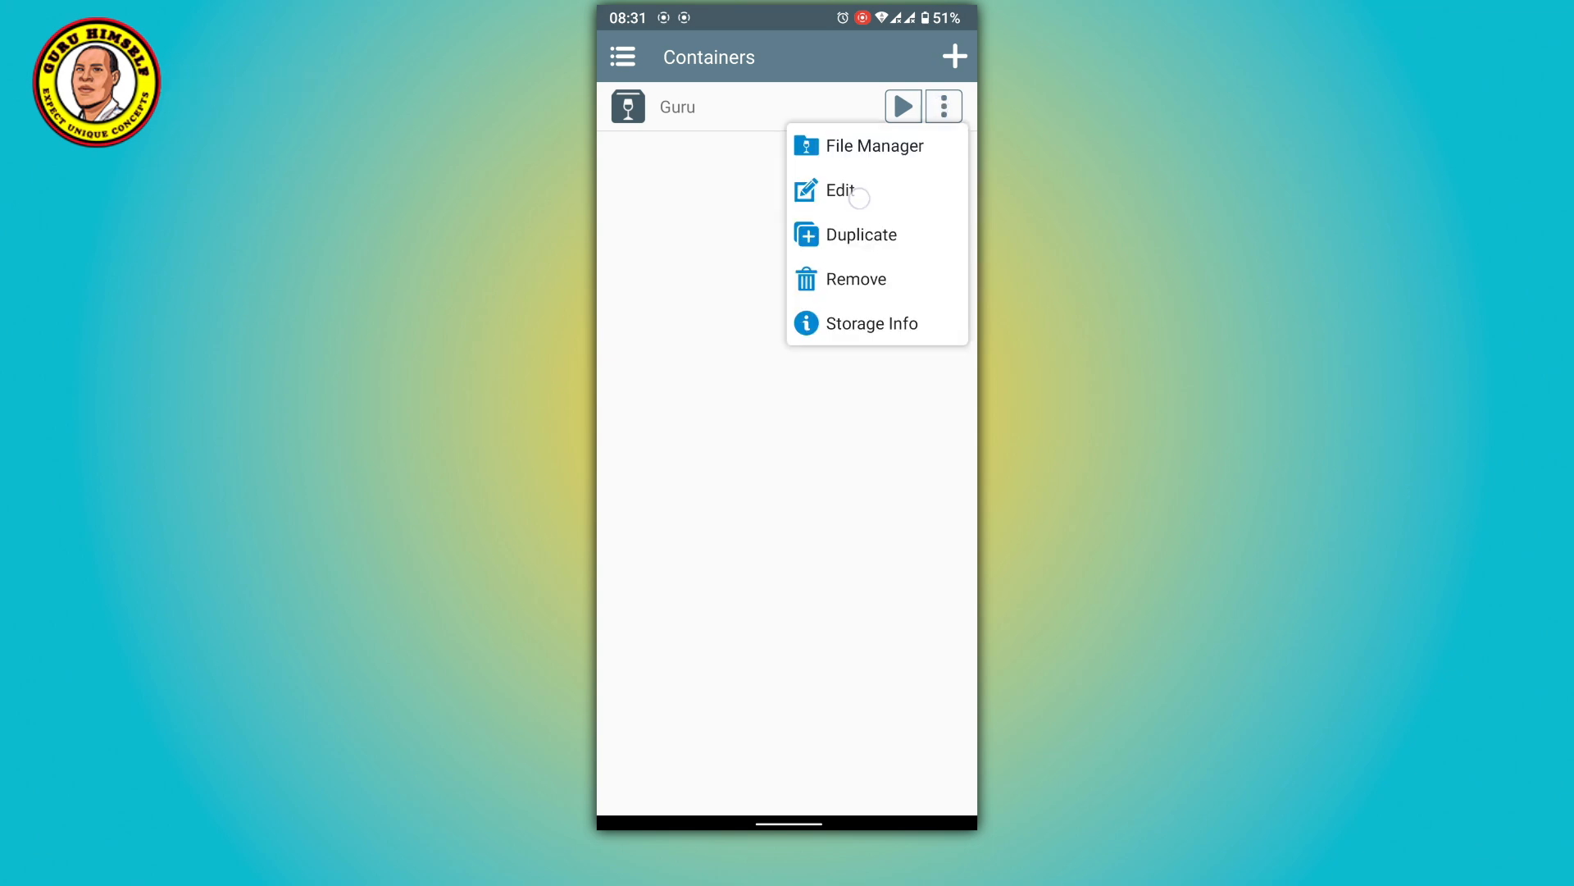
left_click(839, 189)
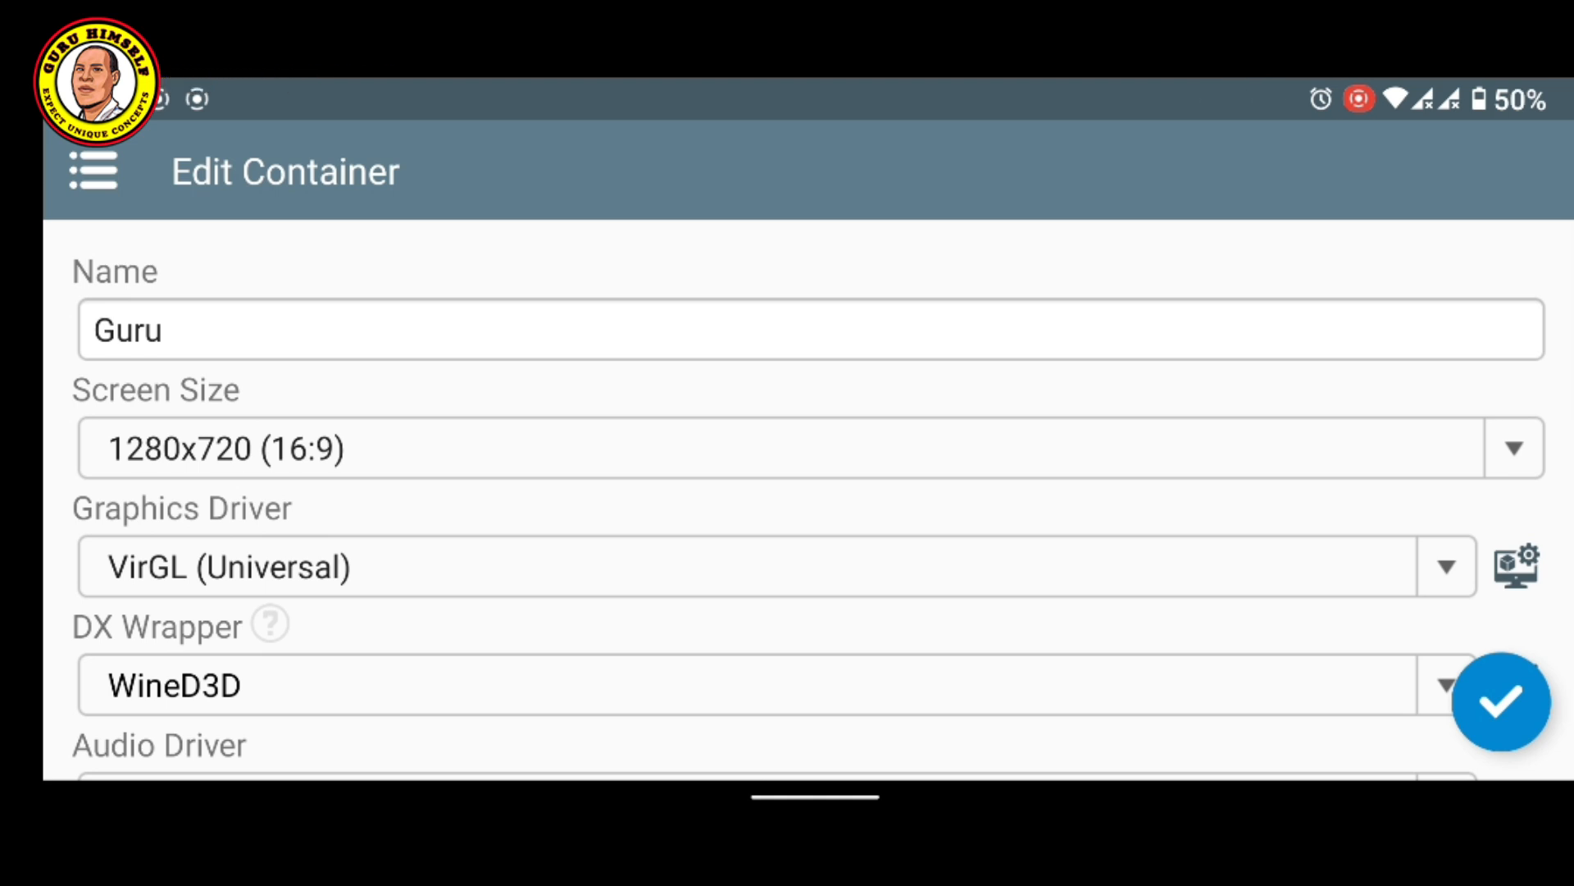
scroll("down", 3)
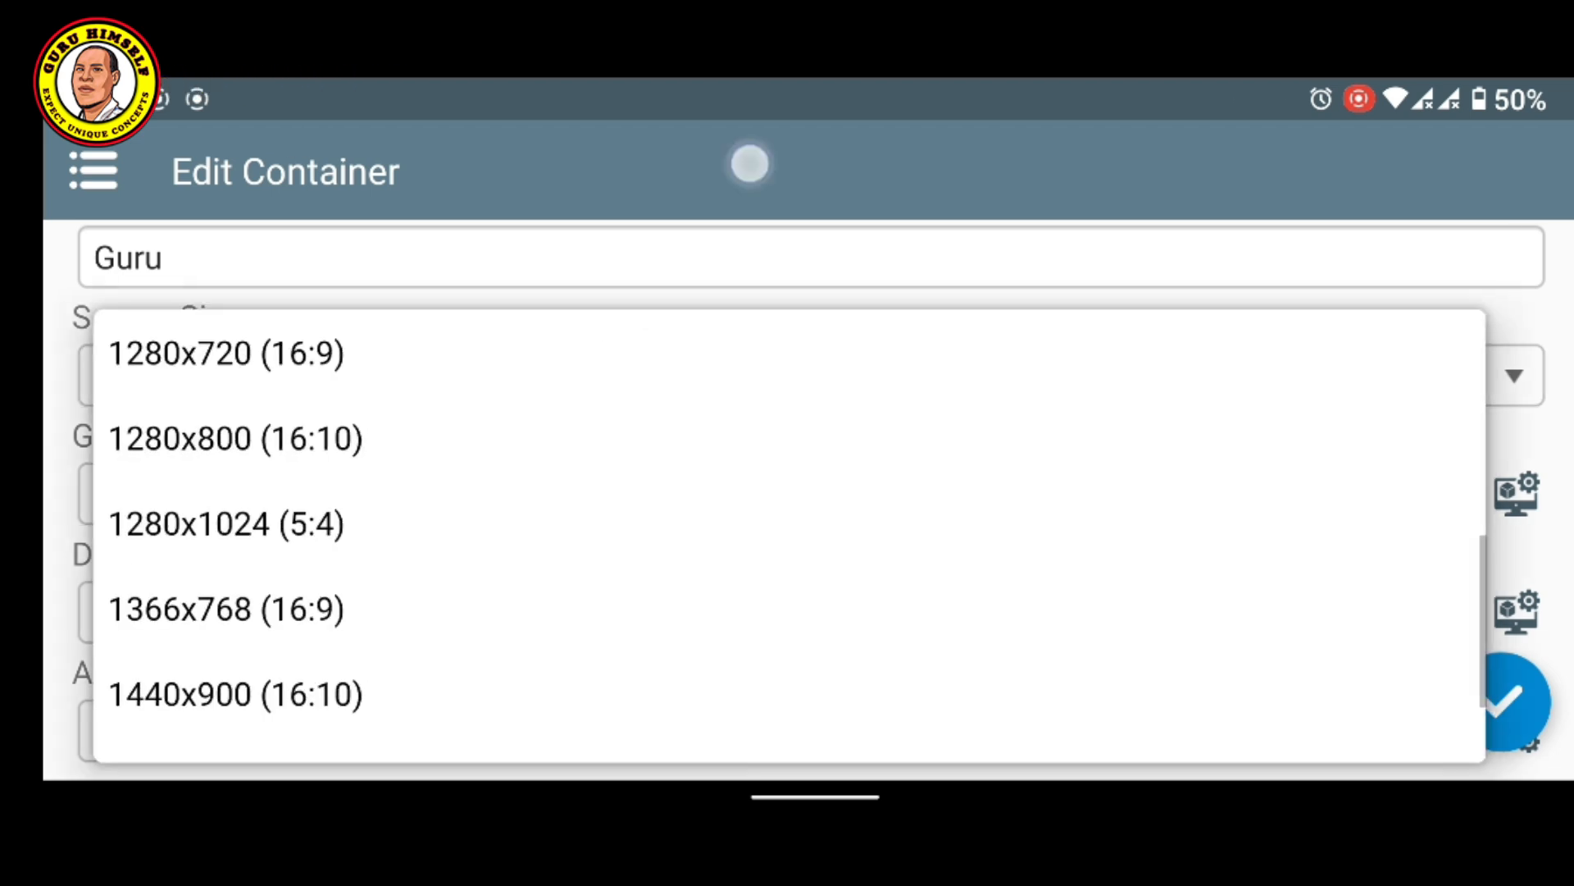
left_click(223, 353)
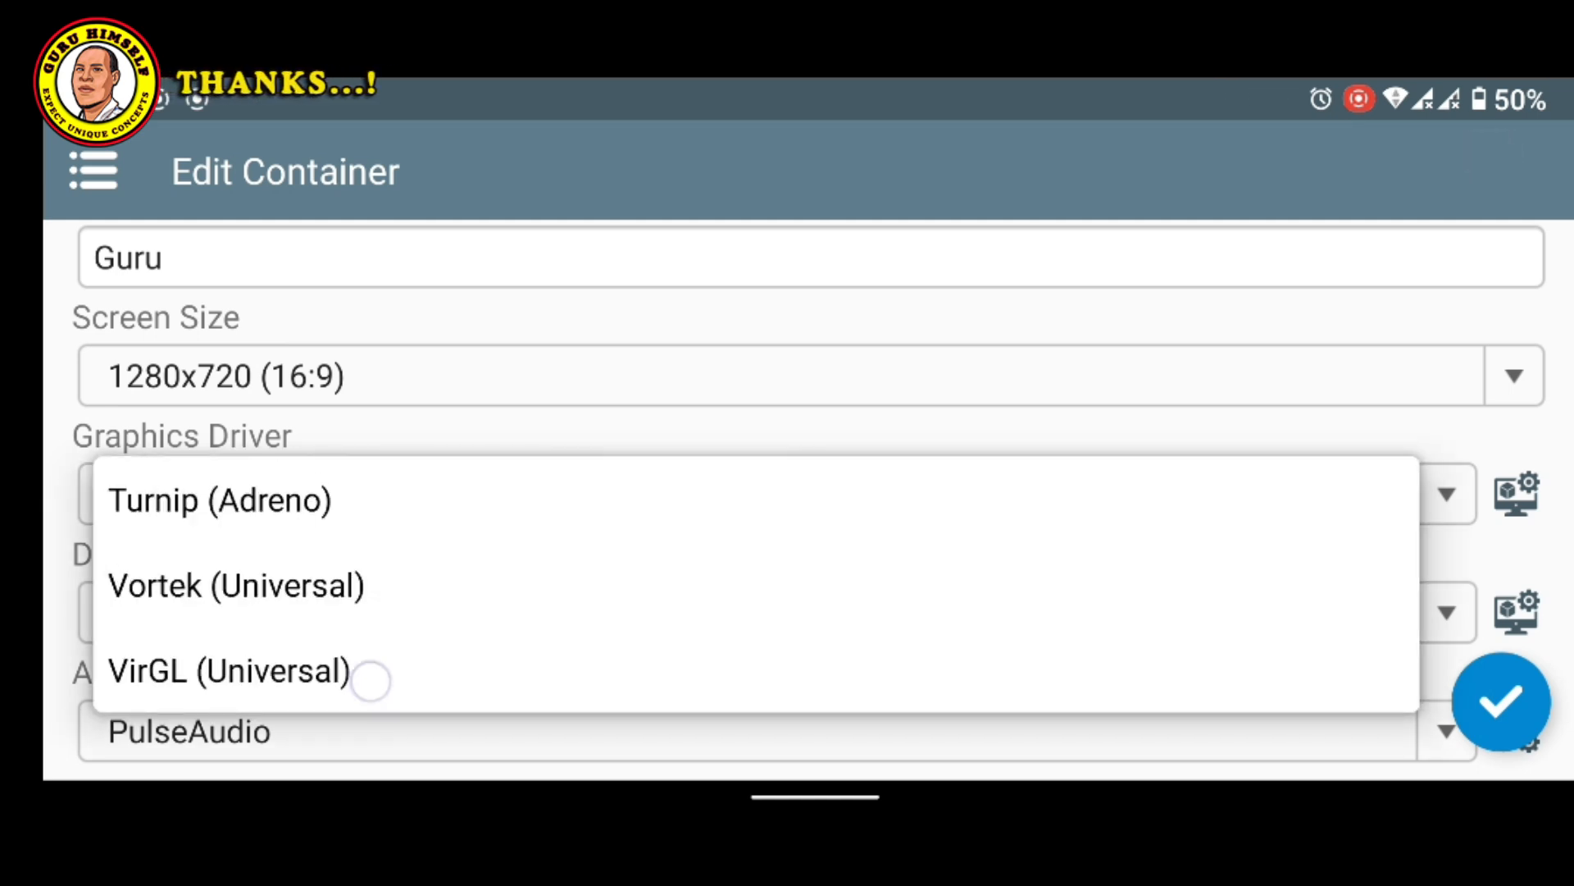
left_click(227, 671)
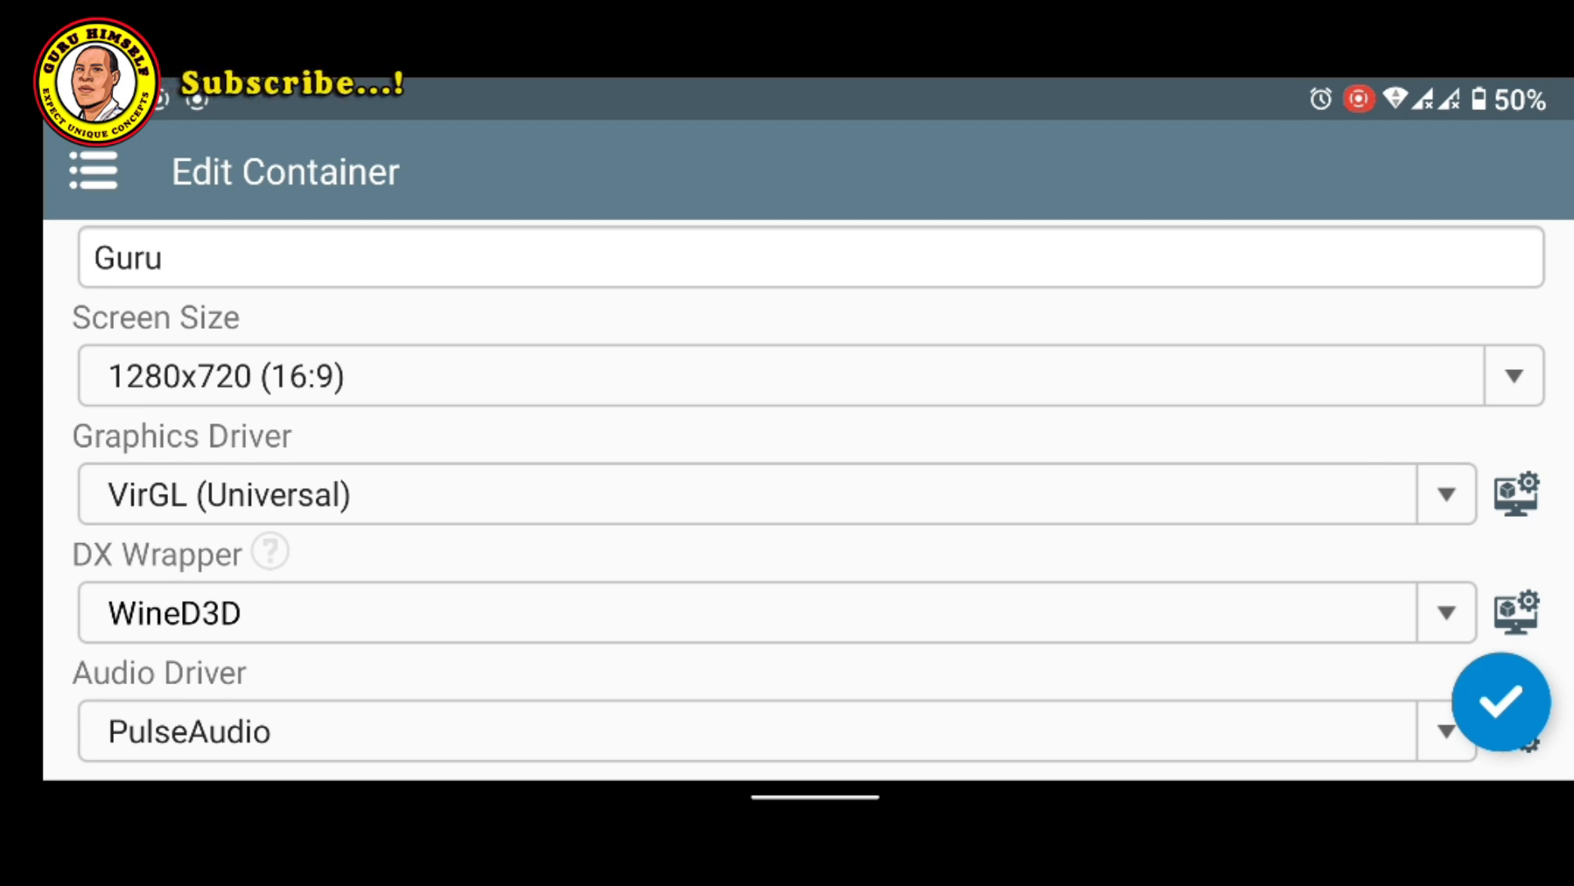
scroll("down", 3)
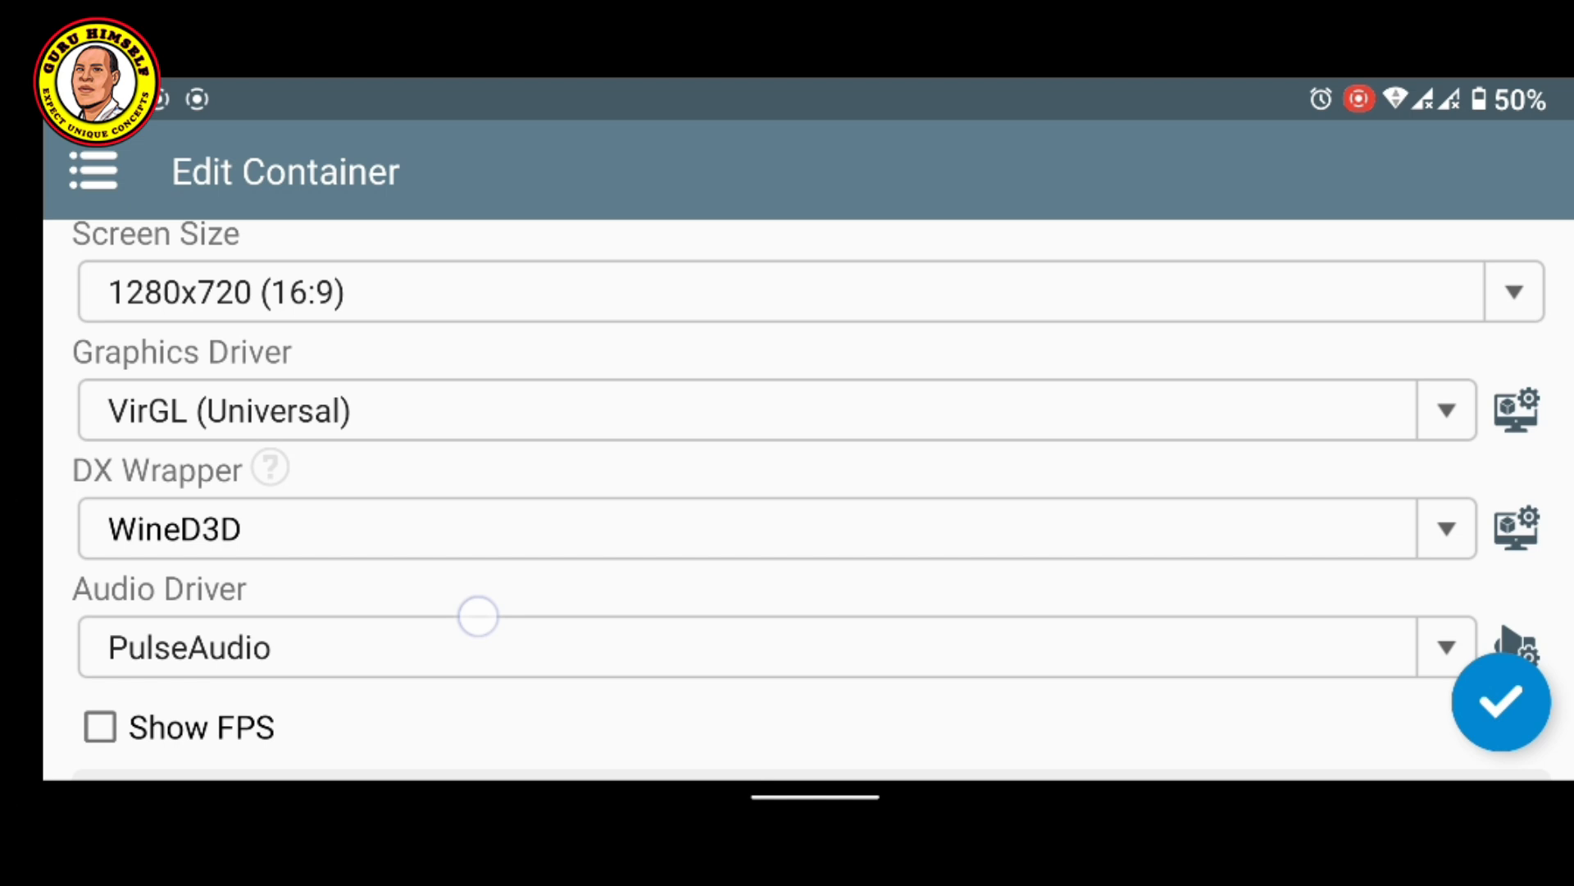
left_click(1449, 646)
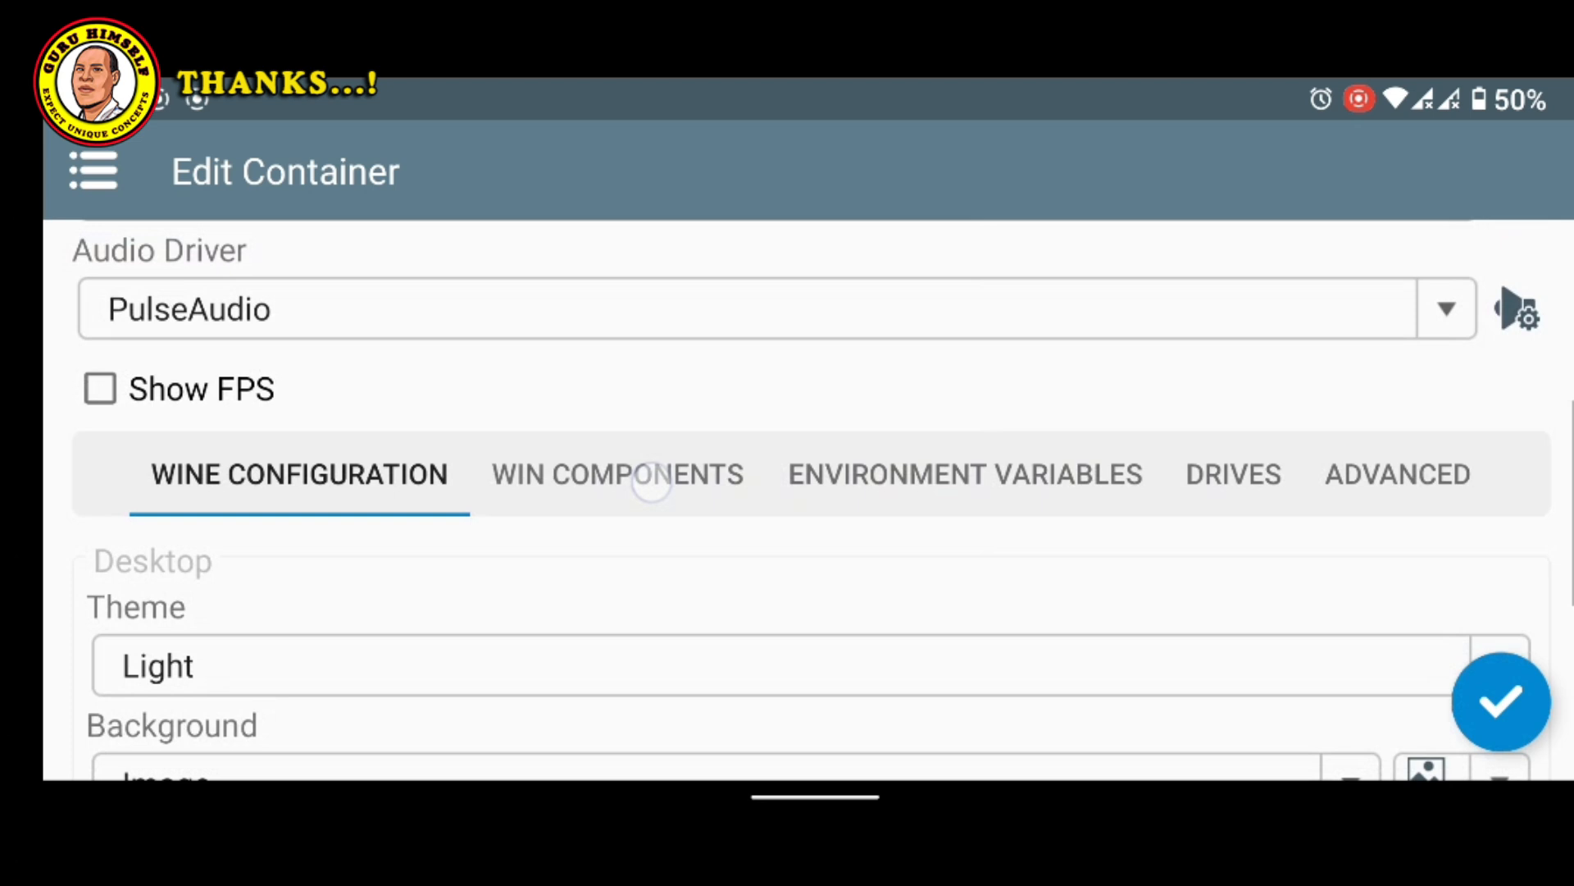
Give Guru the Performance Box64 preset and Windows 10 under Advanced, then save.
left_click(1397, 475)
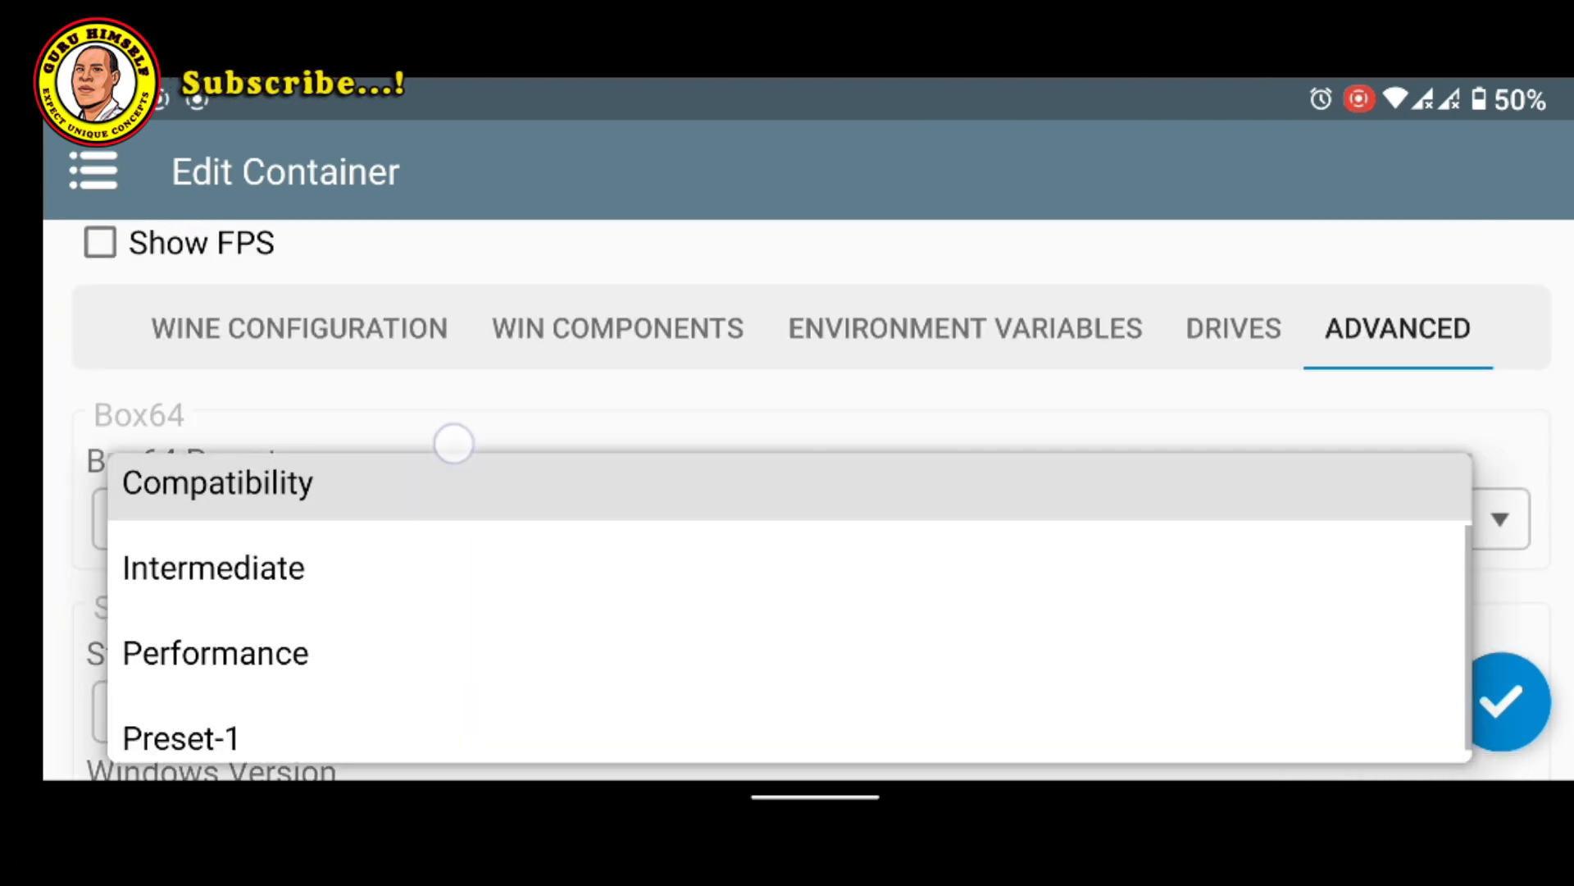
left_click(214, 652)
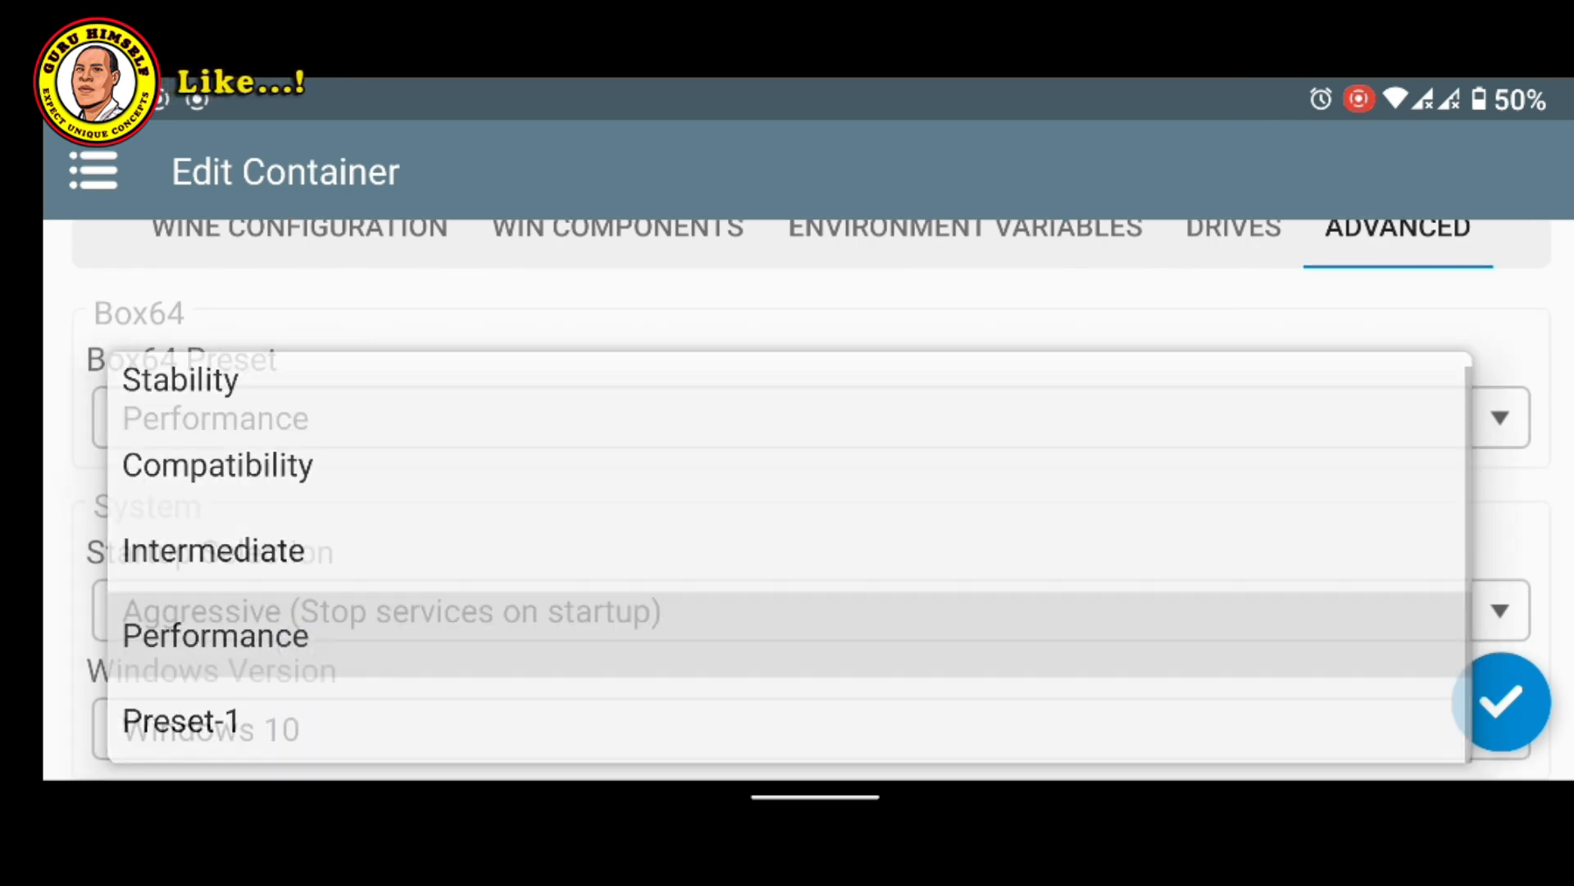
left_click(216, 635)
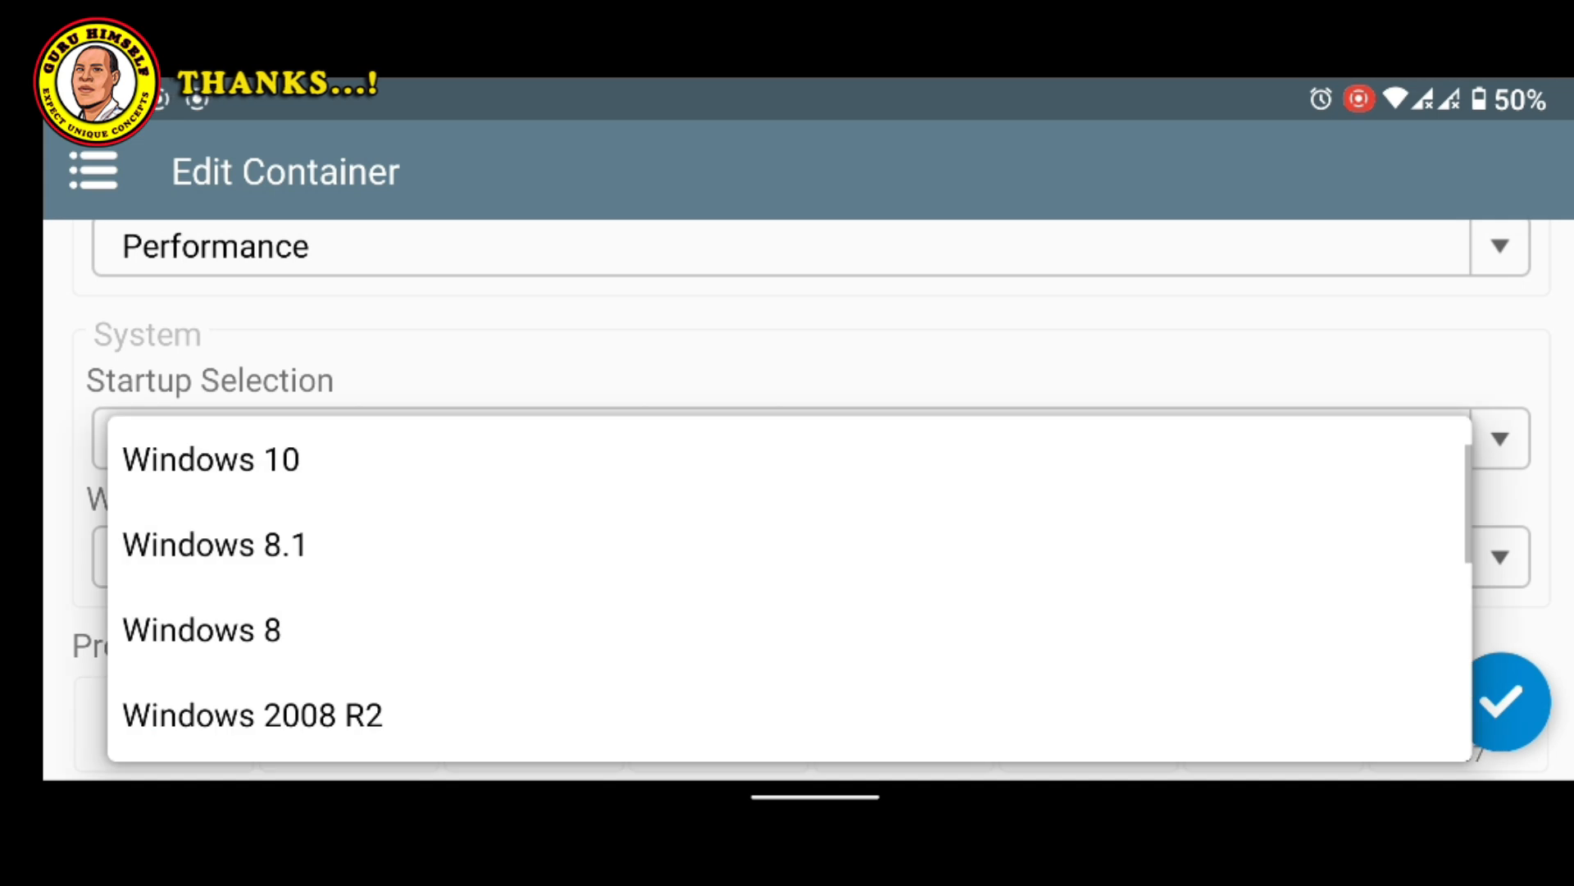
left_click(212, 459)
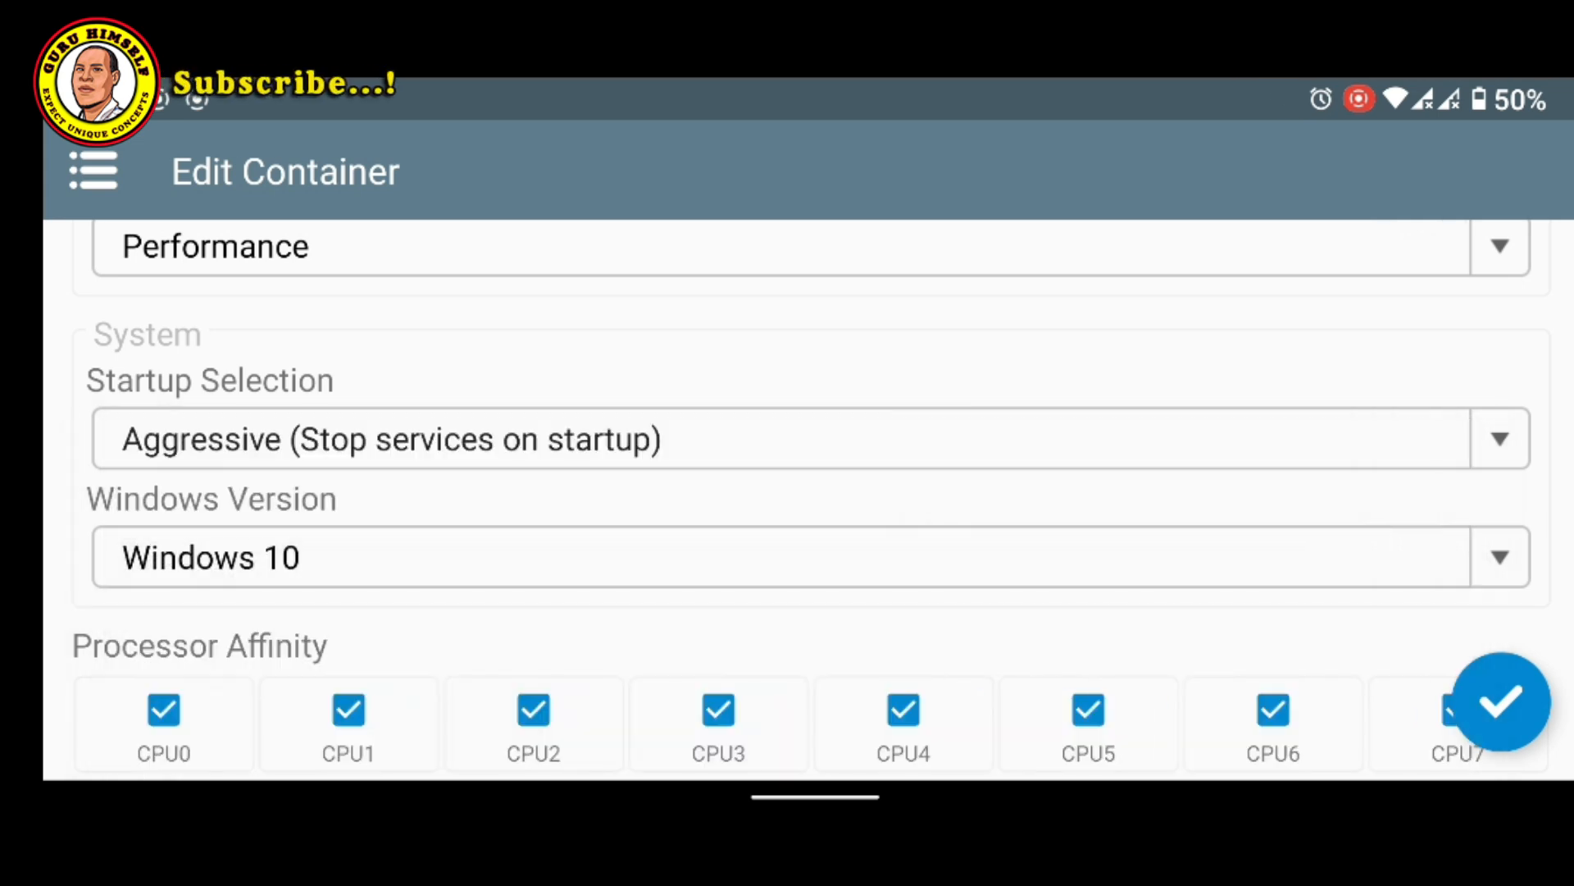
scroll("down", 3)
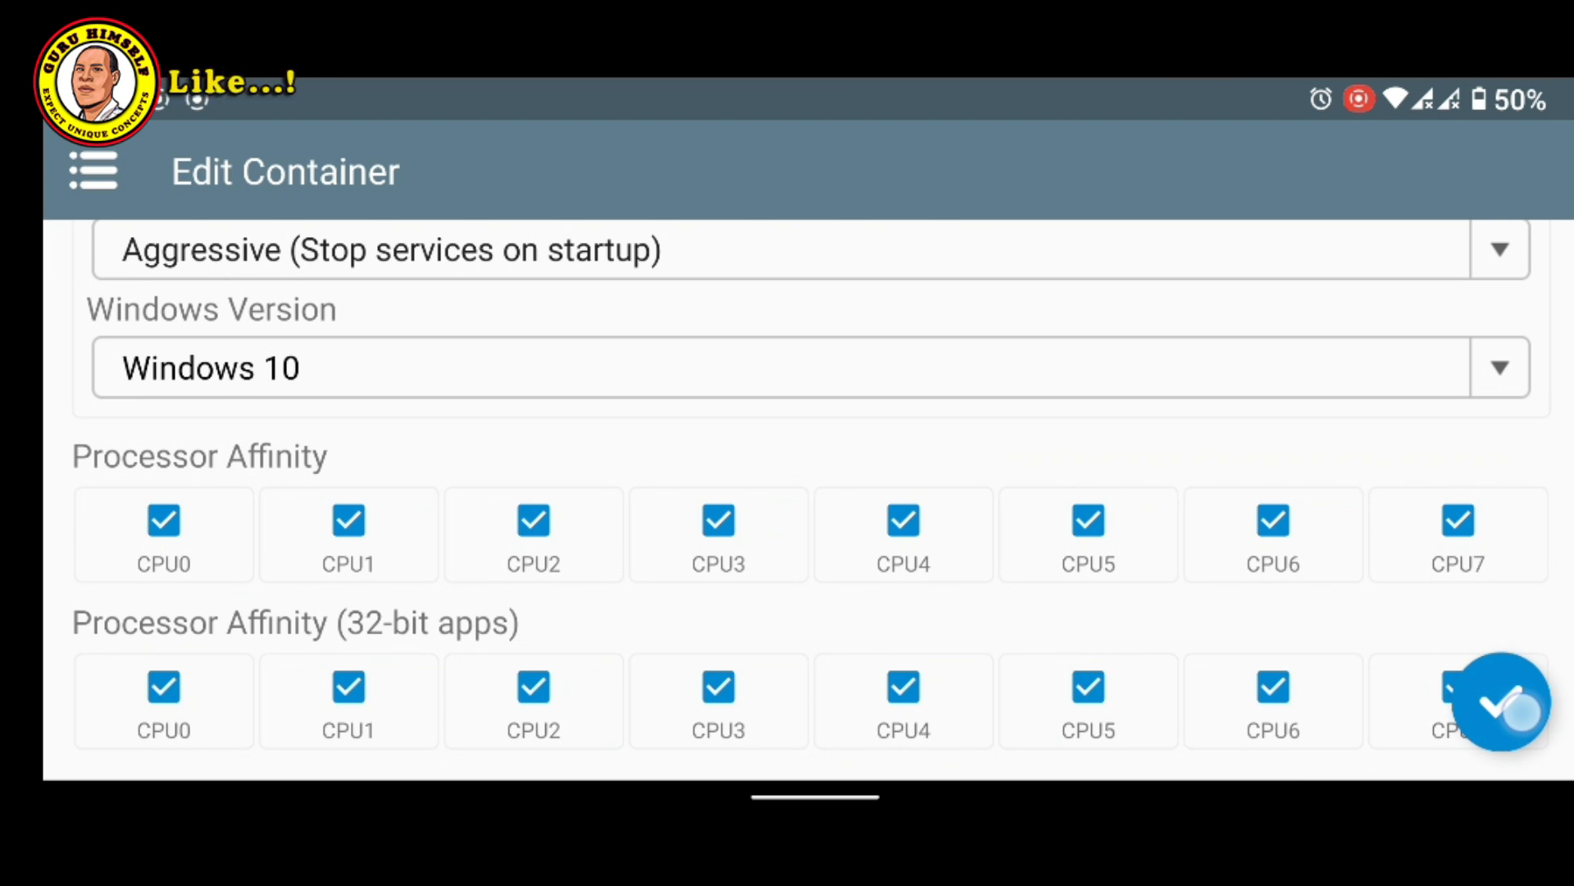
left_click(1503, 705)
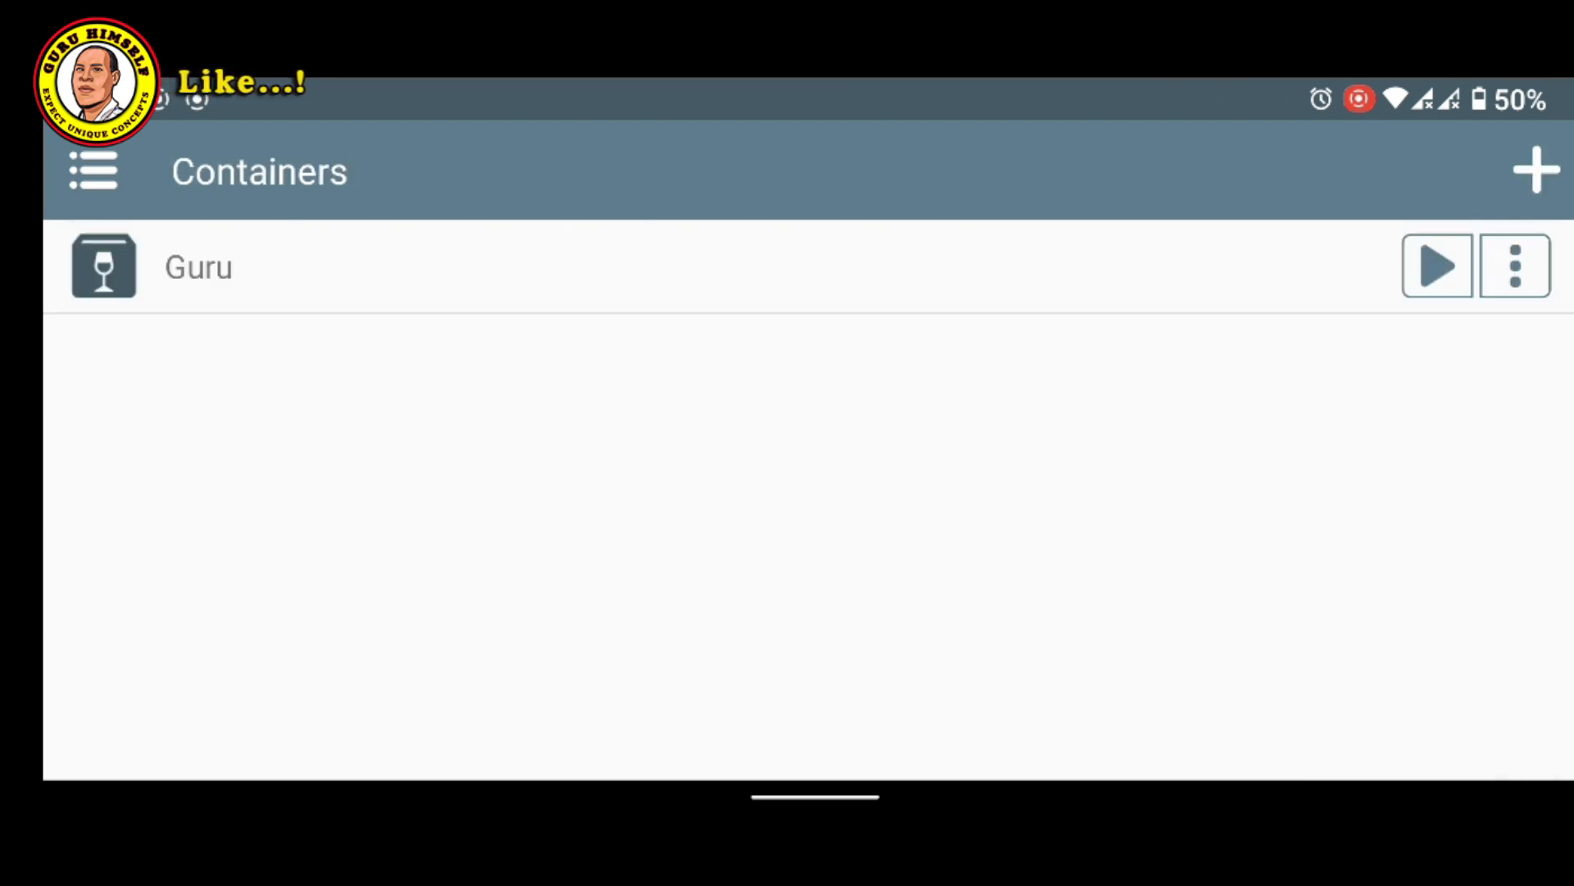
Launch the Guru container and close the Computer window on its Windows desktop.
left_click(1437, 267)
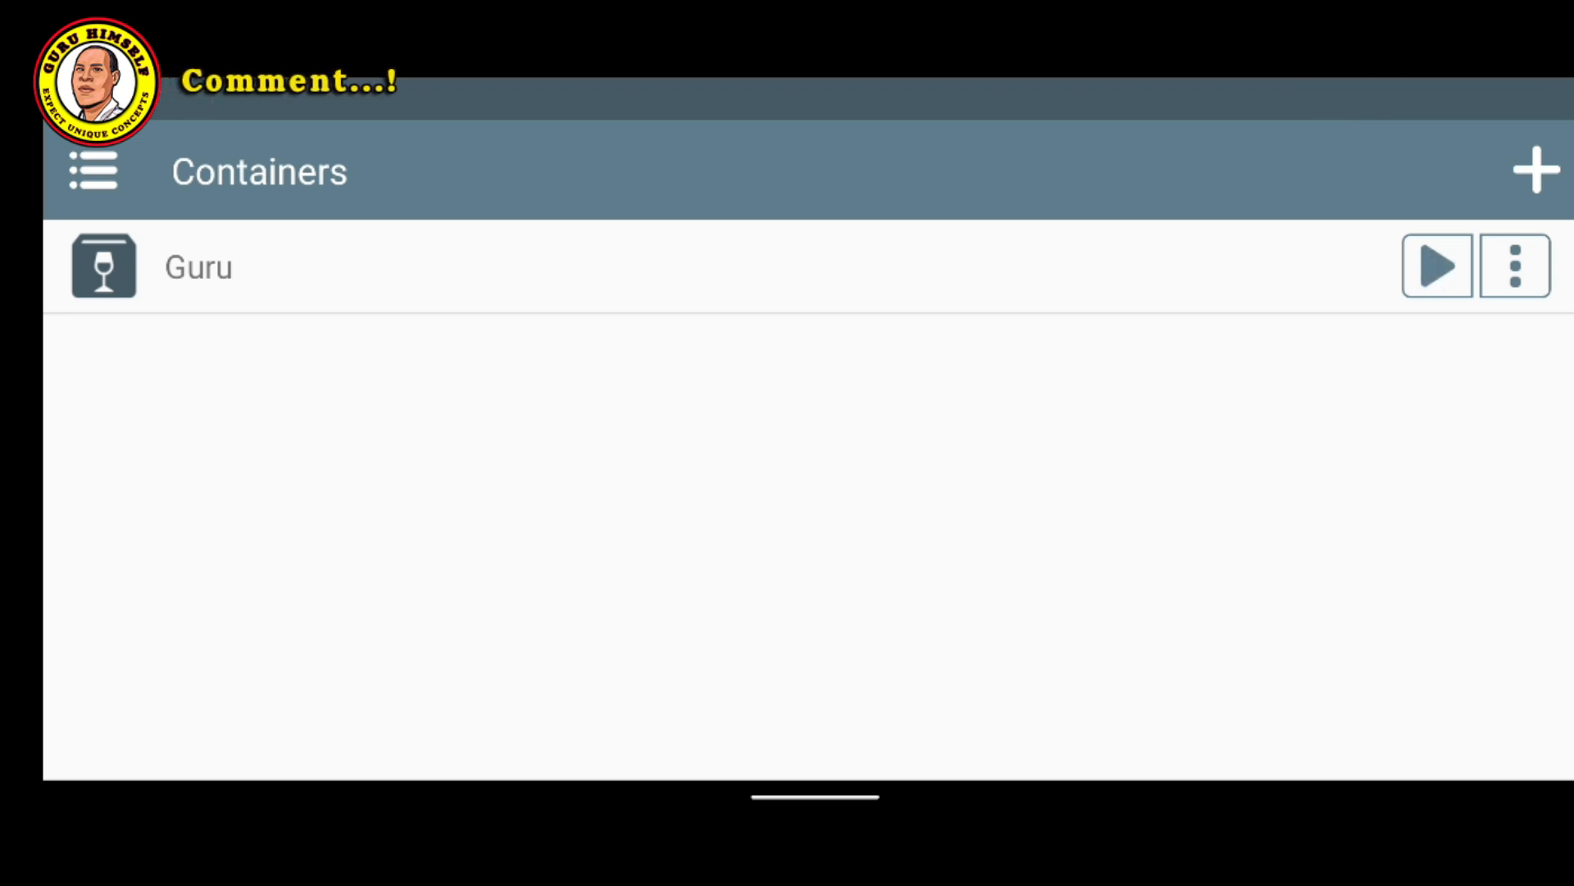
left_click(1436, 267)
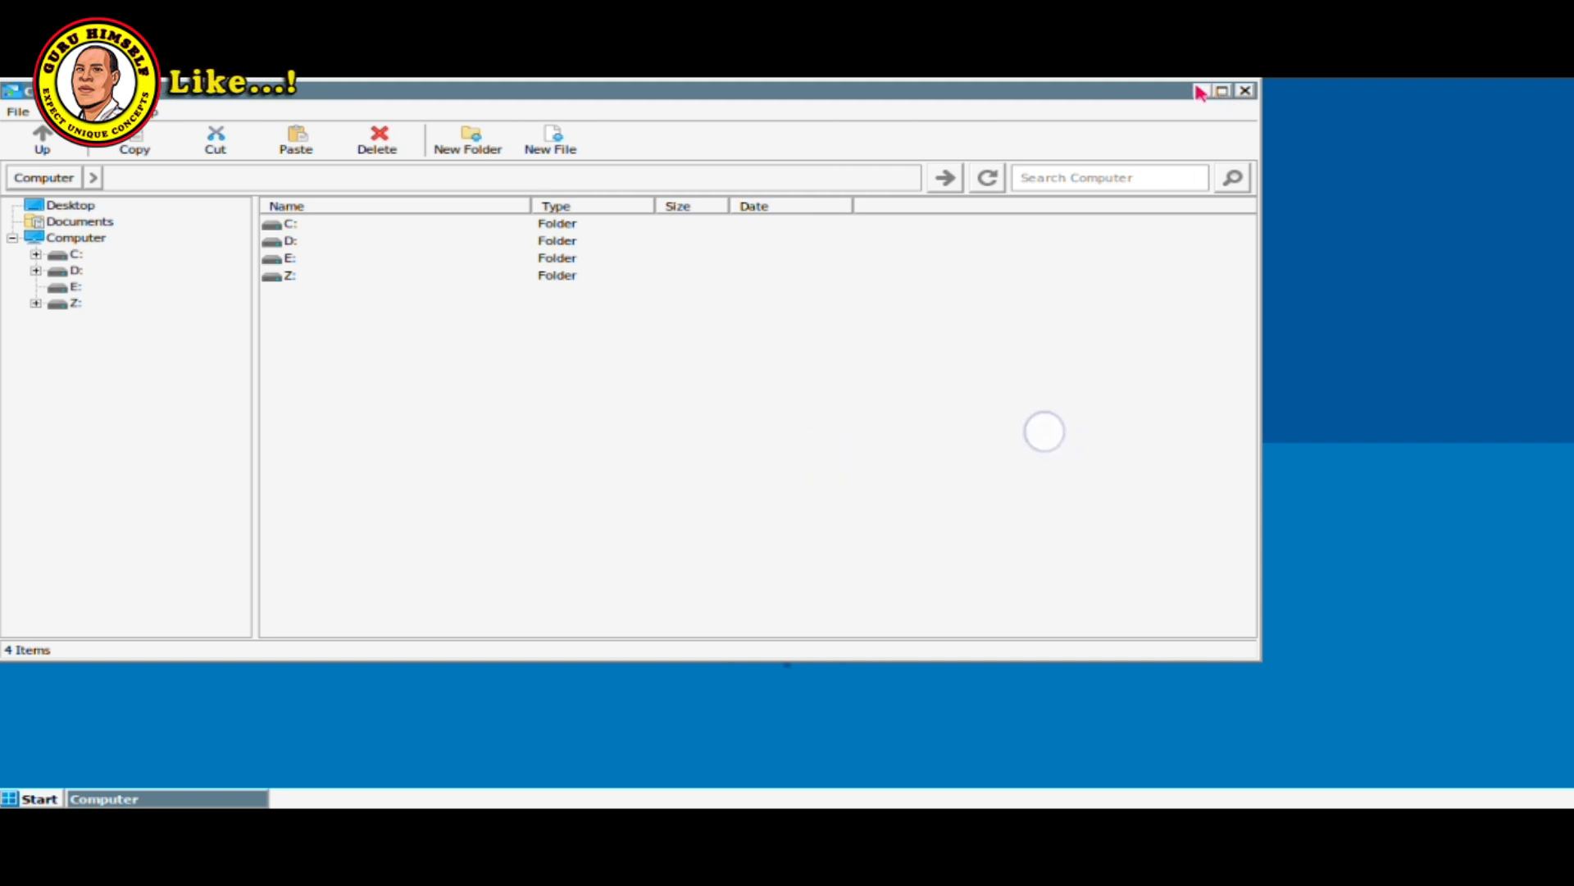
left_click(1246, 89)
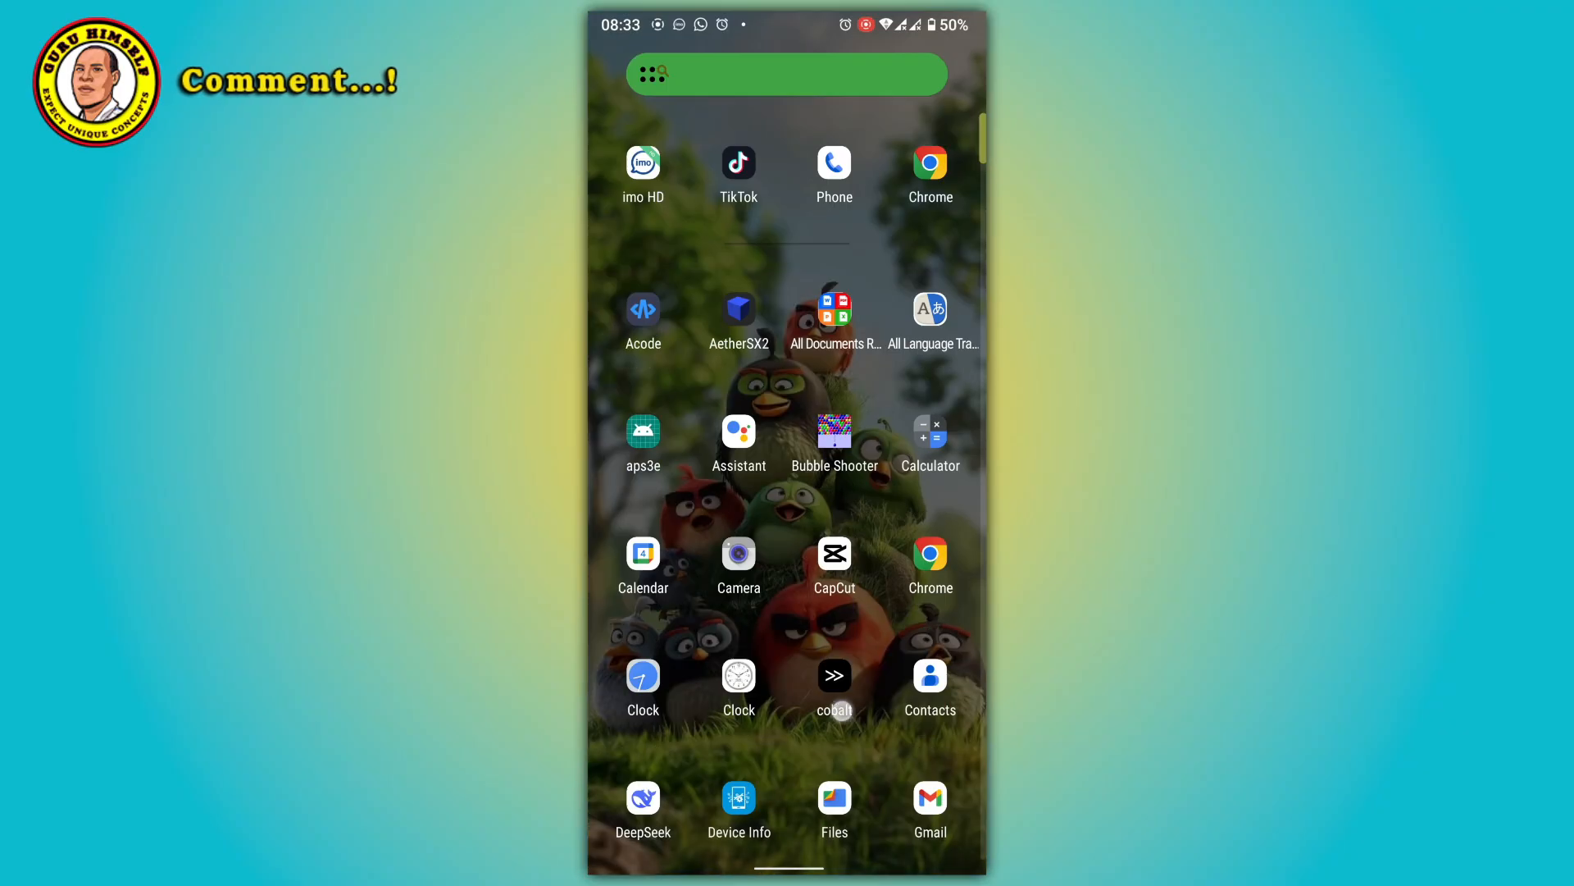
scroll("down", 3)
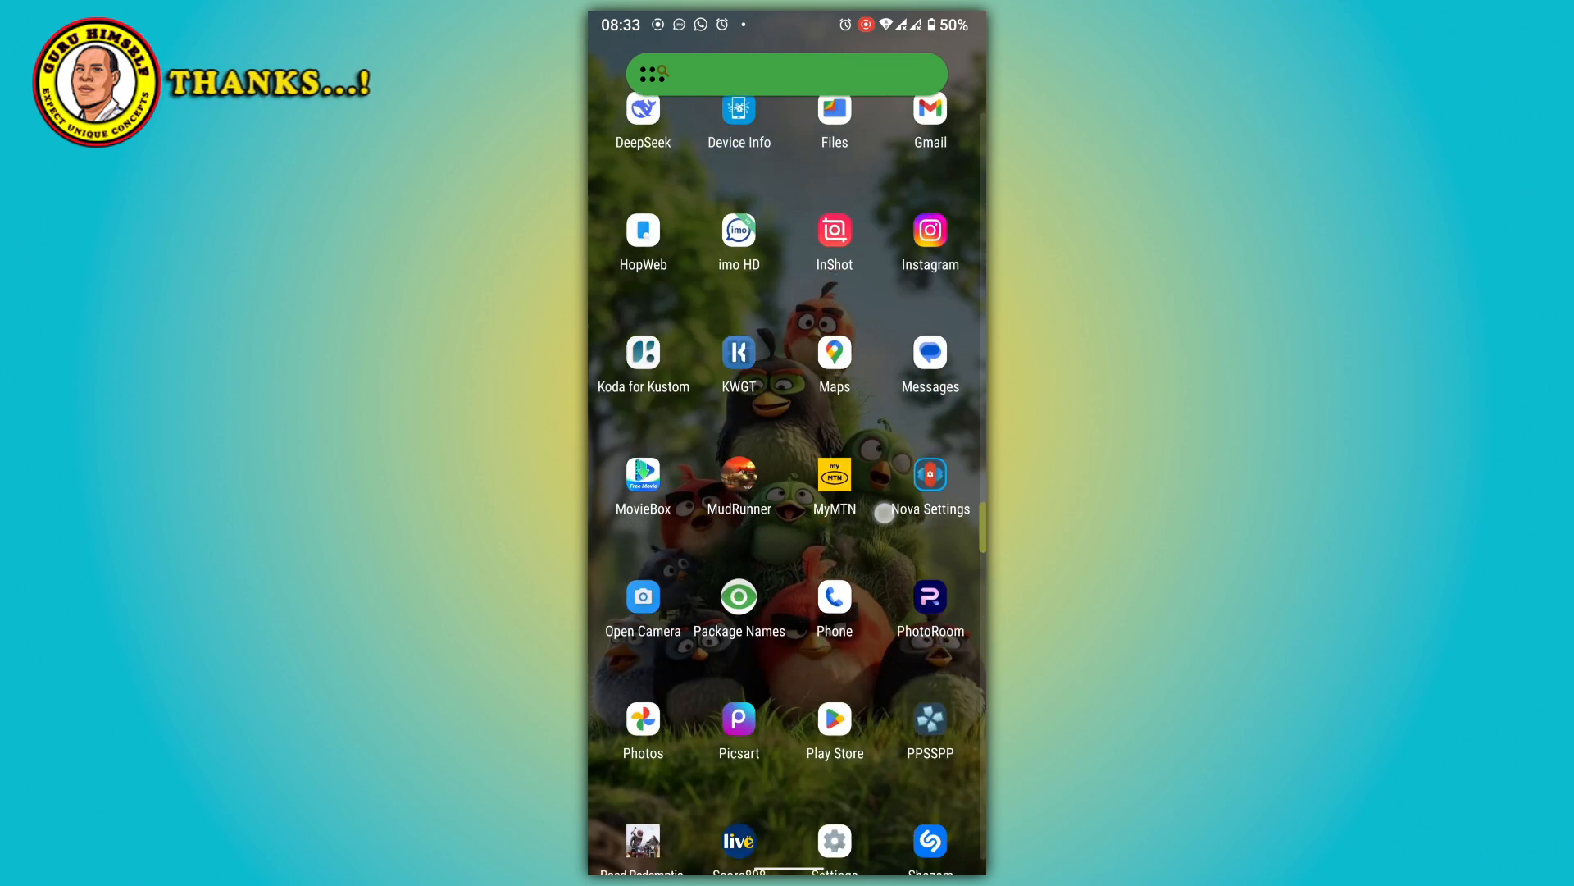
scroll("down", 3)
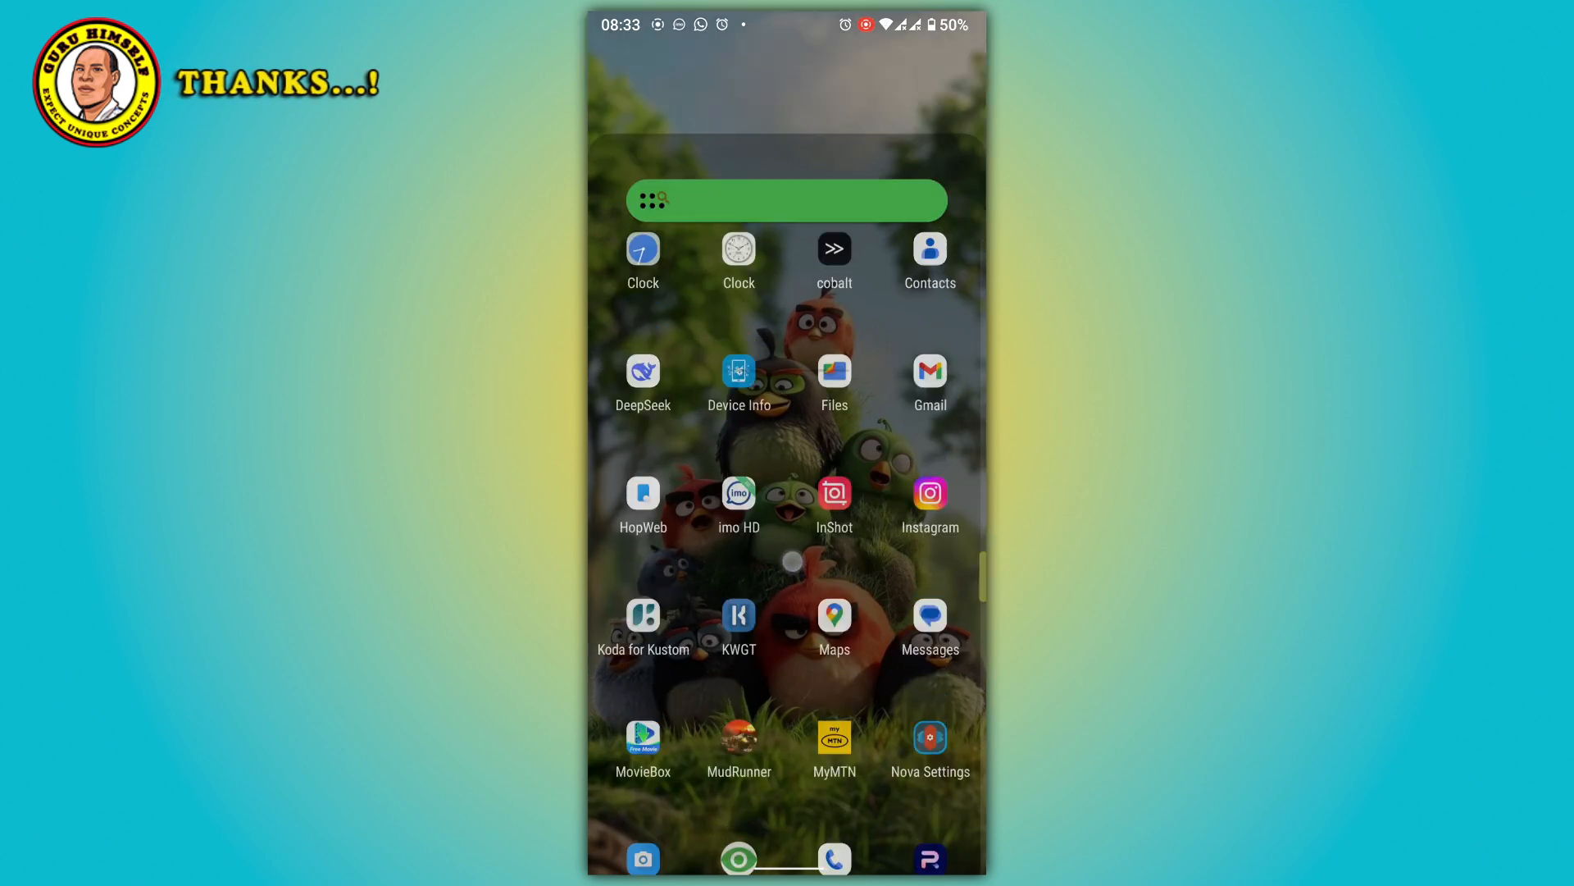
left_click(834, 371)
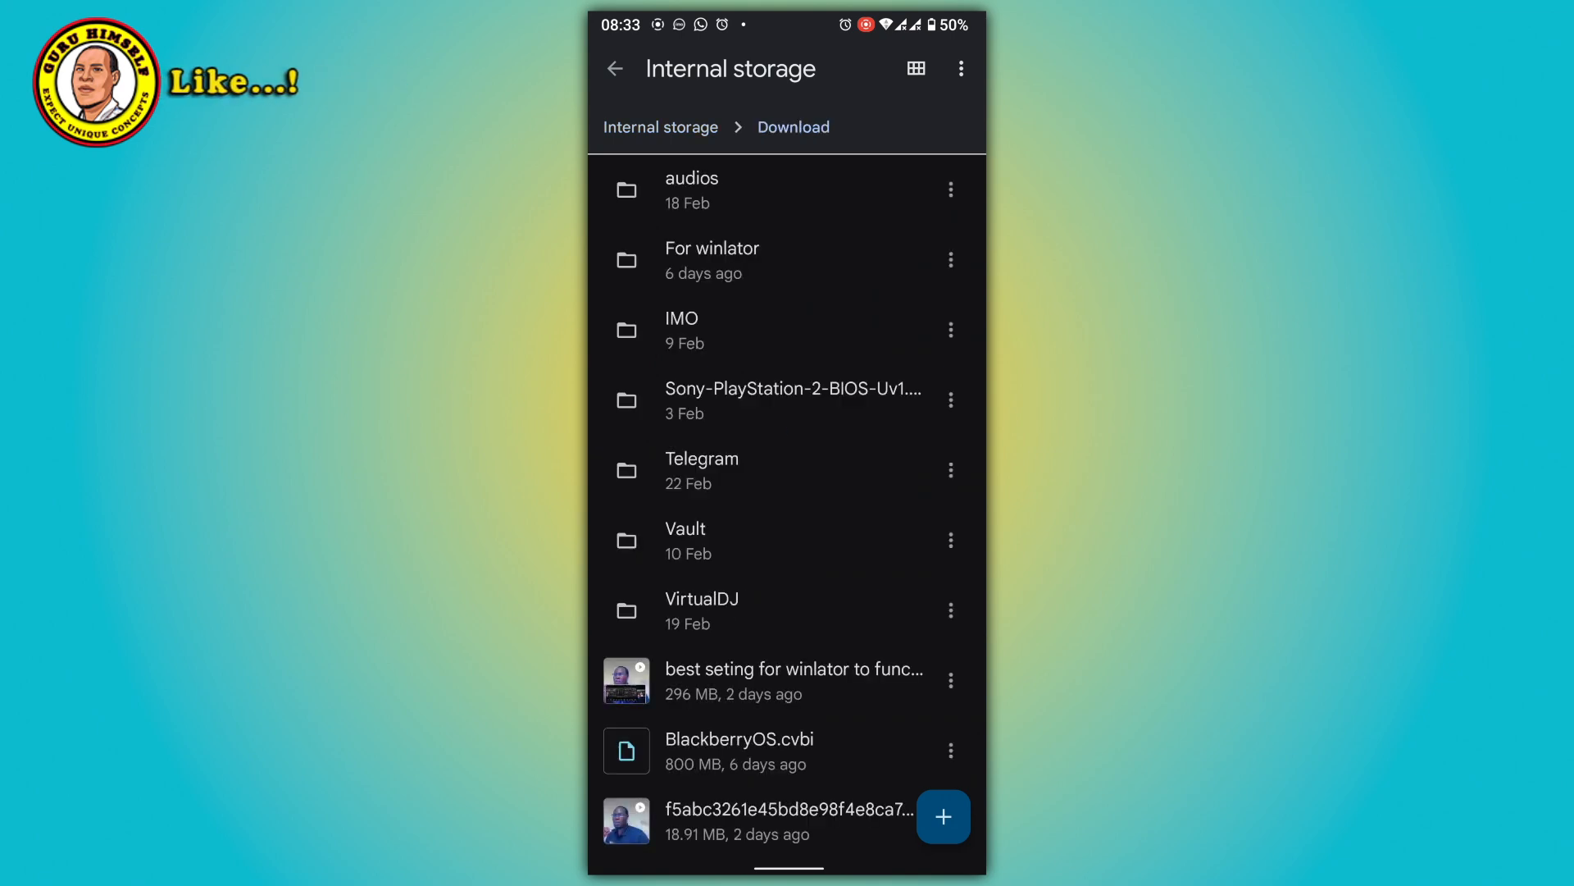
left_click(741, 268)
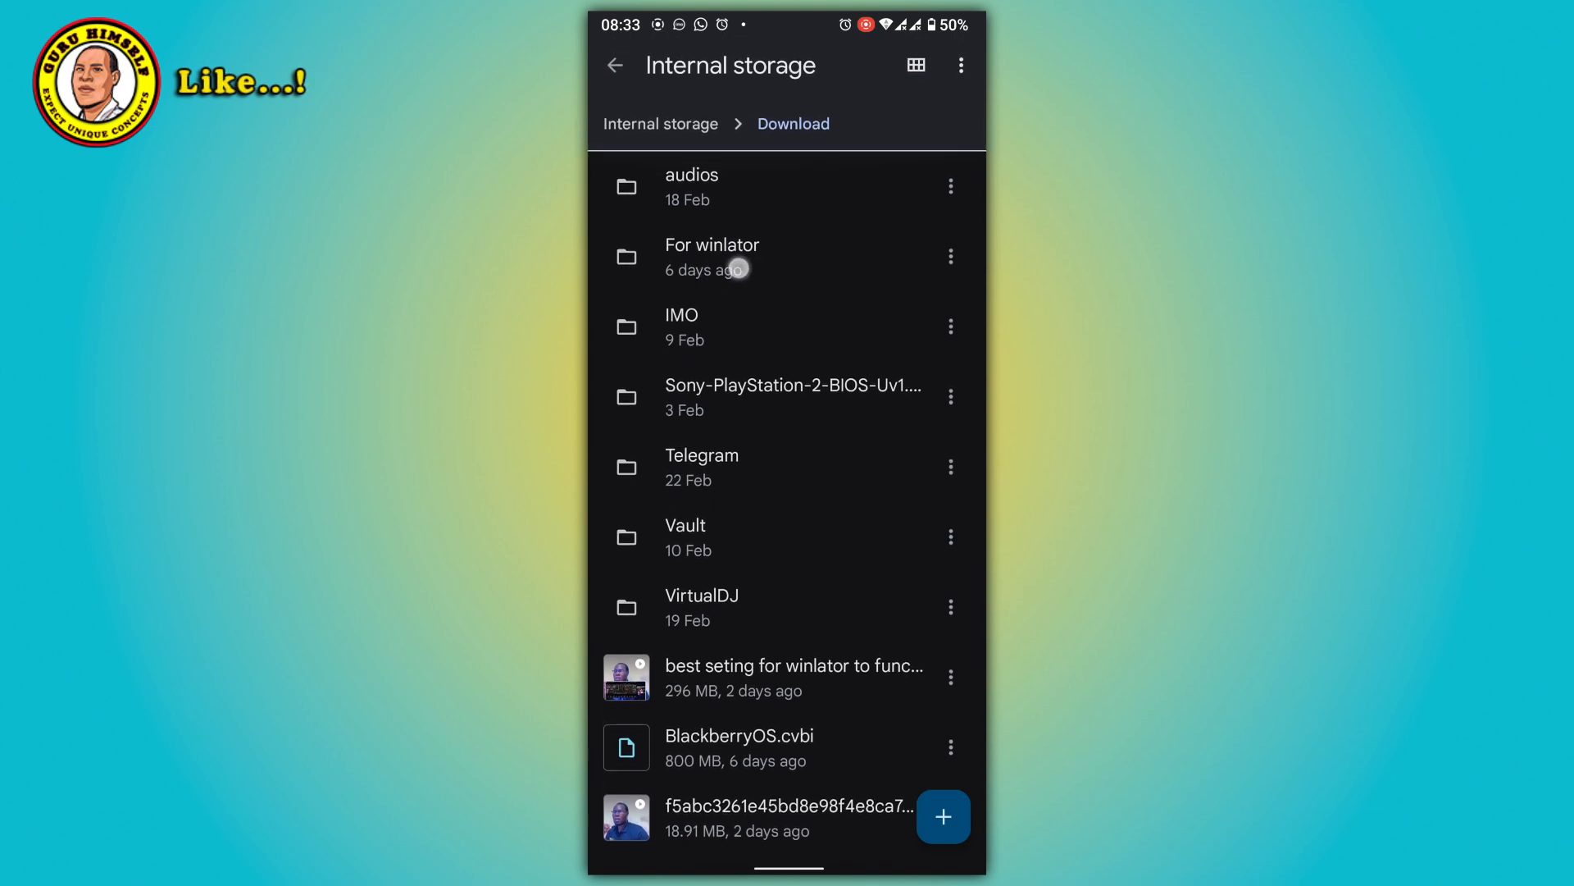
left_click(737, 260)
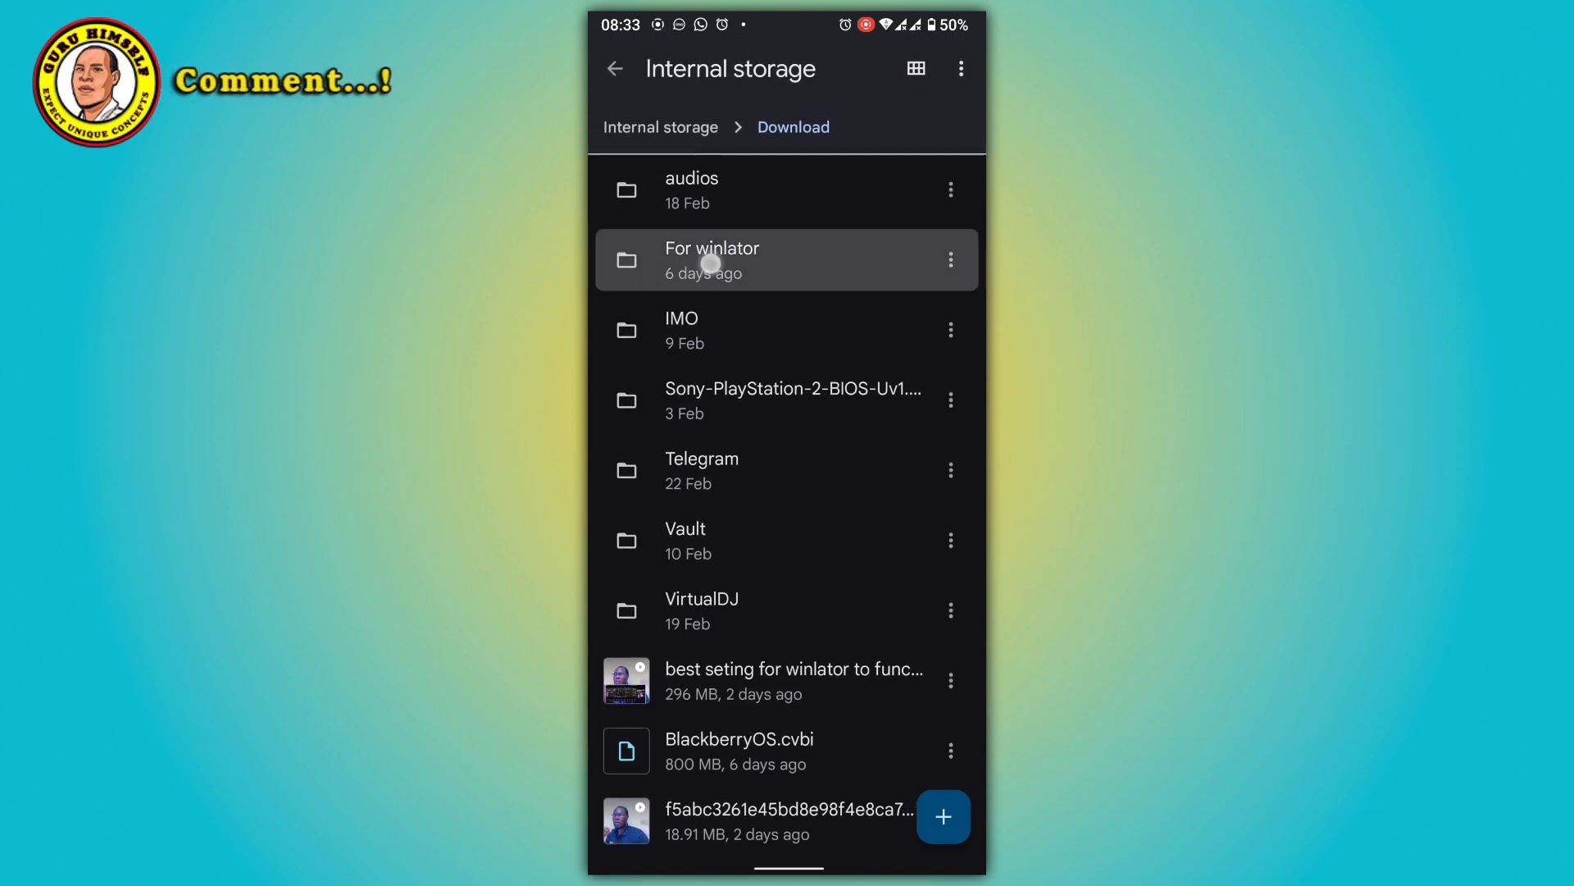
left_click(713, 260)
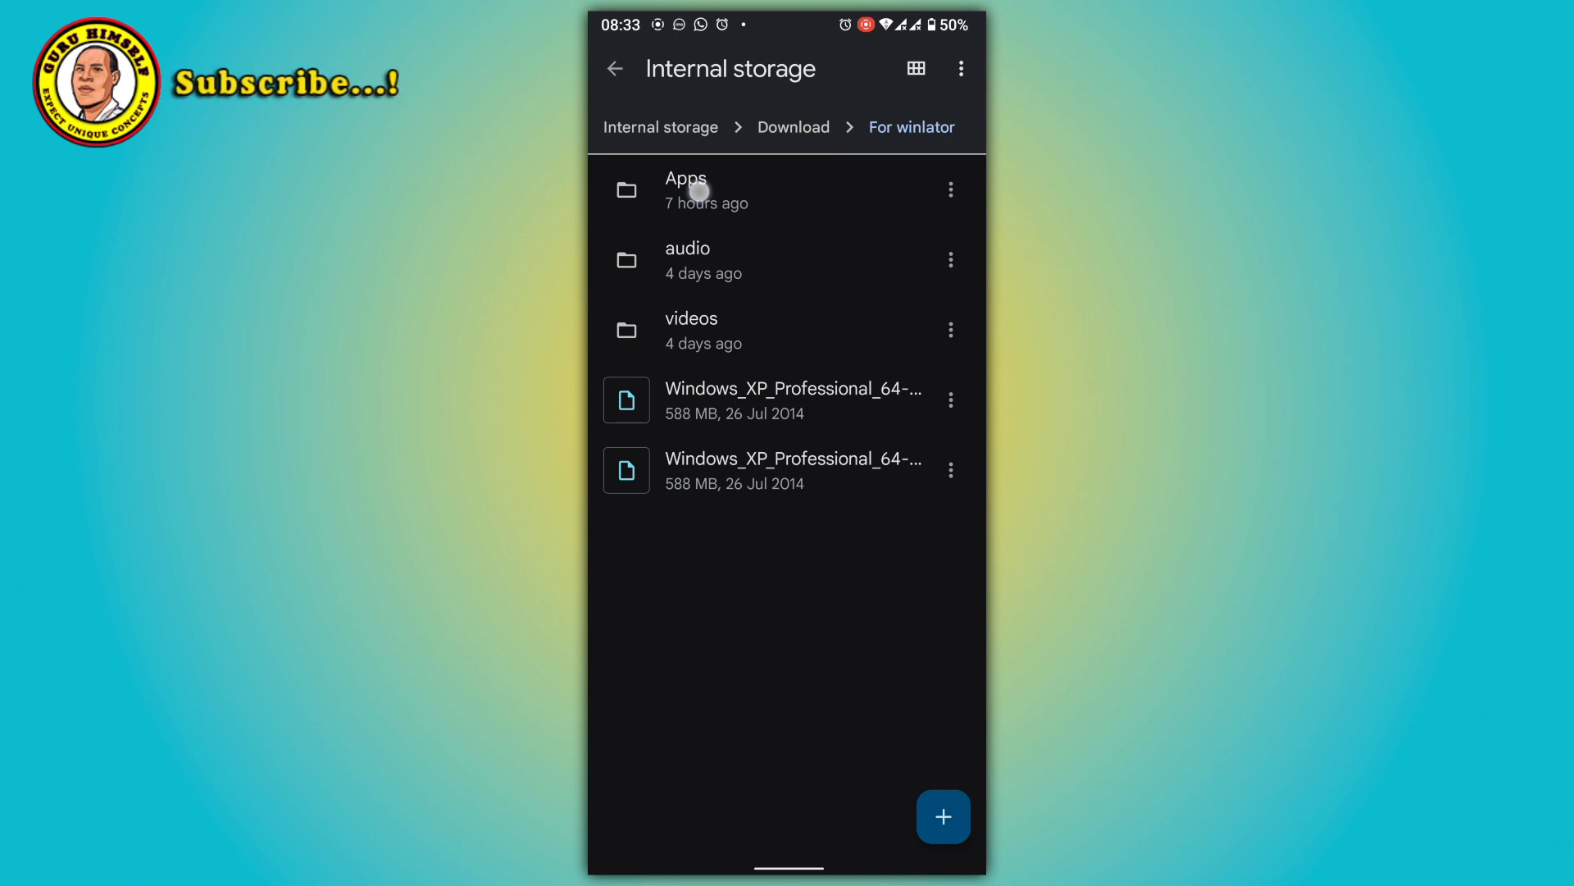
left_click(703, 190)
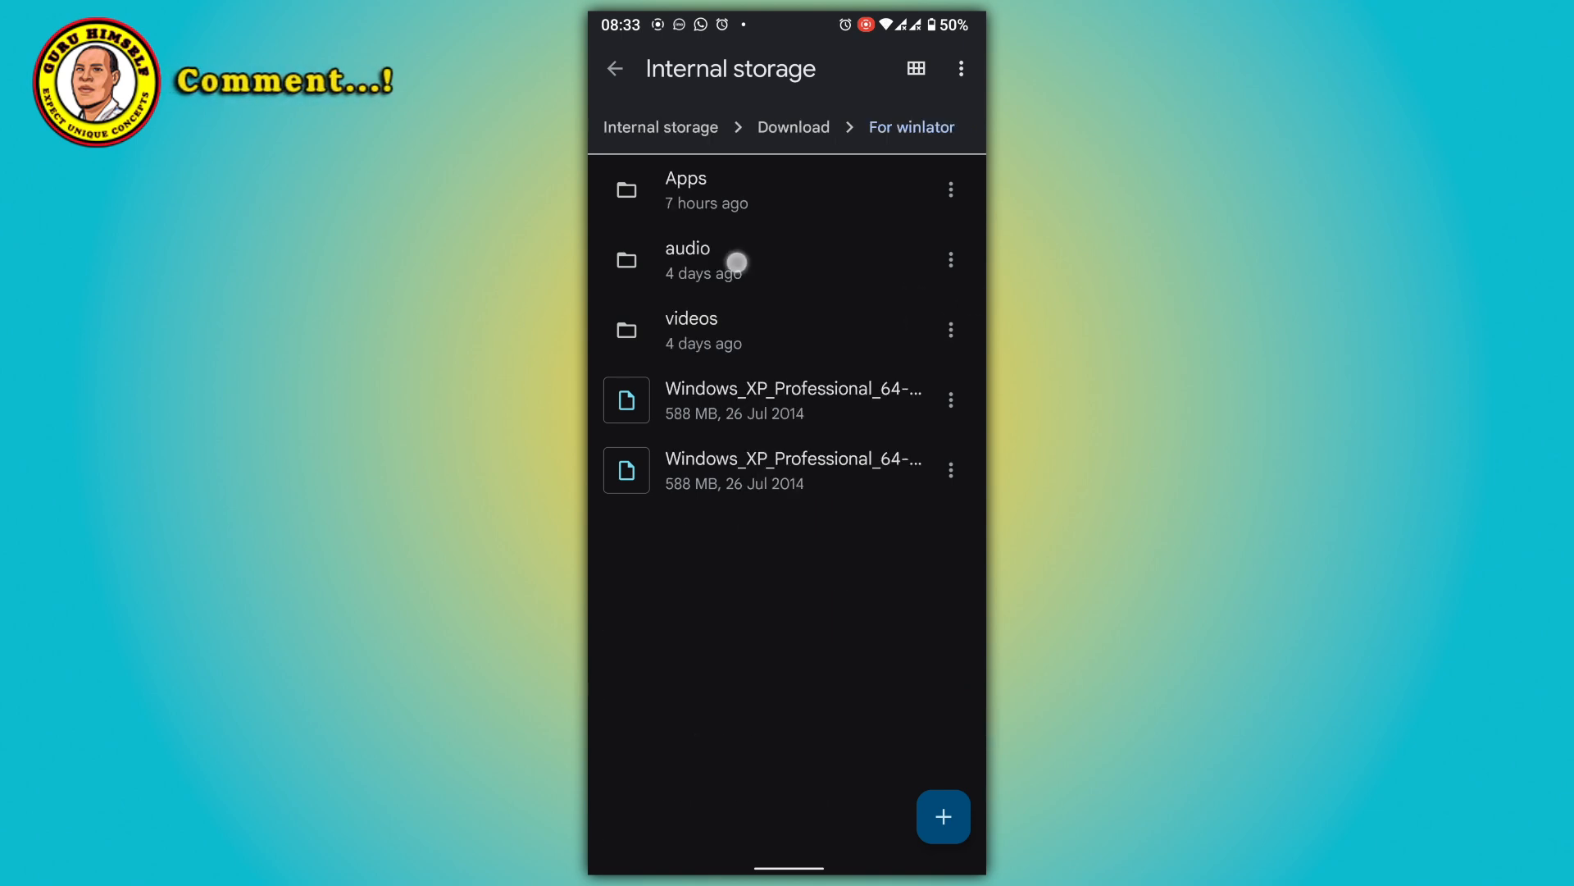
left_click(688, 259)
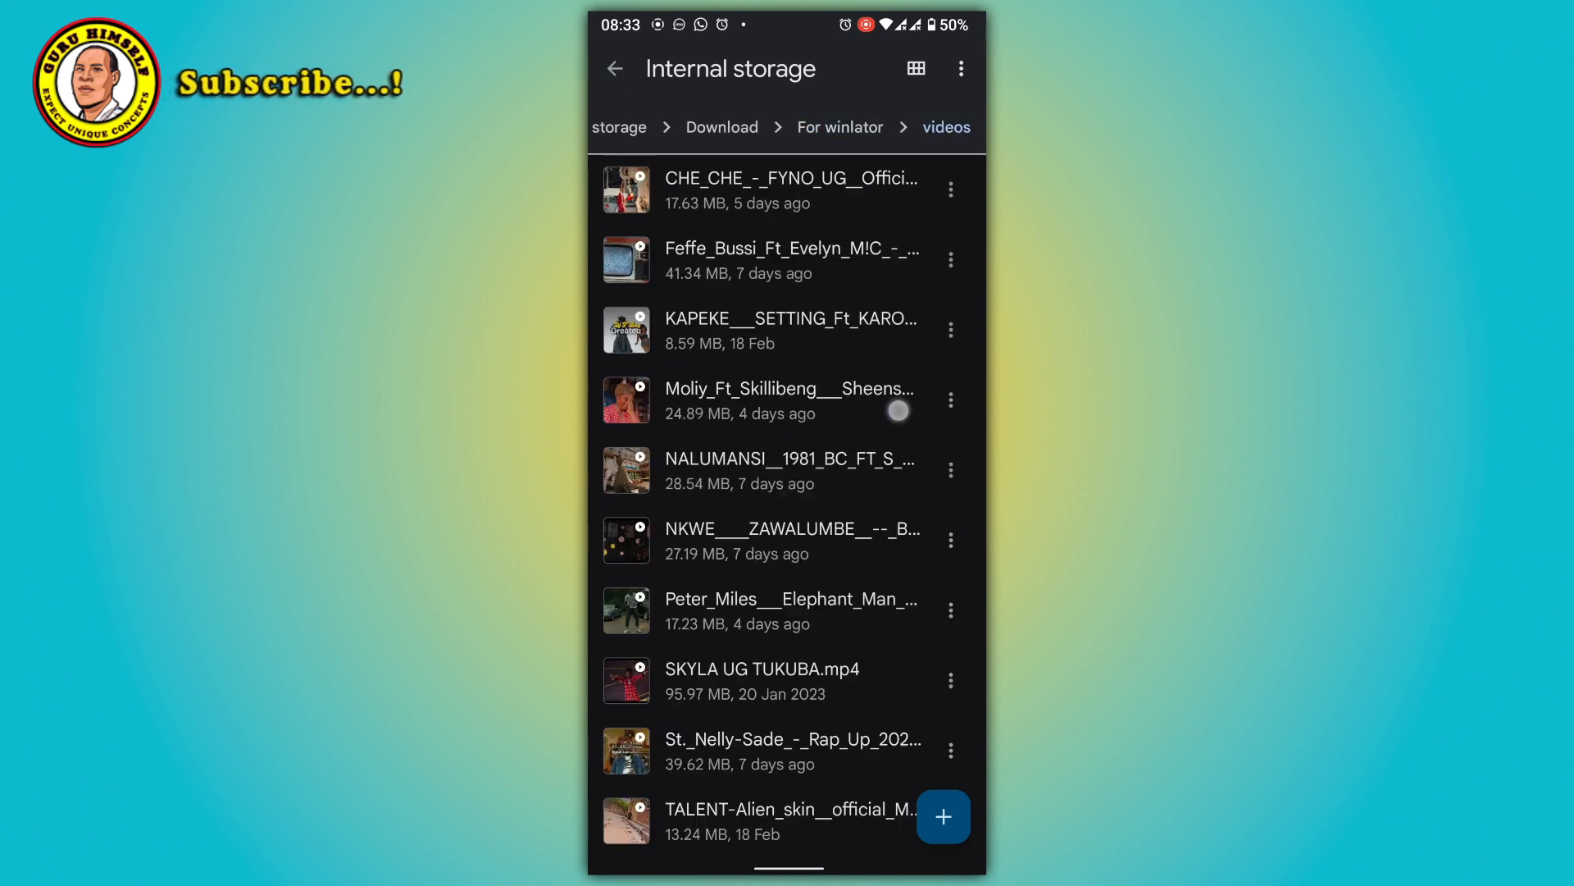
left_click(839, 127)
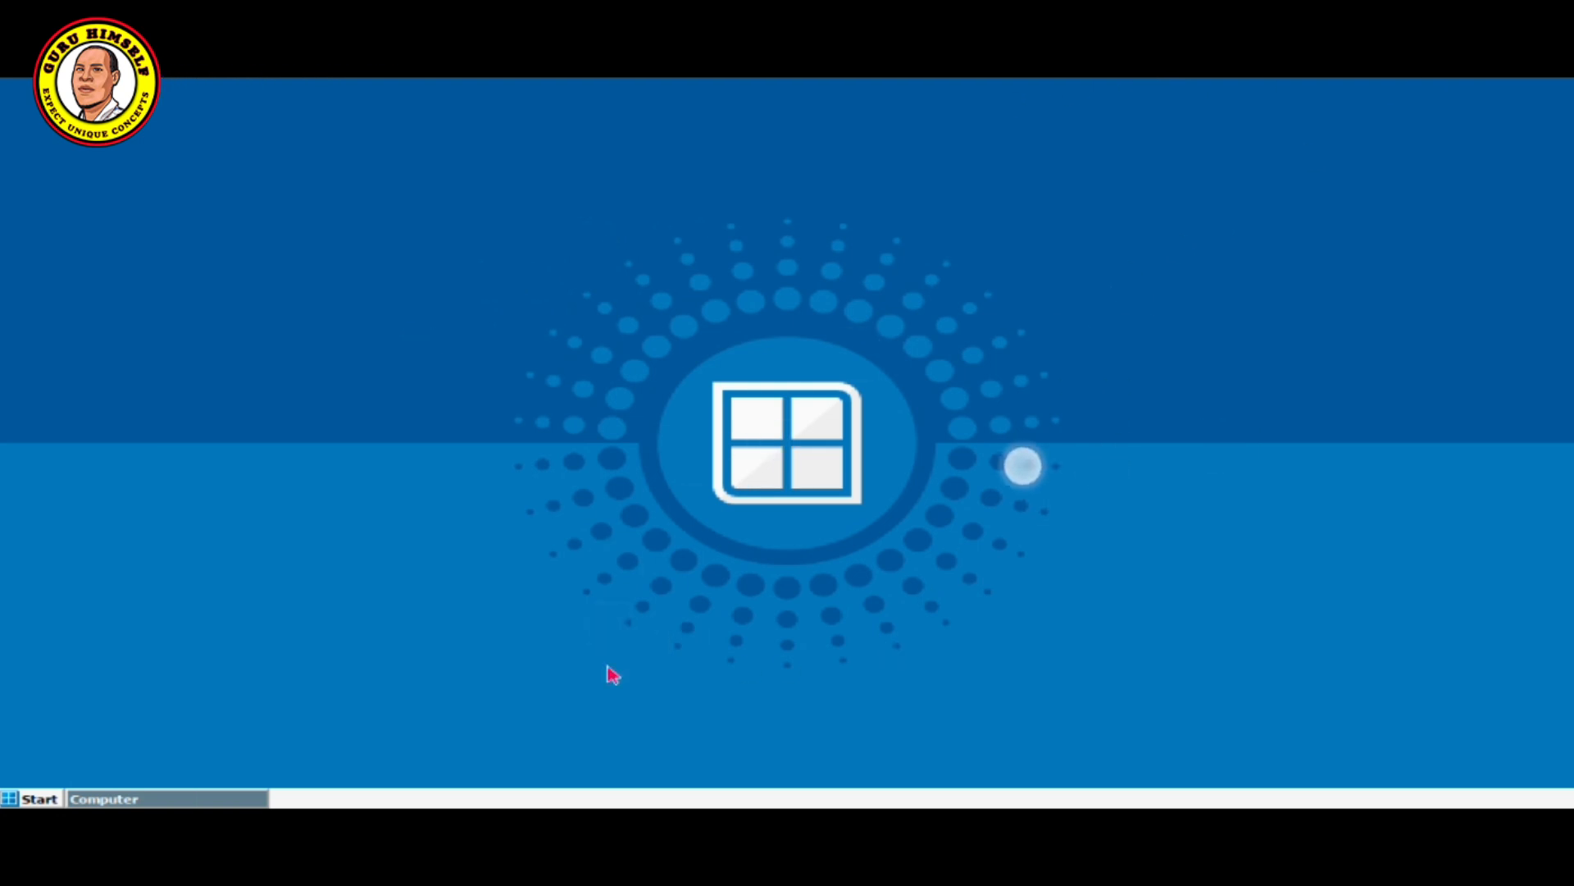
Open D:\For winlator\Apps in the Computer file browser.
left_click(107, 799)
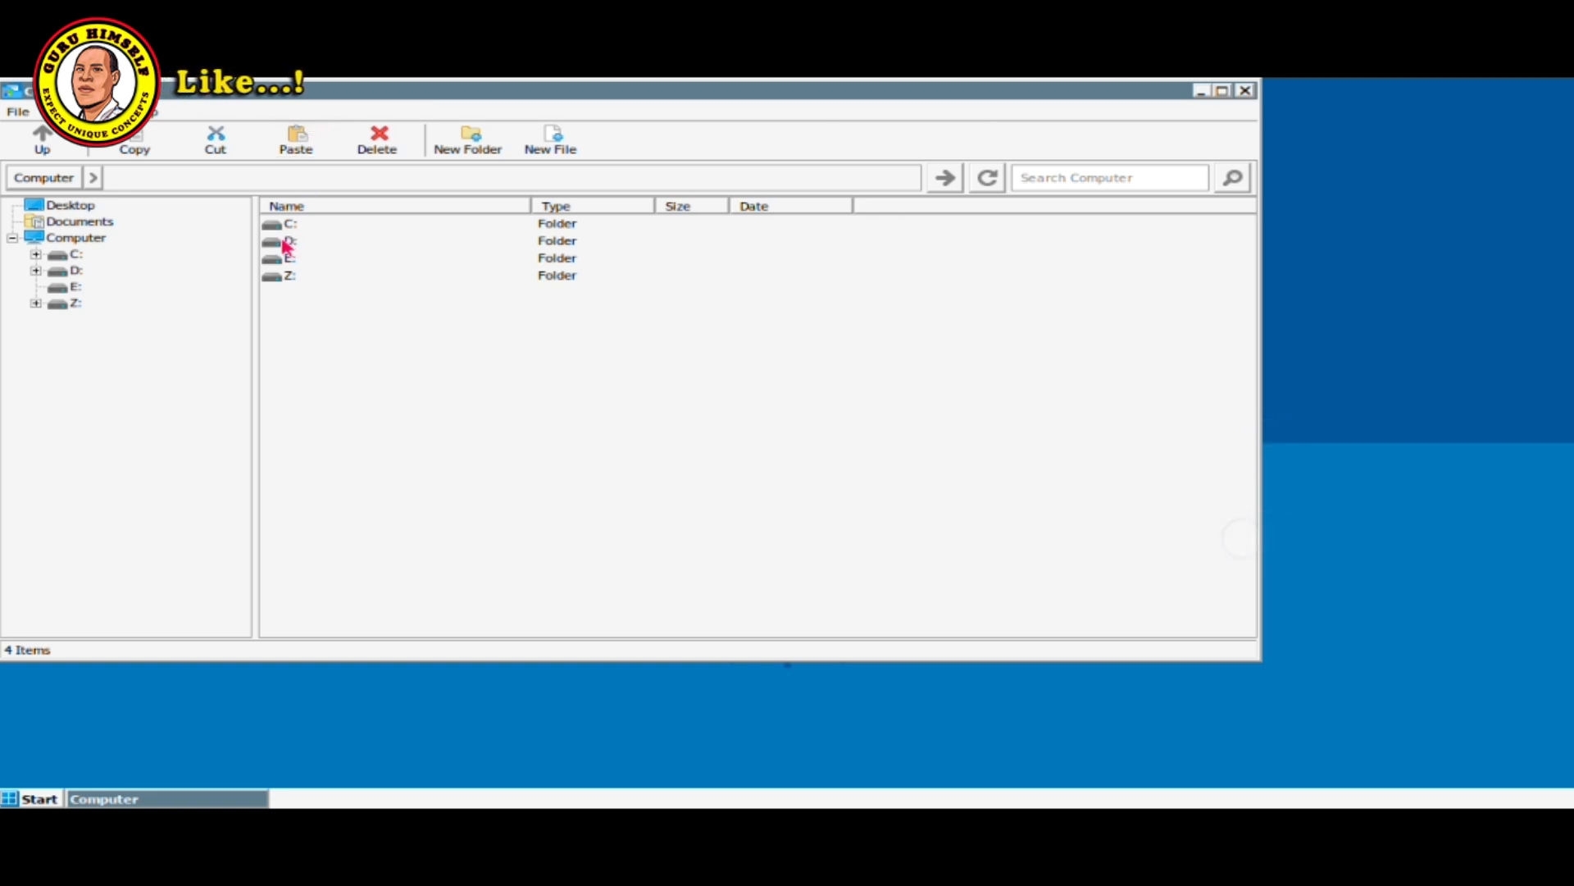
double_click(287, 240)
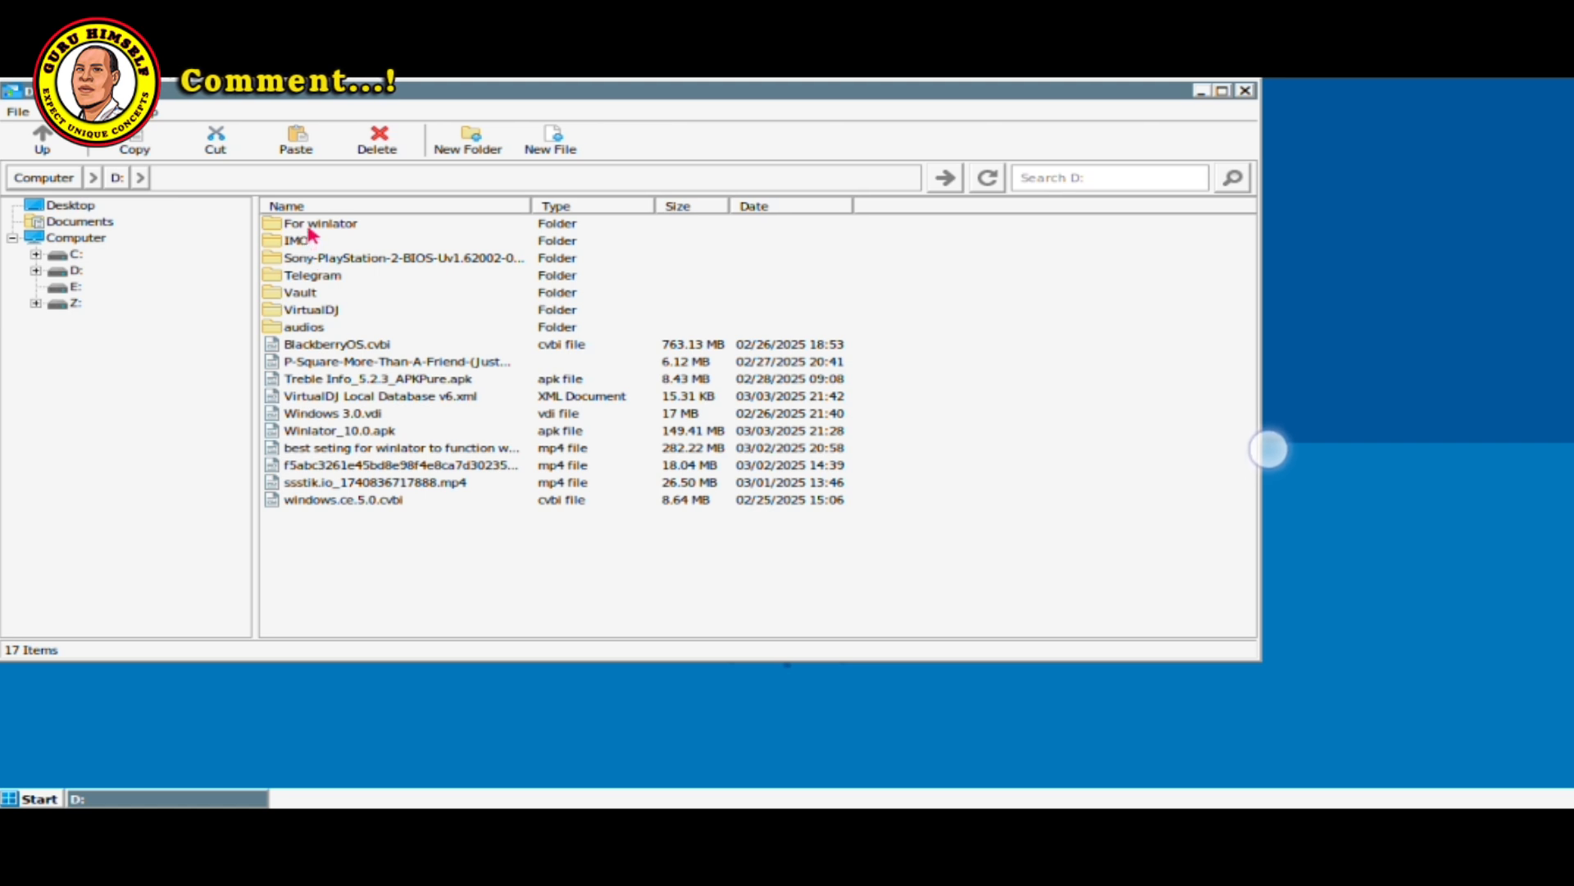
double_click(317, 223)
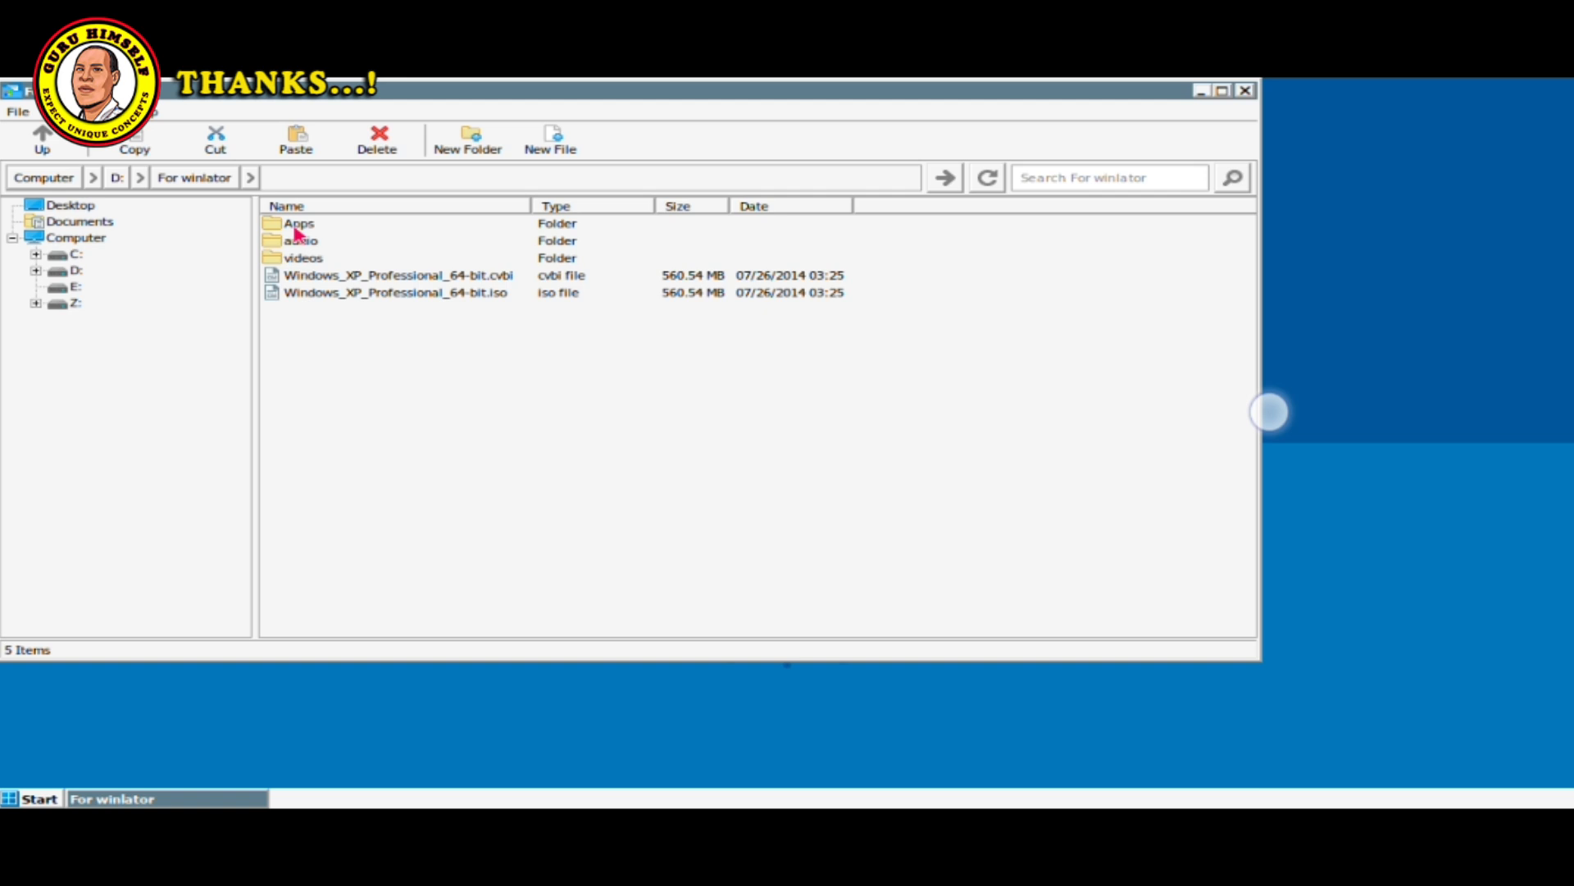
double_click(297, 223)
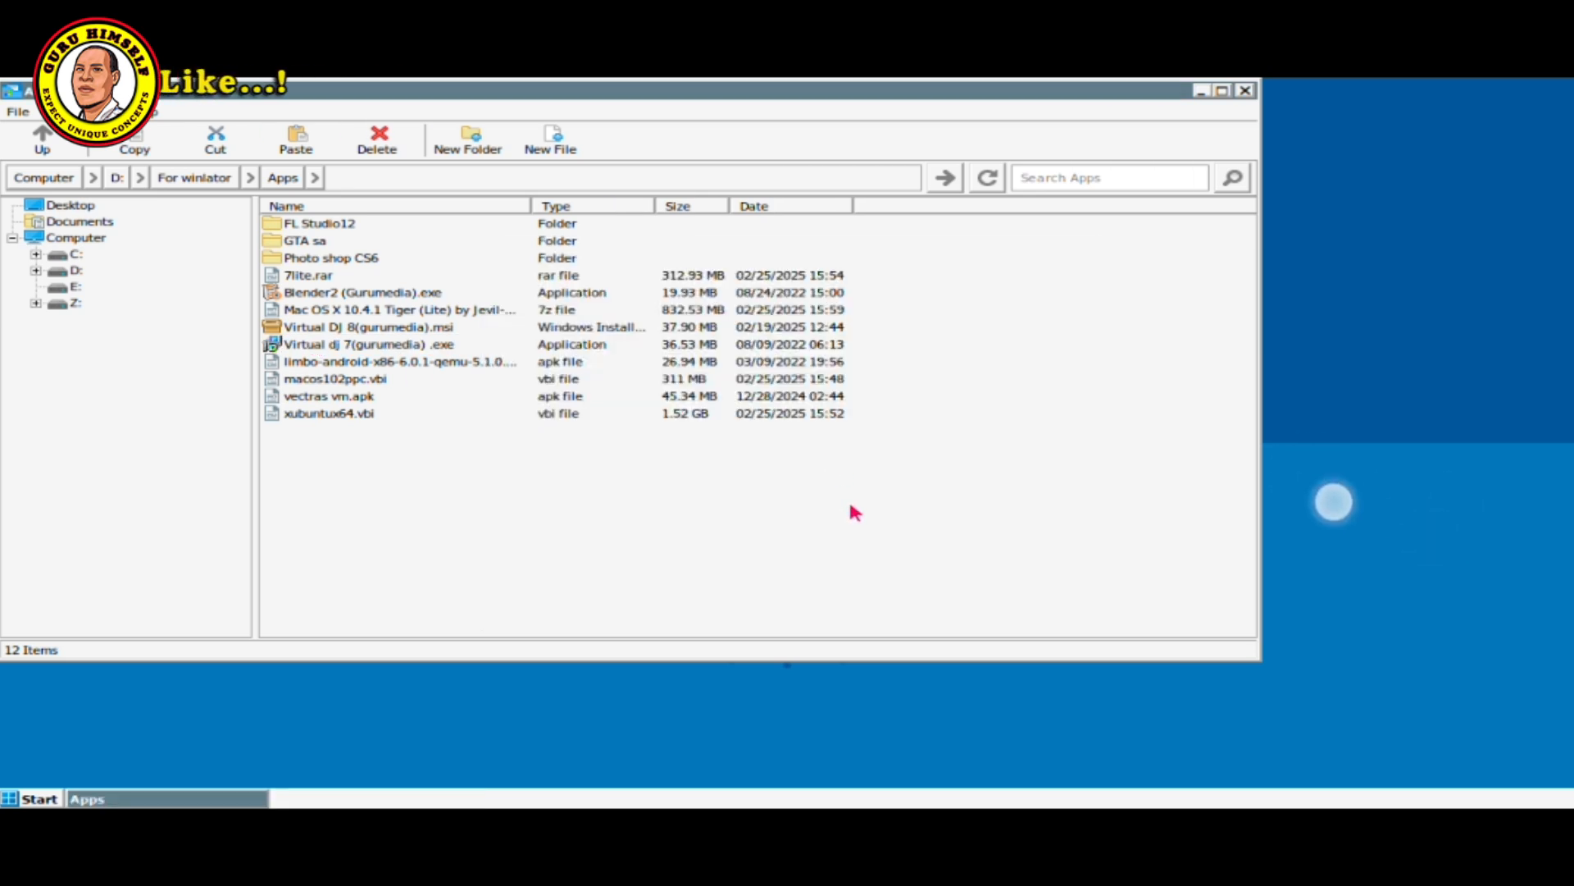
mouse_move(937, 607)
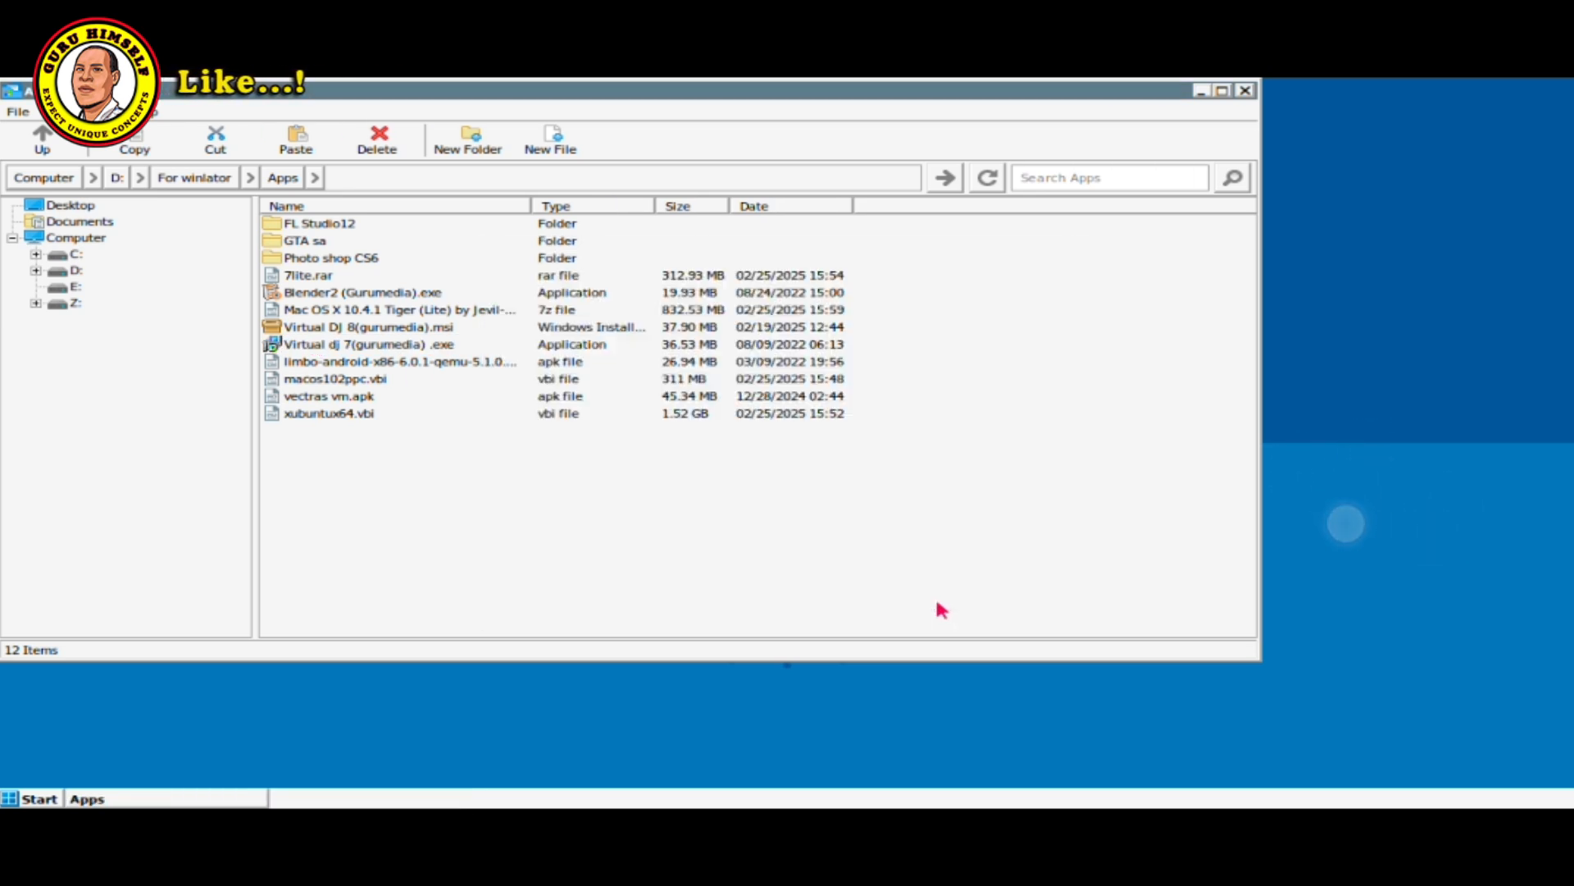
Run the 'Virtual dj 7' installer with Typical setup, finishing with Launch VirtualDJ ticked.
double_click(369, 344)
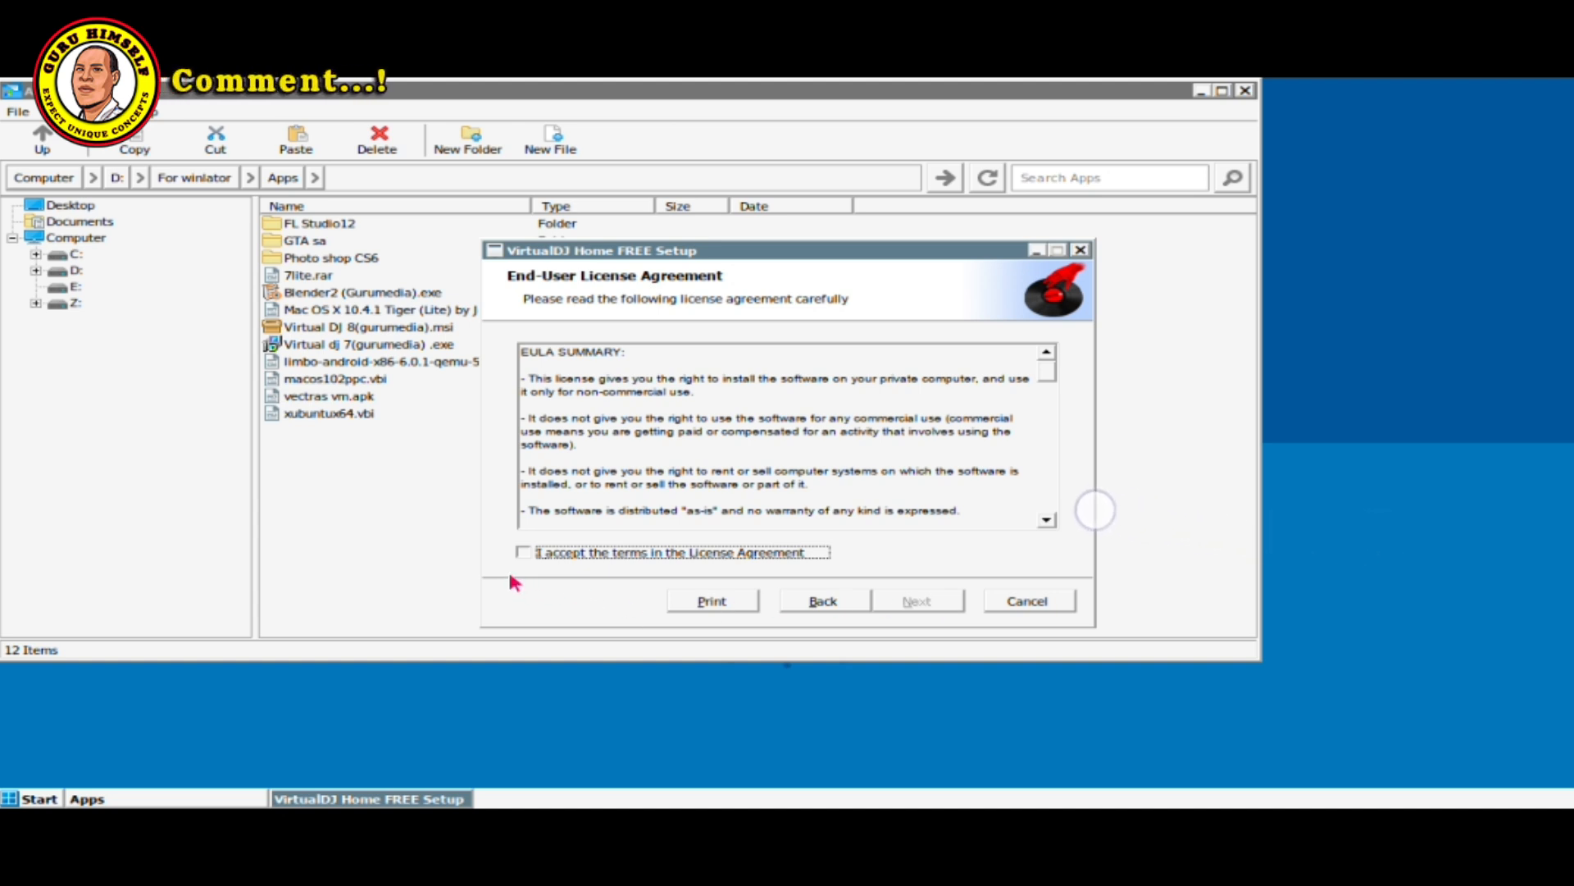
left_click(524, 553)
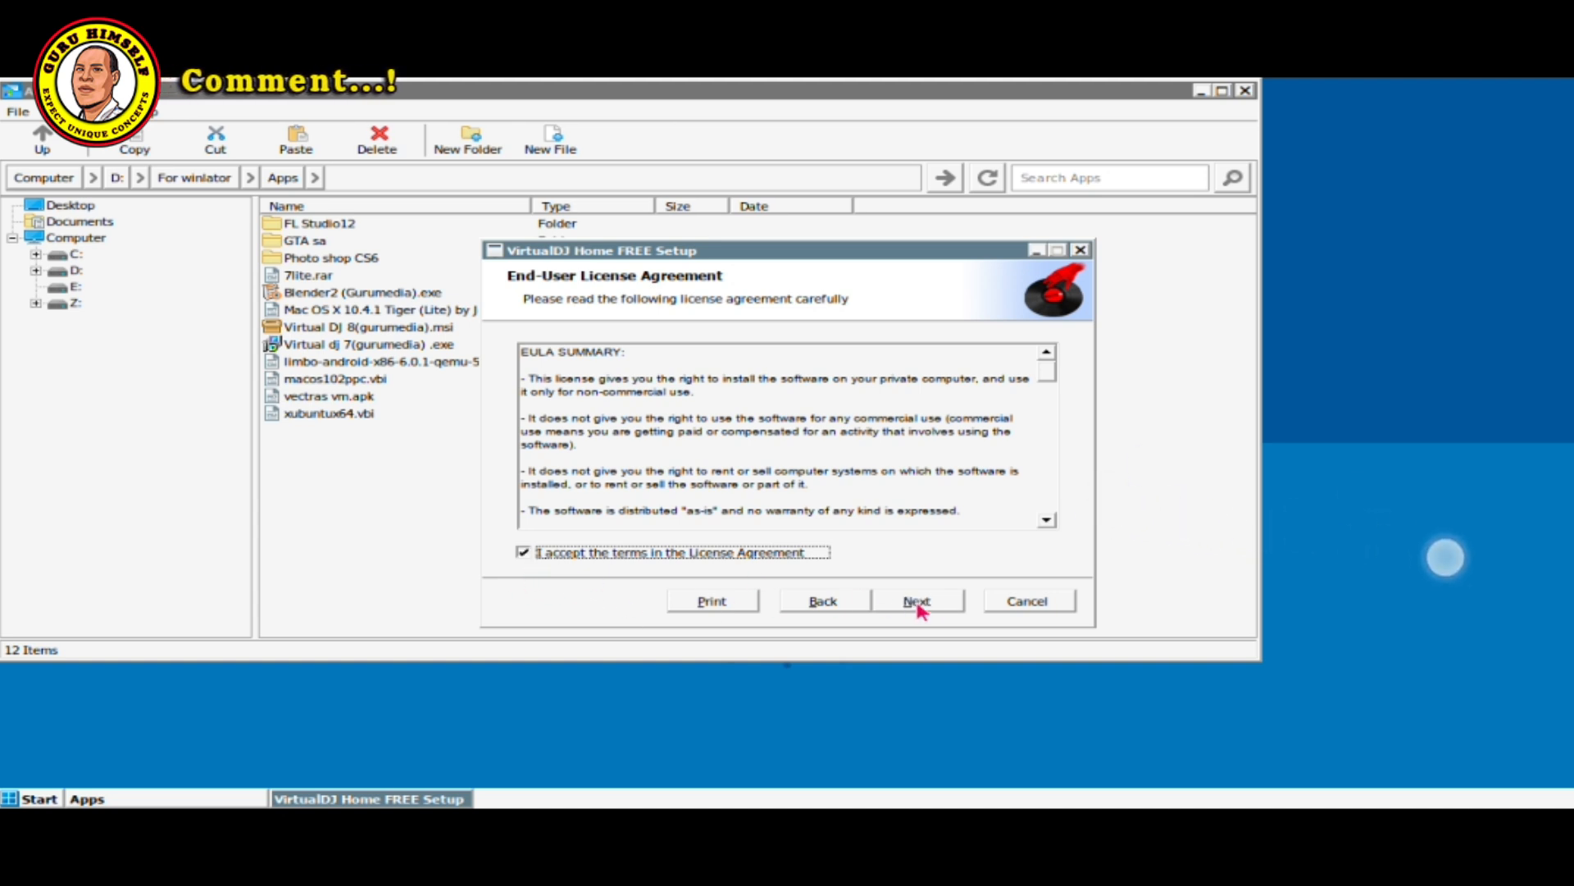
left_click(918, 600)
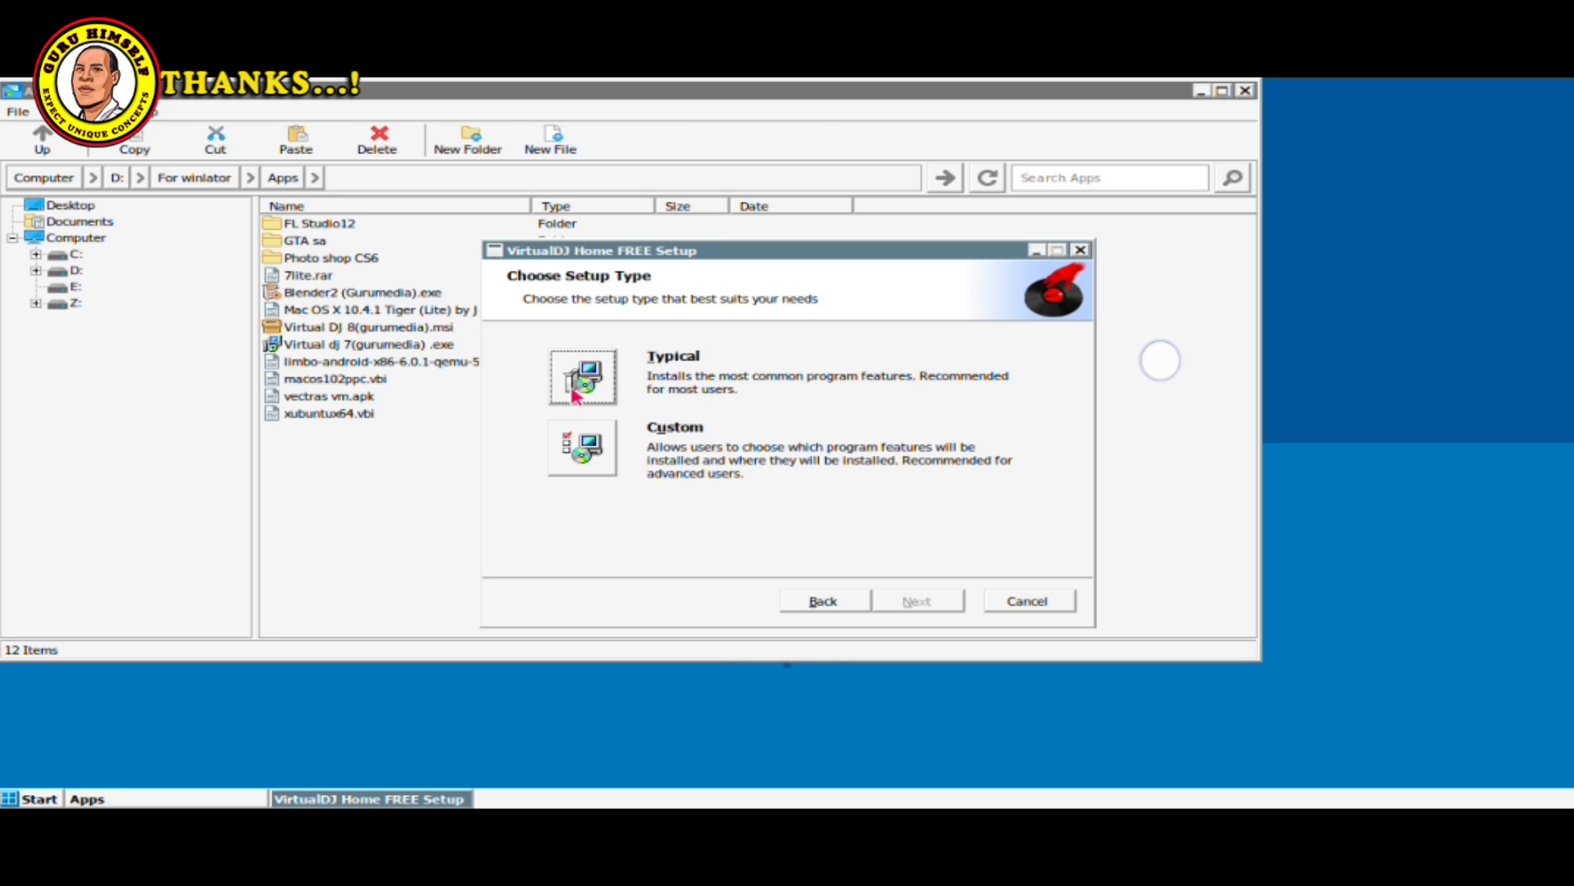
left_click(919, 601)
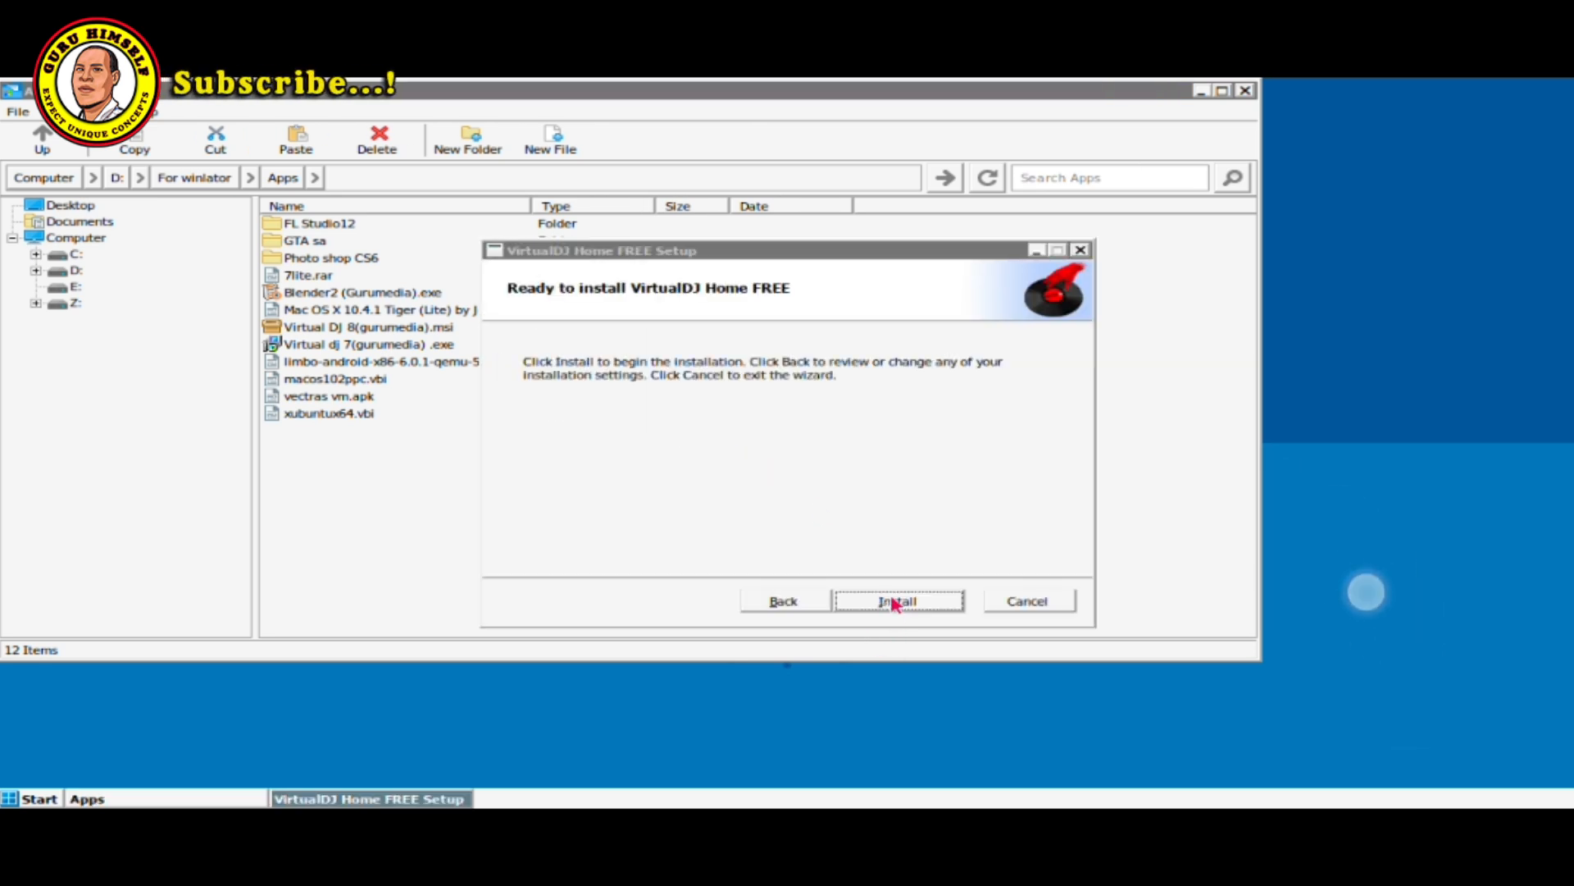
left_click(897, 600)
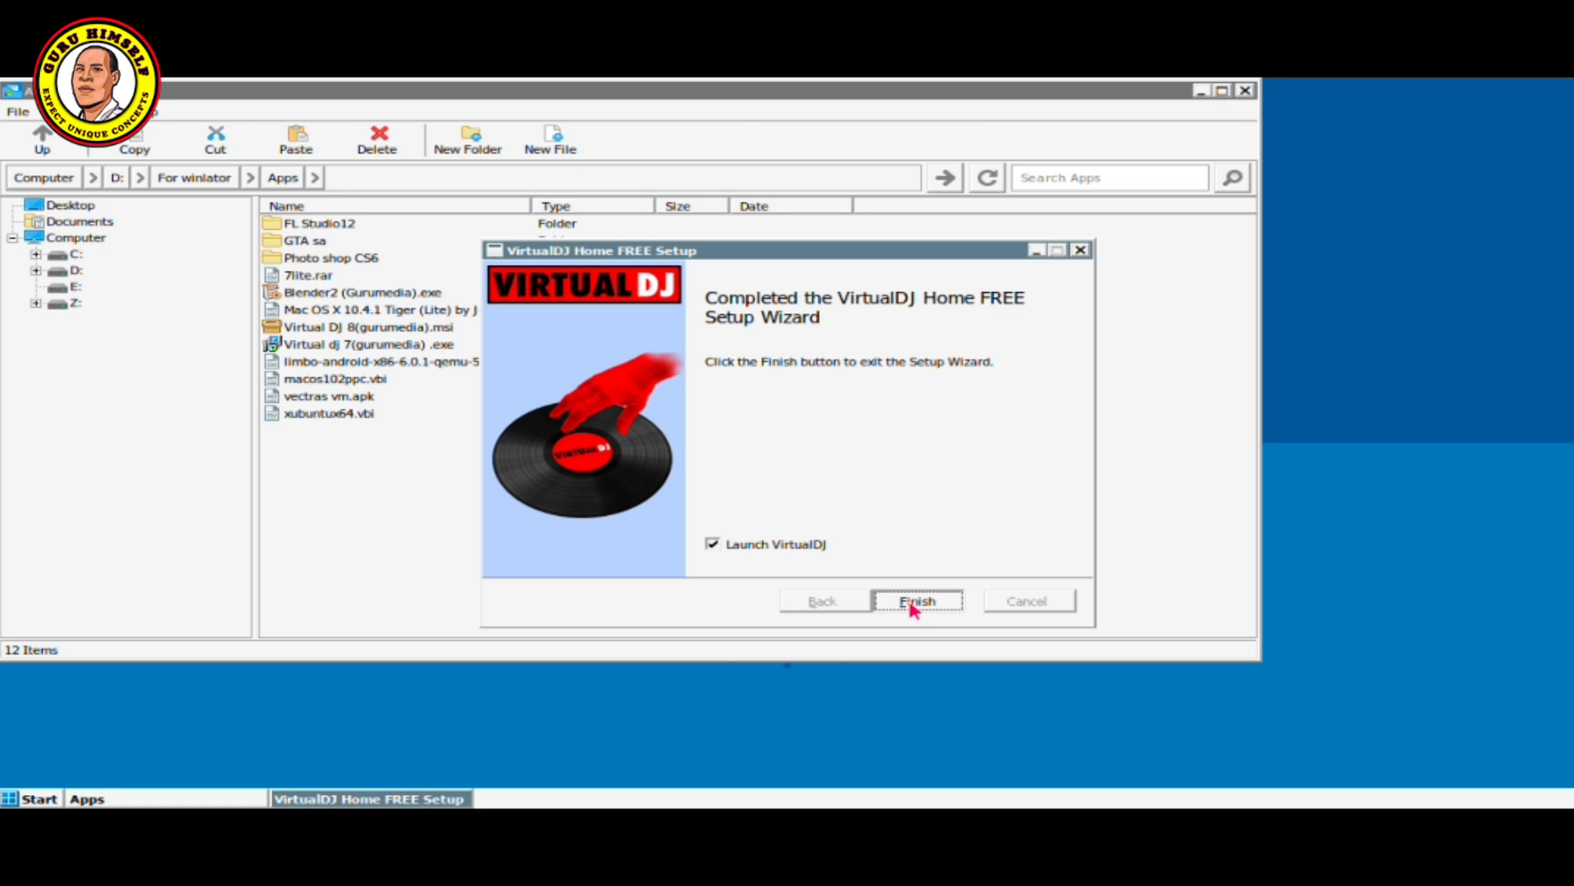
left_click(918, 600)
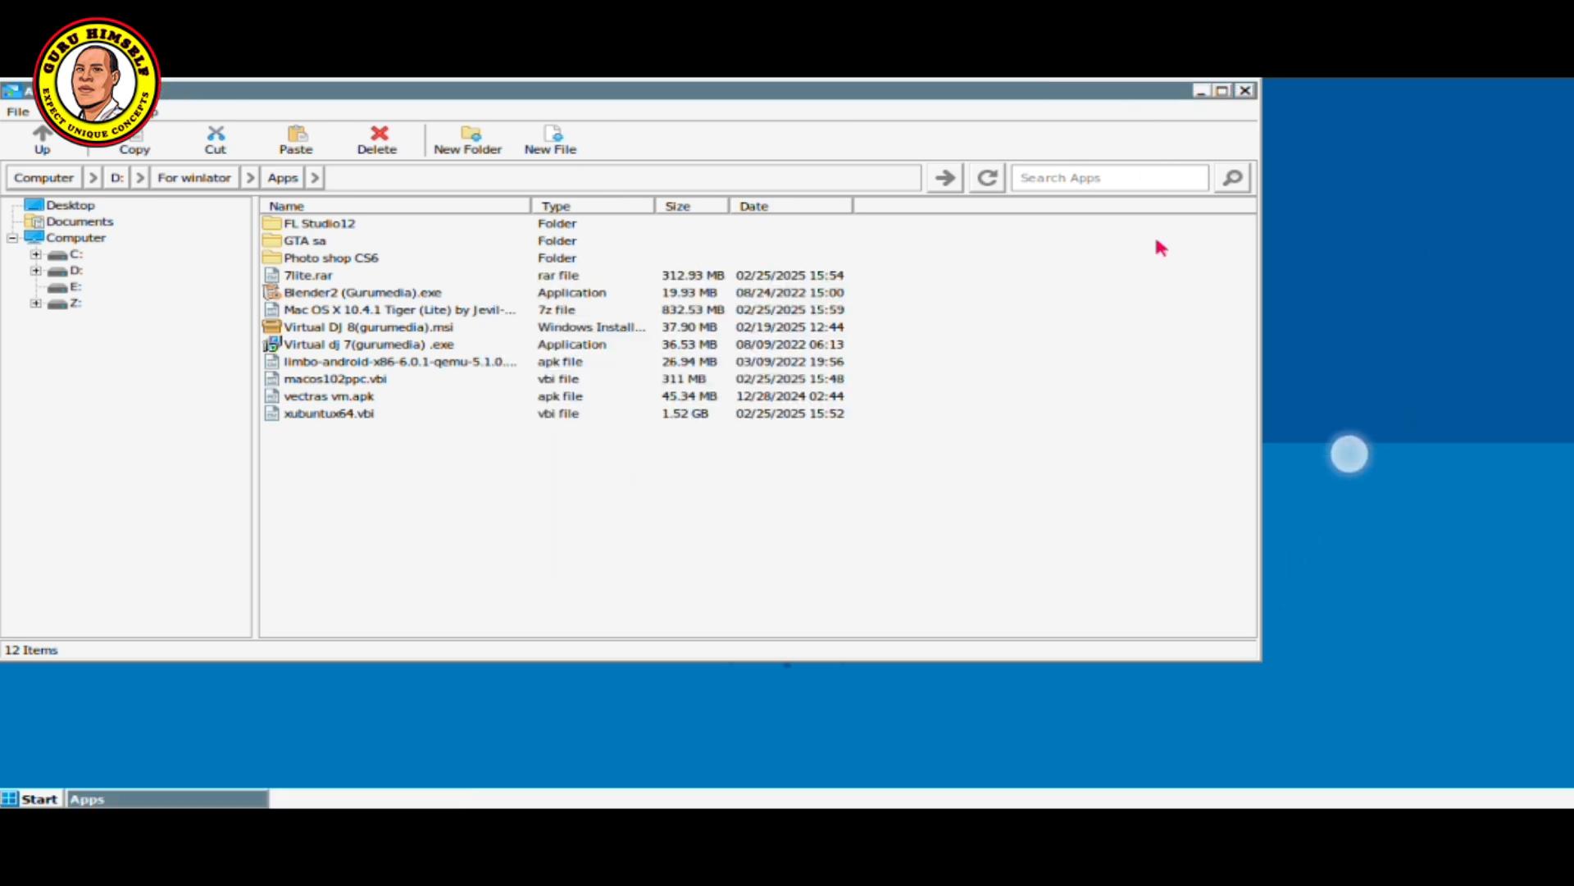
Launch VirtualDJ and skip the Website Identification login with Don't show again ticked.
double_click(360, 345)
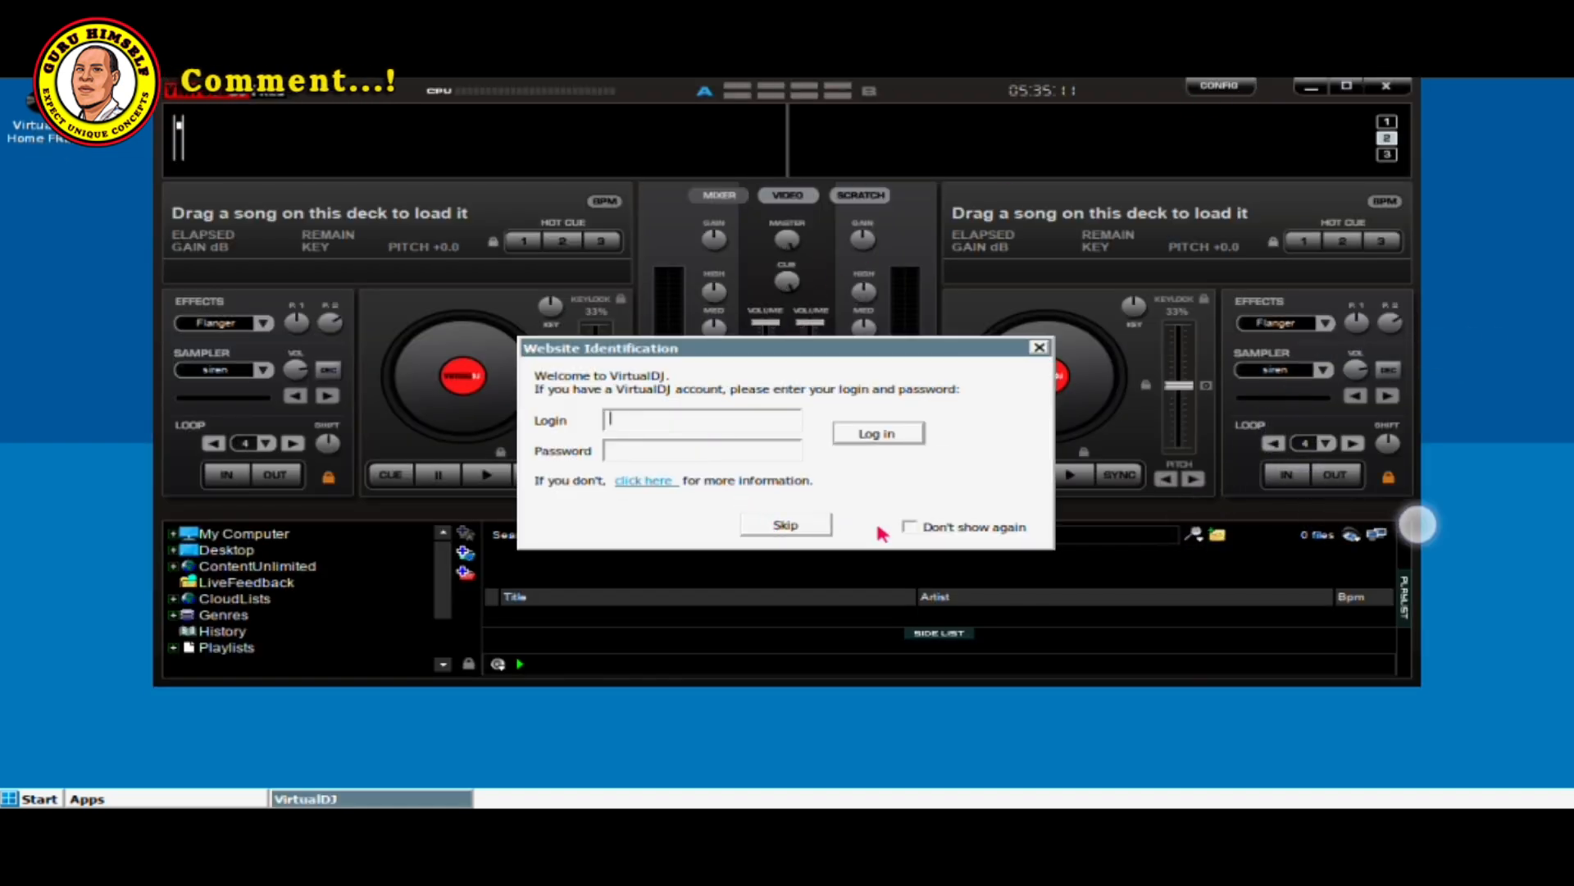
left_click(911, 526)
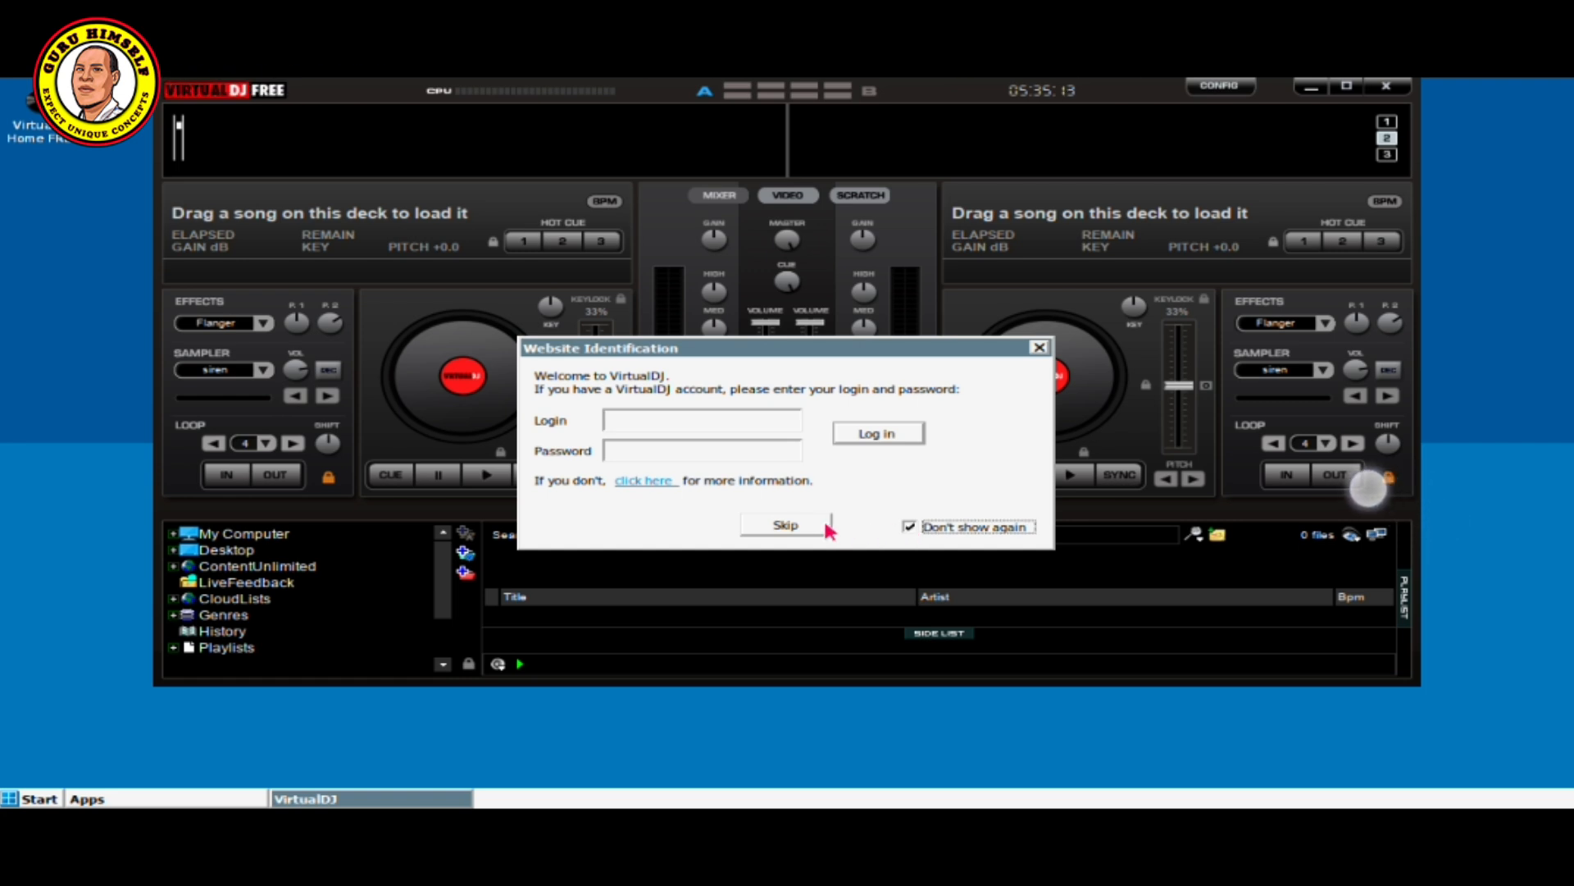
left_click(785, 524)
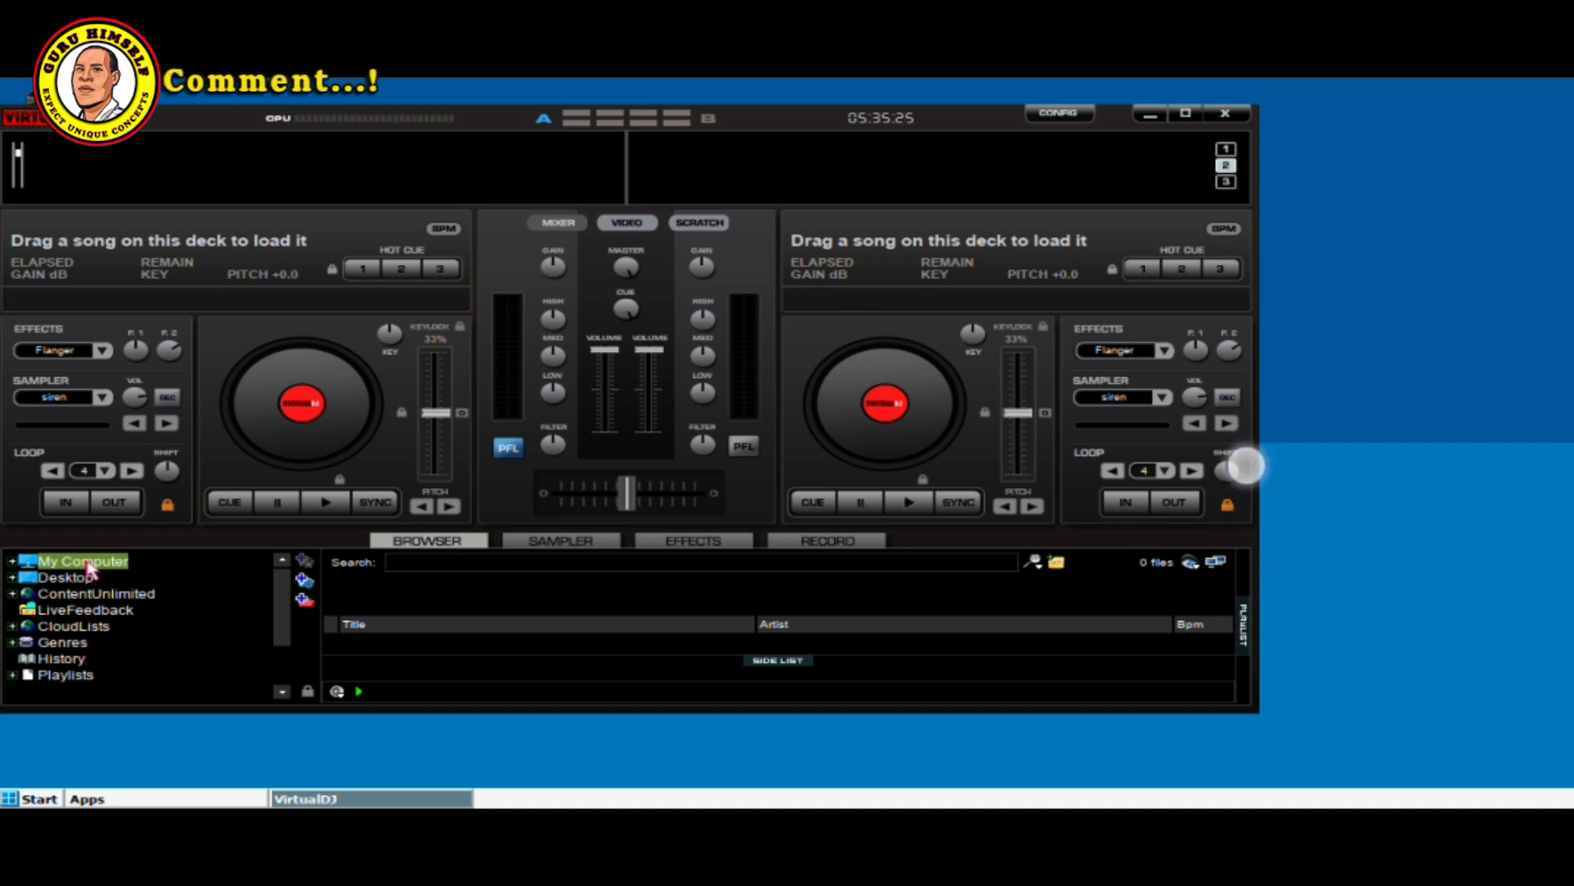
Expand My Computer > D: > For winlator in VirtualDJ's browser and list the videos folder.
left_click(12, 561)
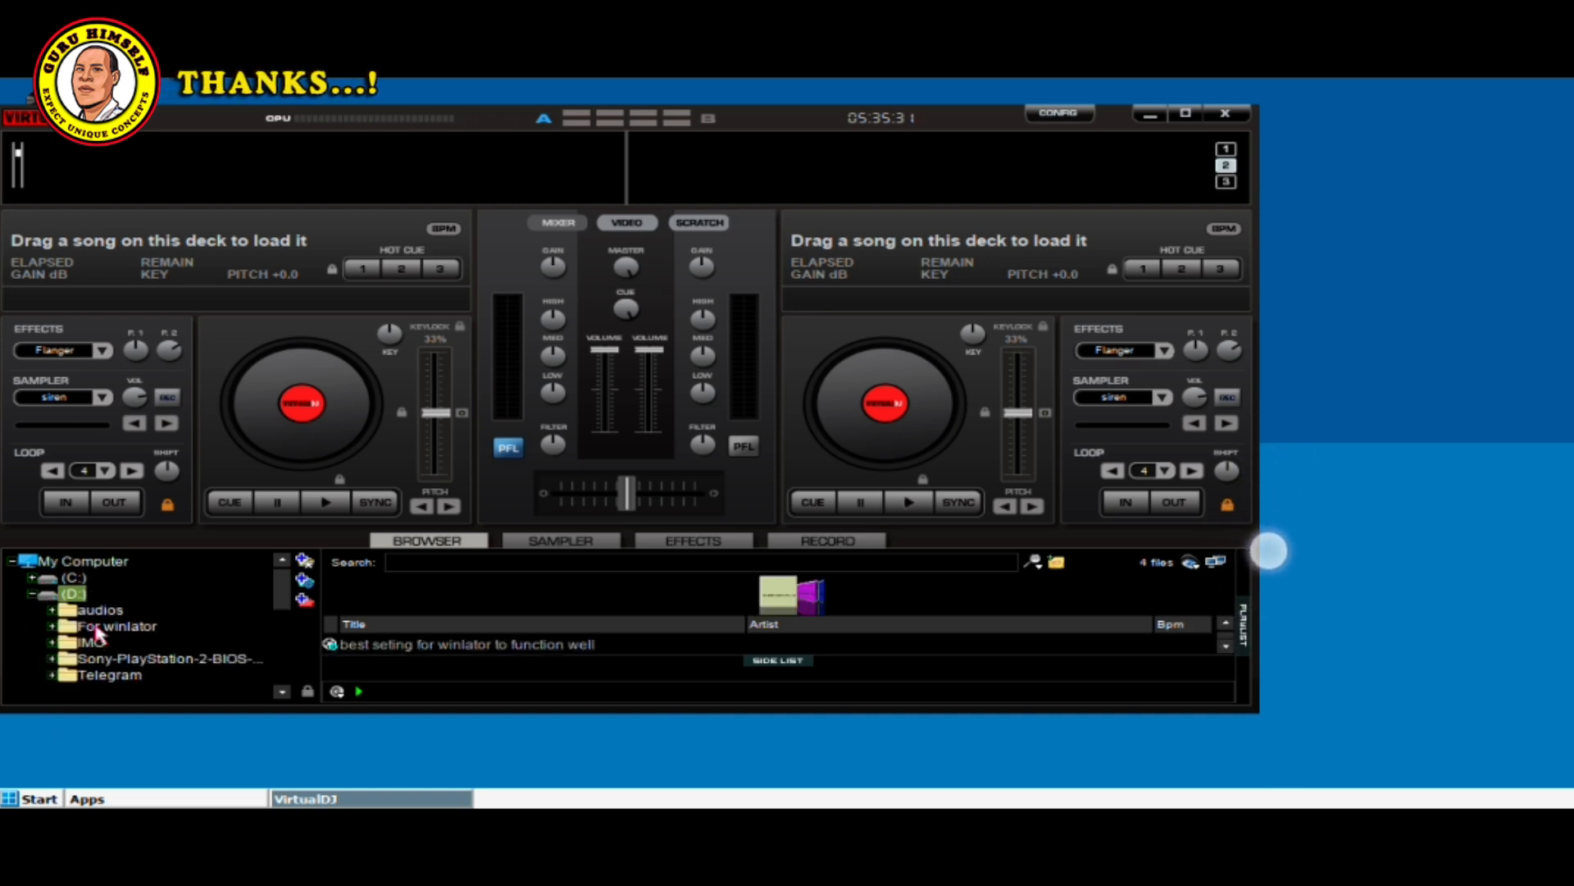
left_click(106, 626)
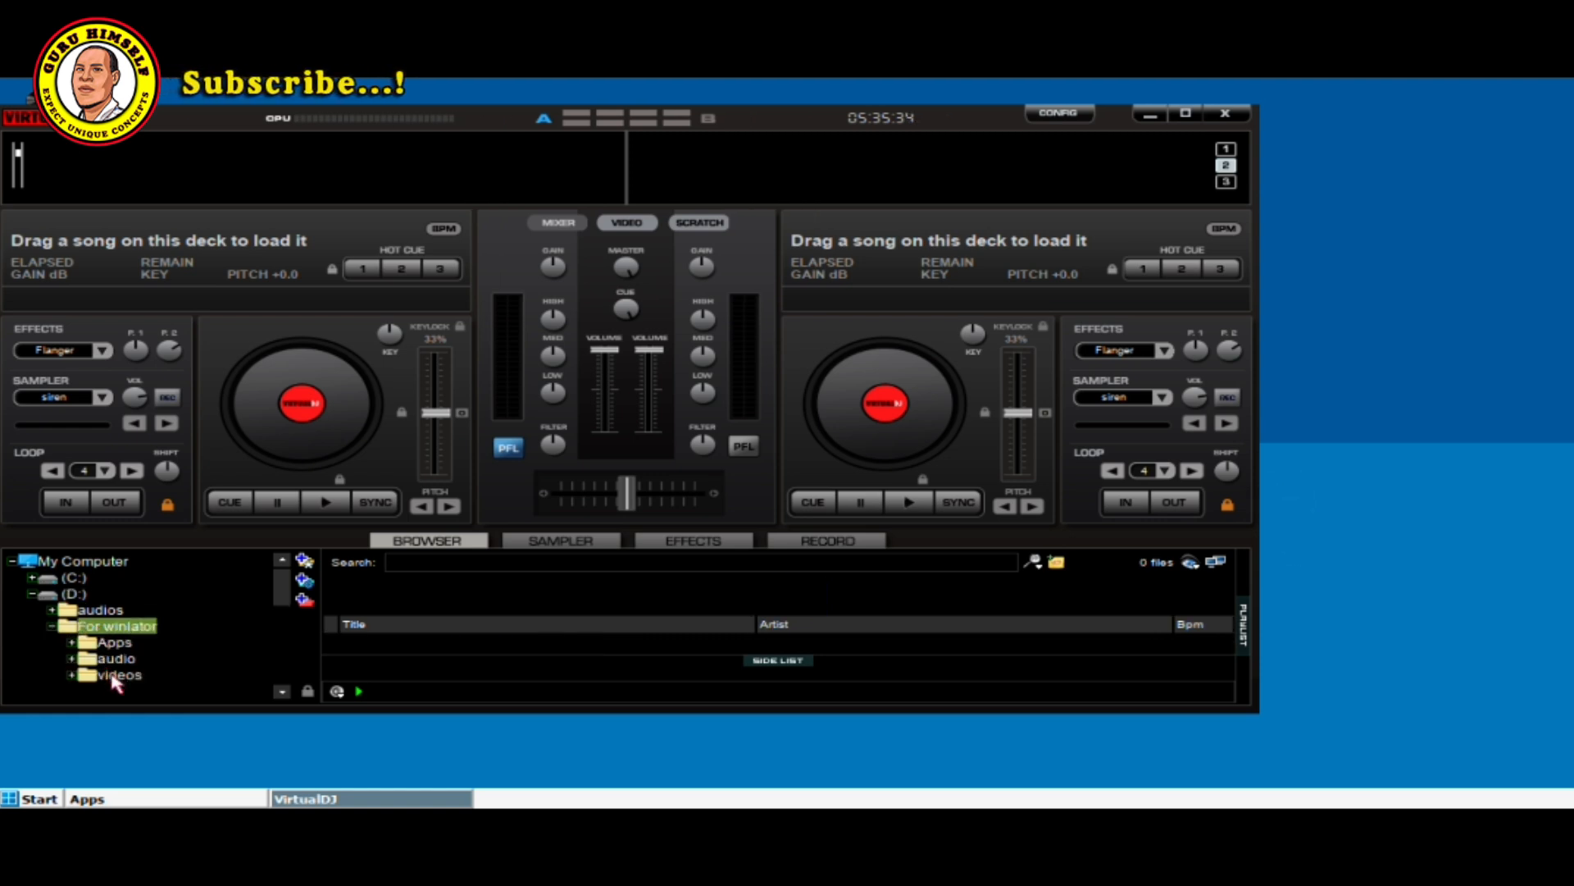
left_click(111, 674)
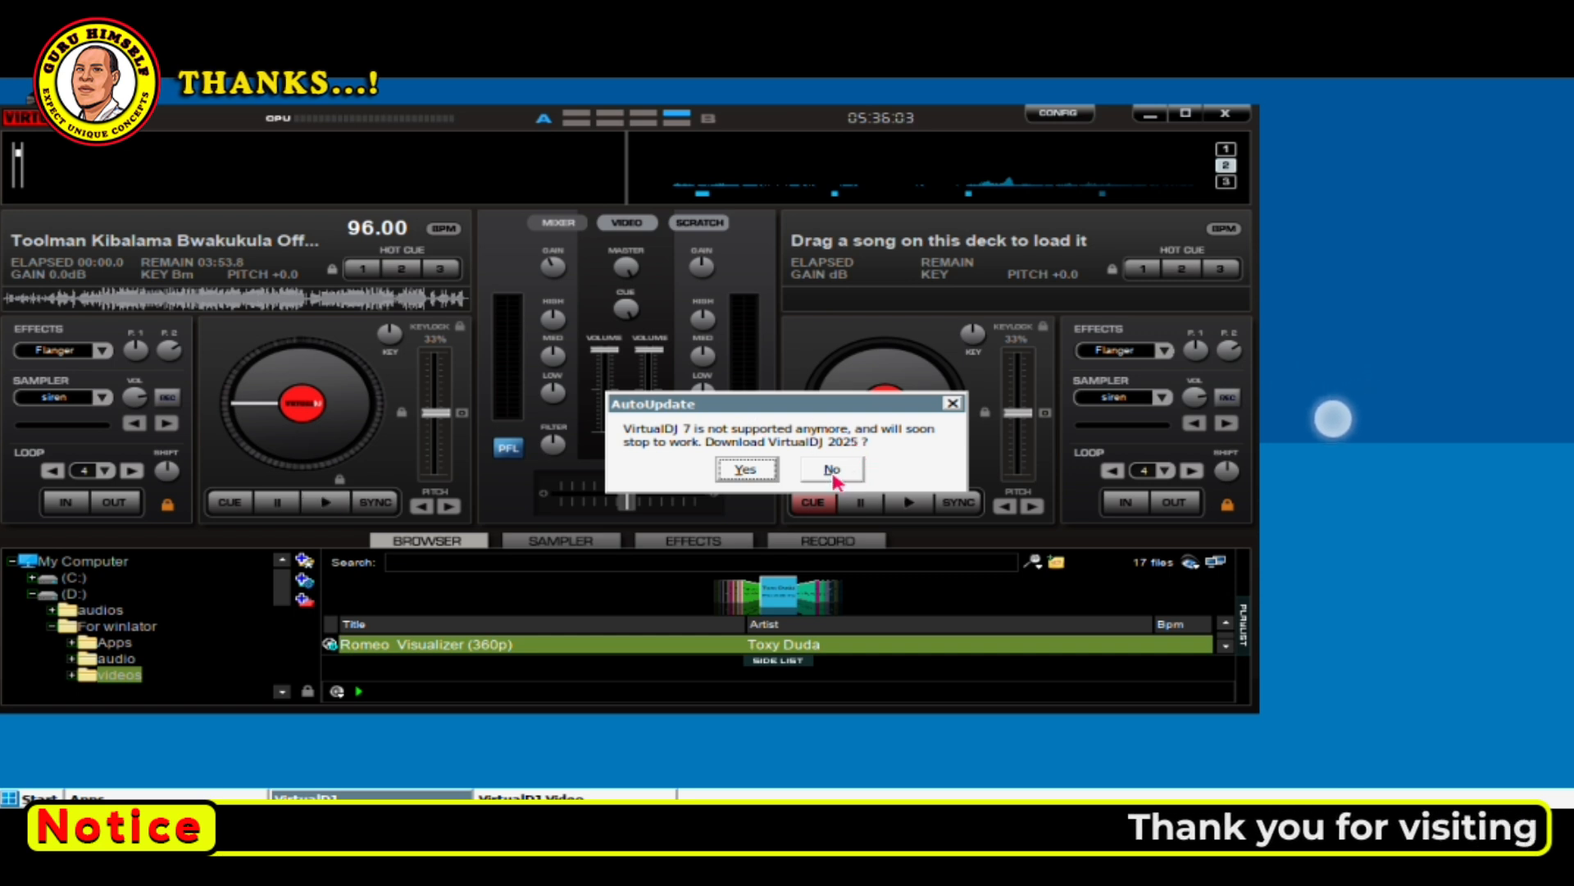
Decline the VirtualDJ AutoUpdate download offer.
left_click(831, 469)
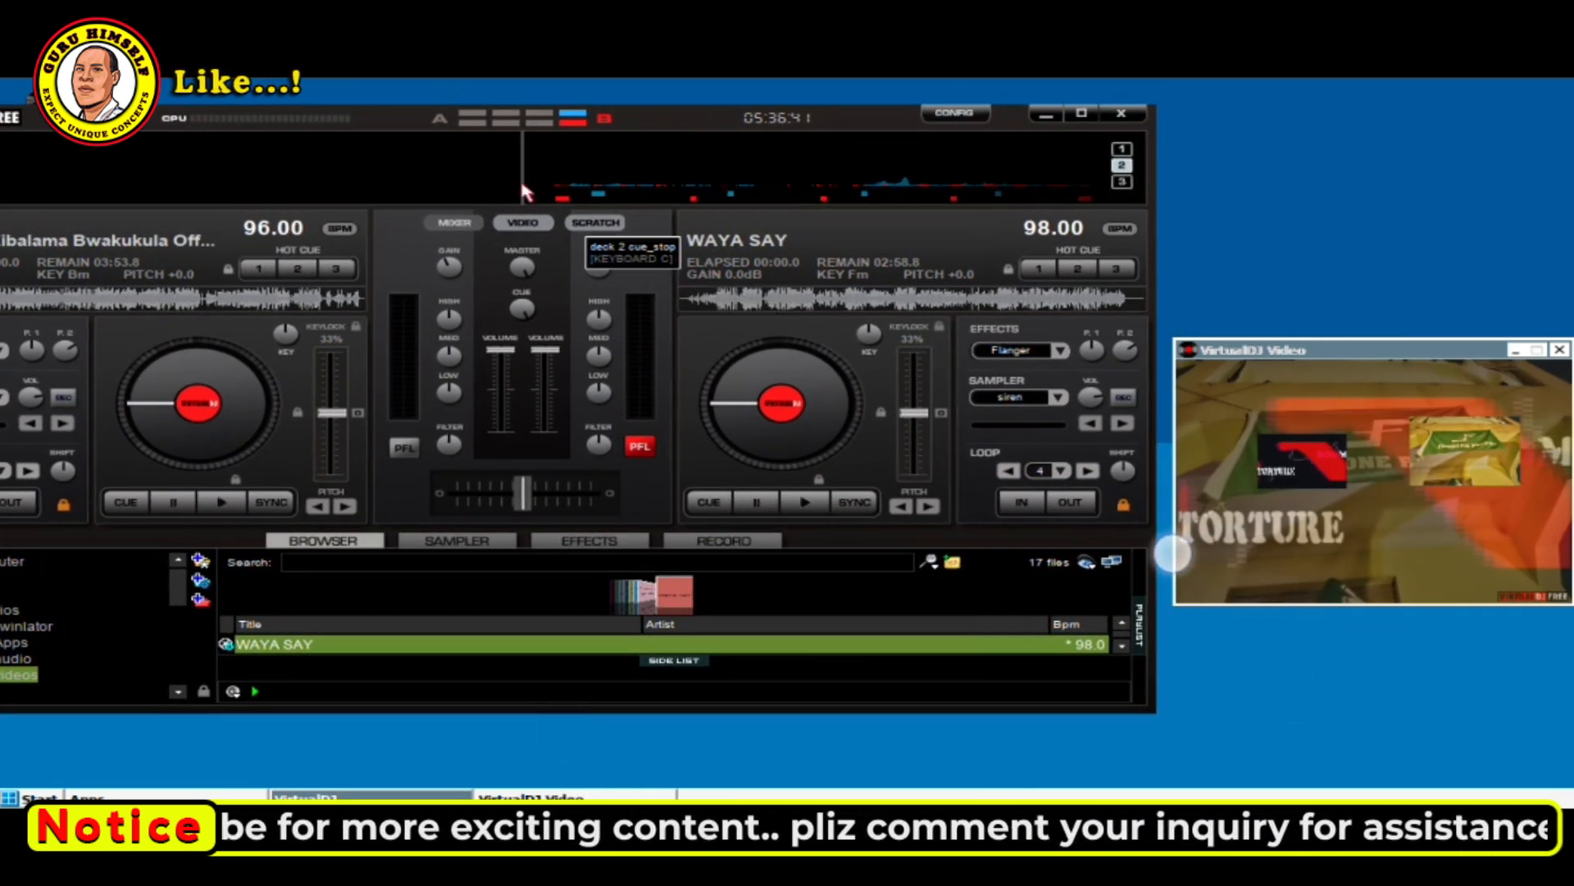
Switch the mixer to video, change the transition, and start WAYA SAY on the right deck.
left_click(523, 222)
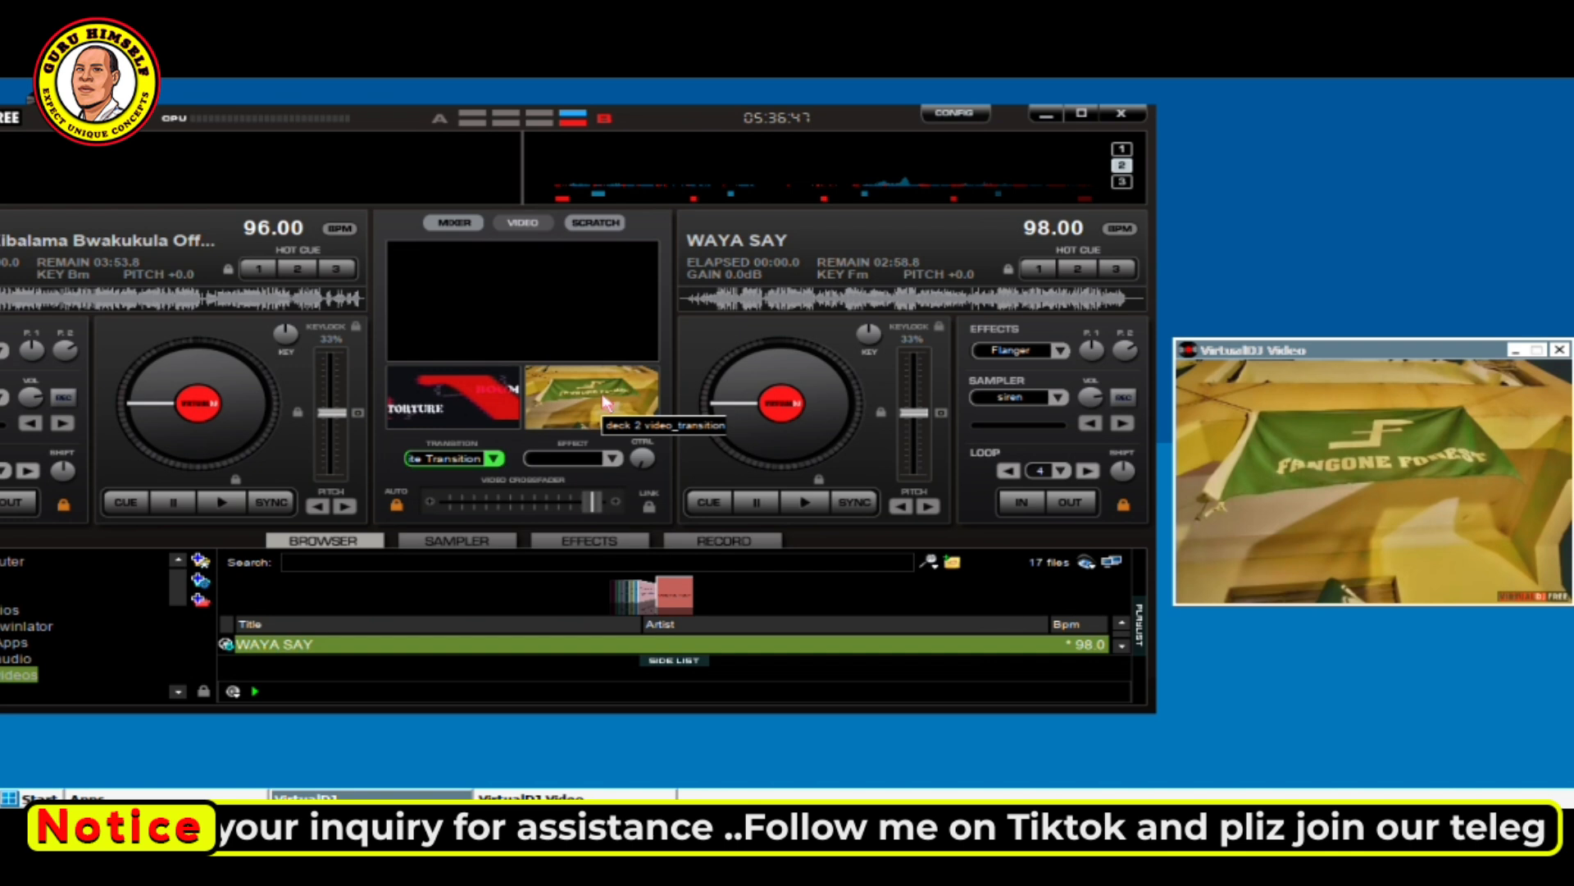
left_click(804, 502)
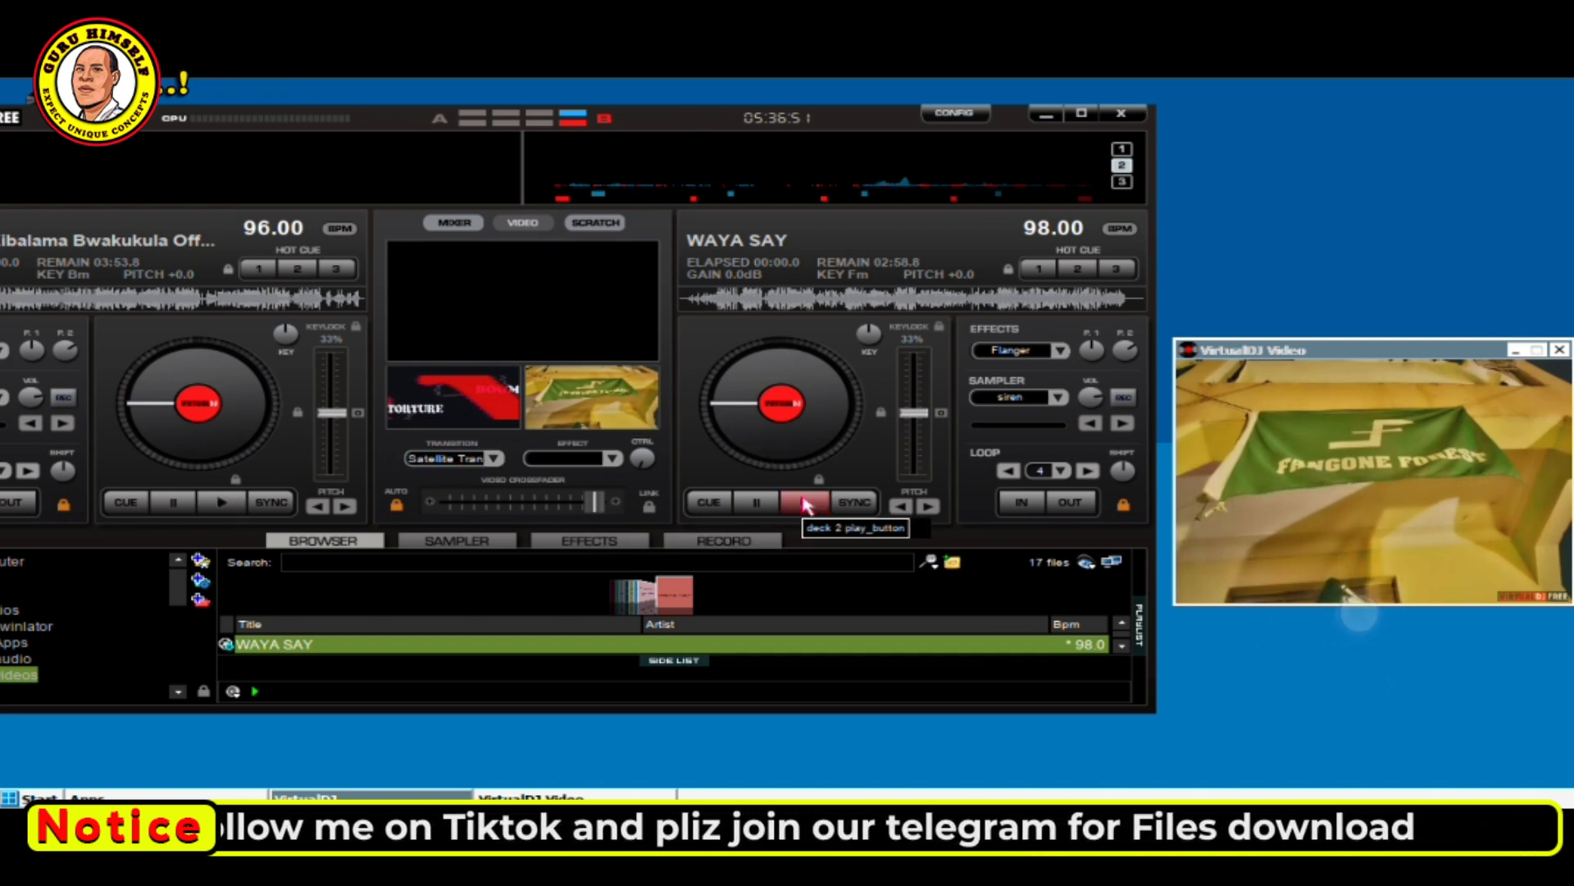
left_click(804, 501)
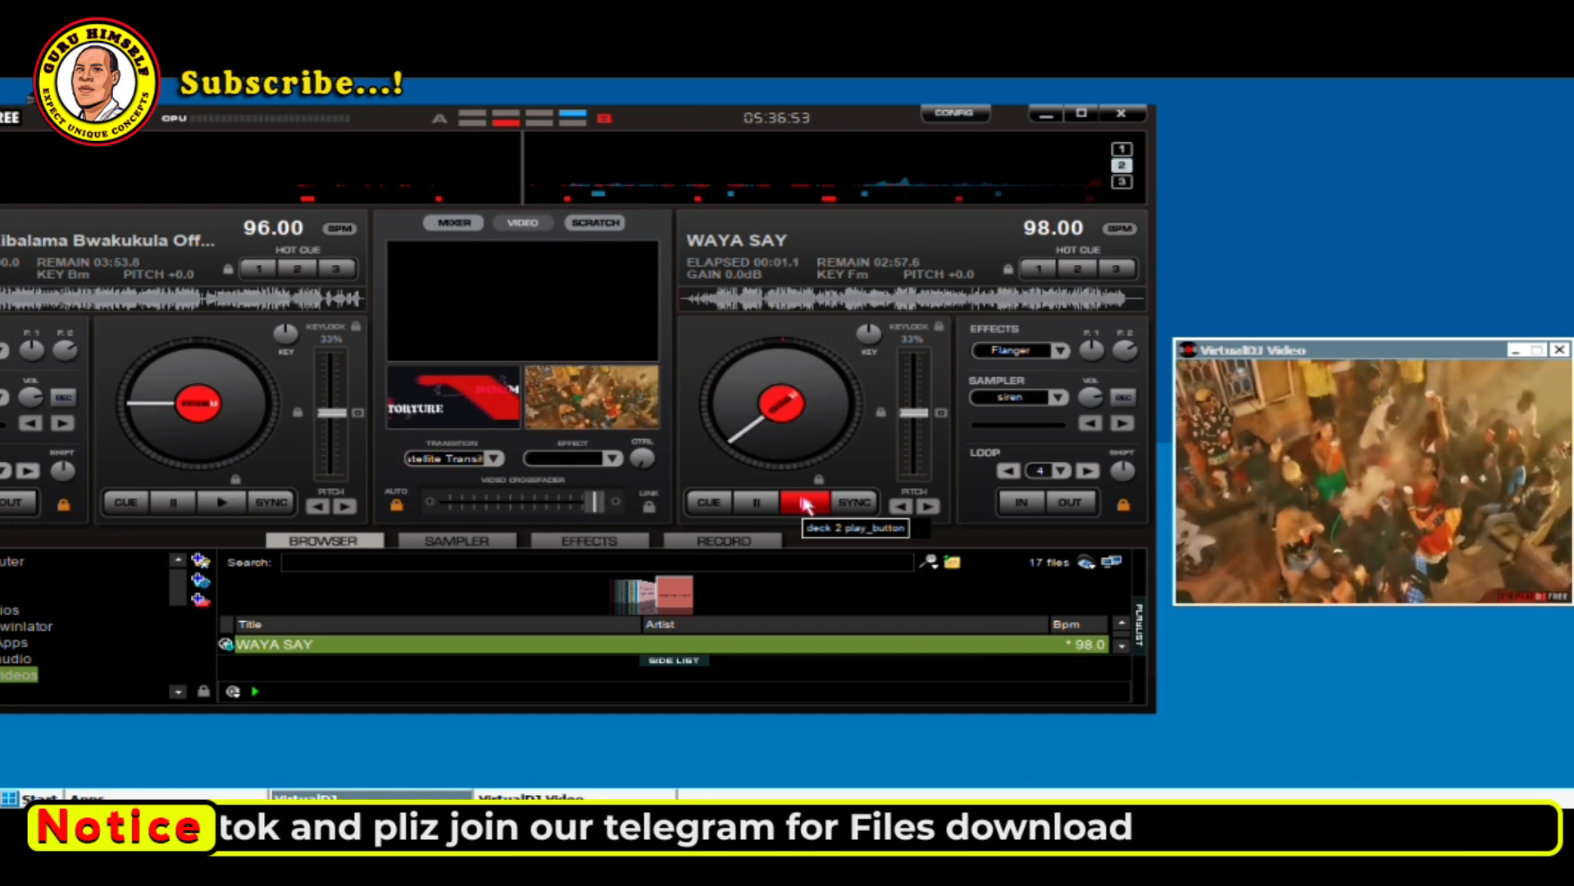
left_click(805, 502)
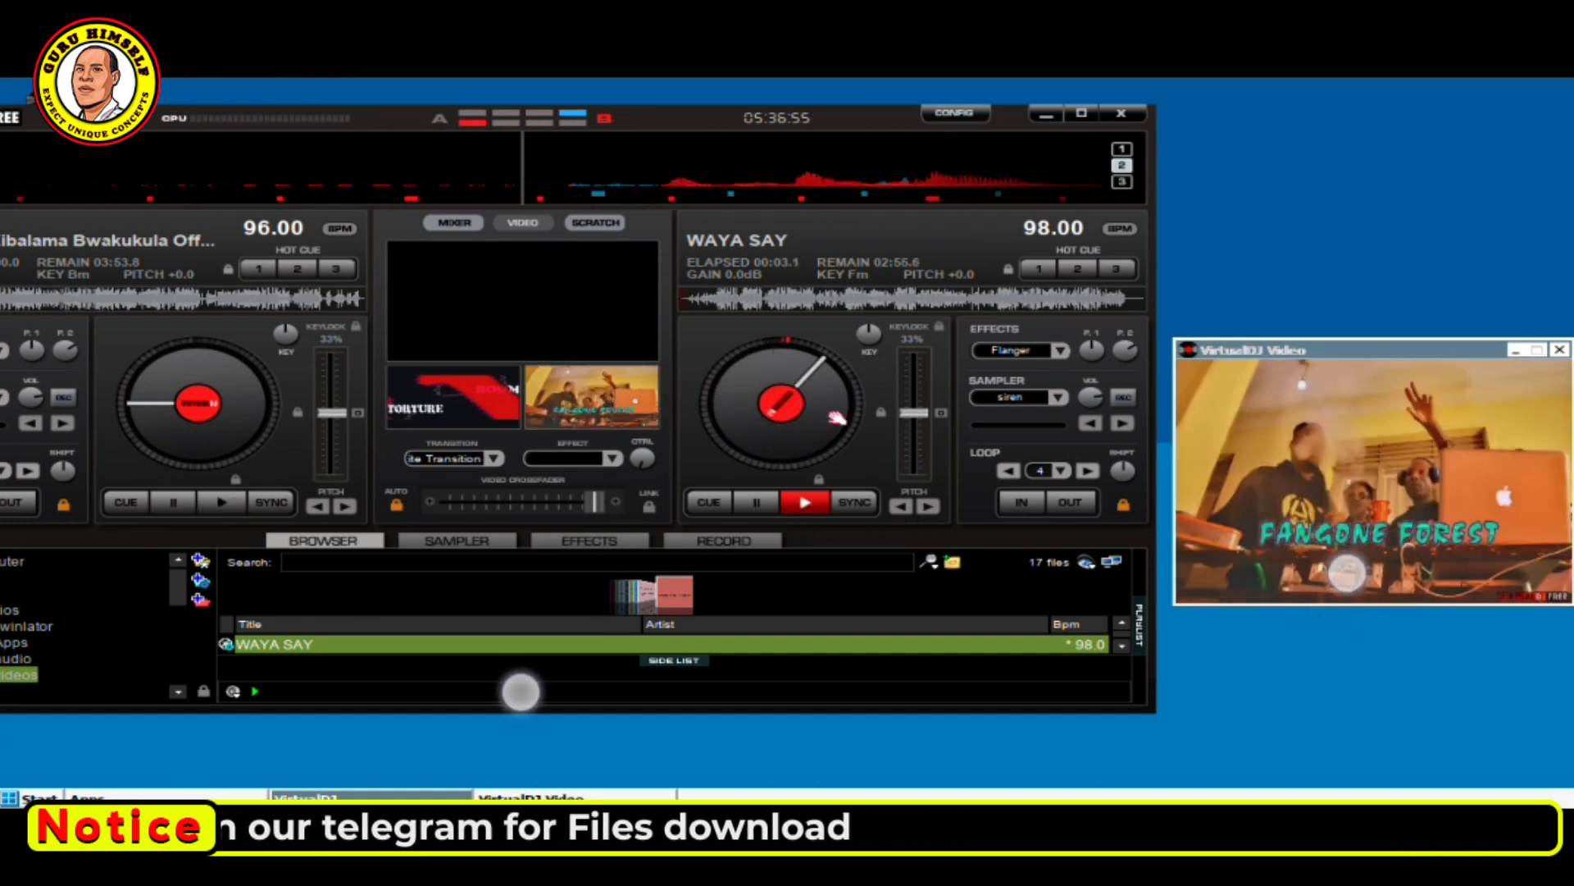